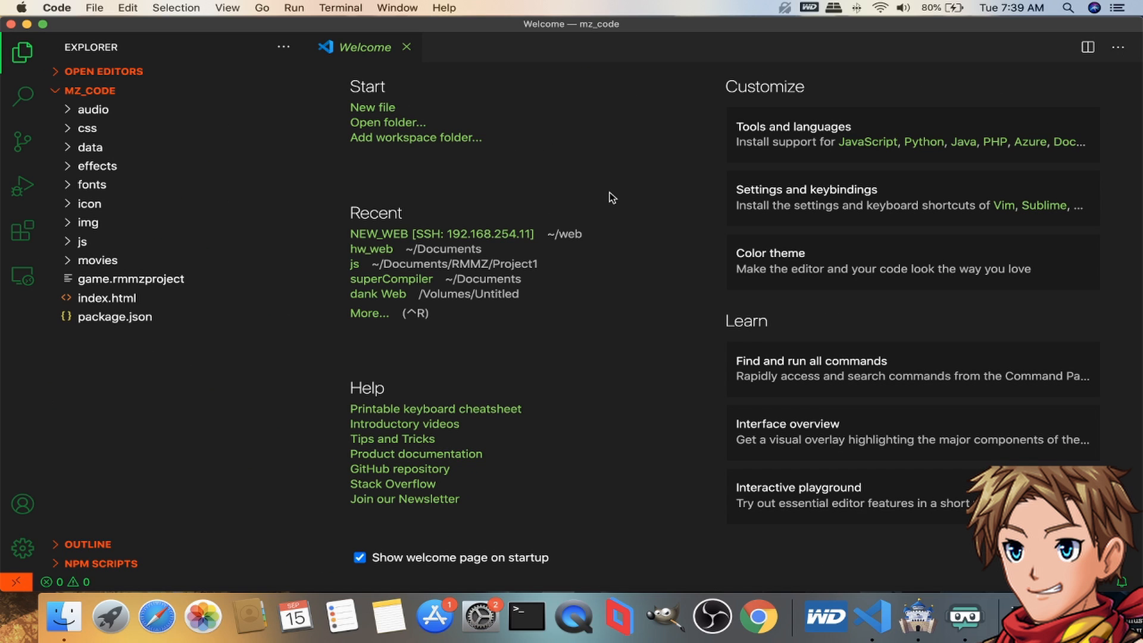
mouse_move(84, 241)
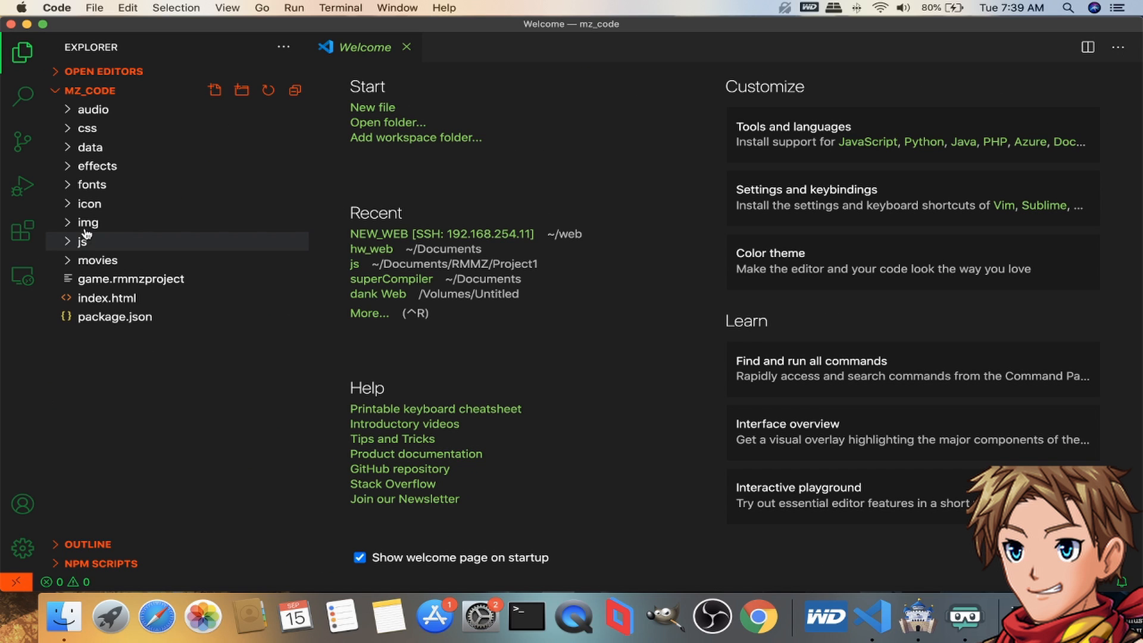
Step: Expand the js and plugins folders in the Explorer to reveal the four plugin files
click(82, 241)
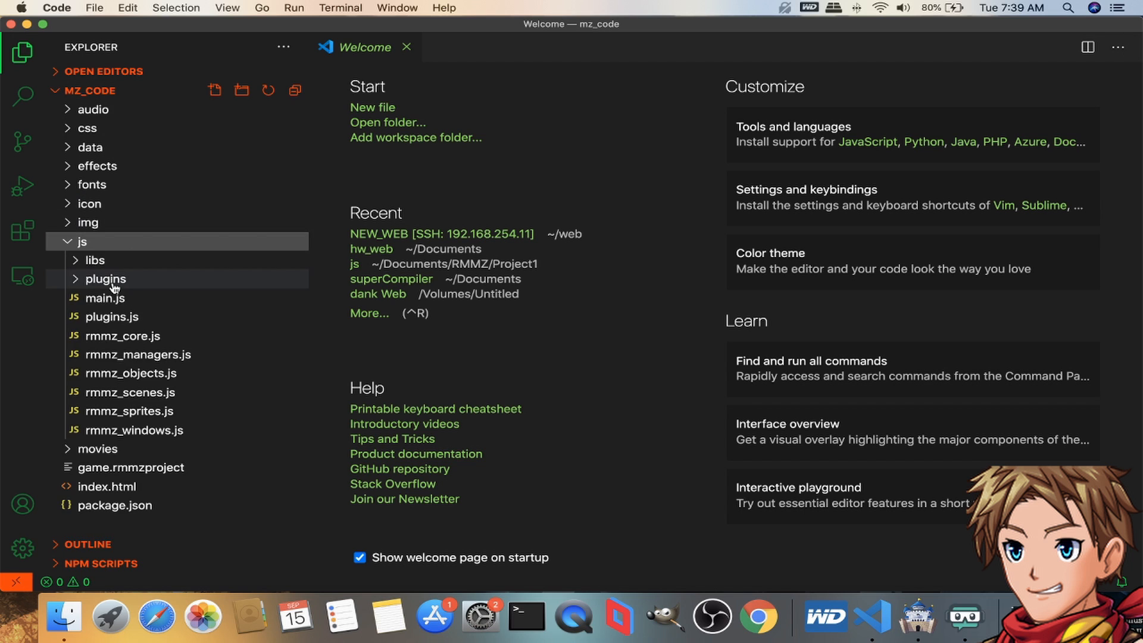
click(105, 279)
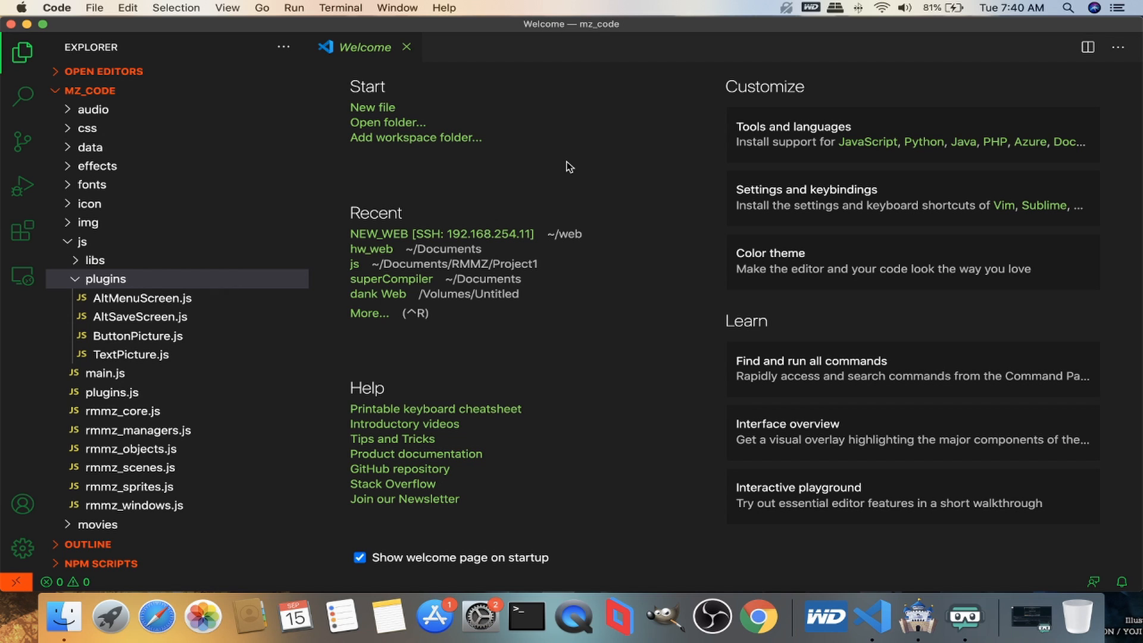
mouse_move(134, 286)
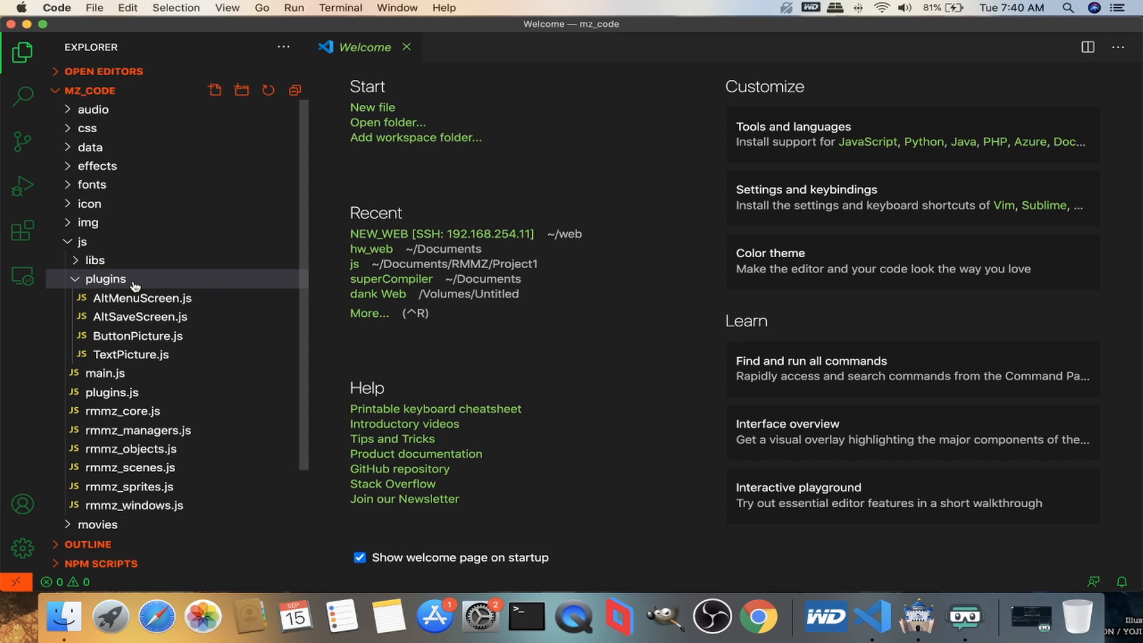
mouse_move(106, 279)
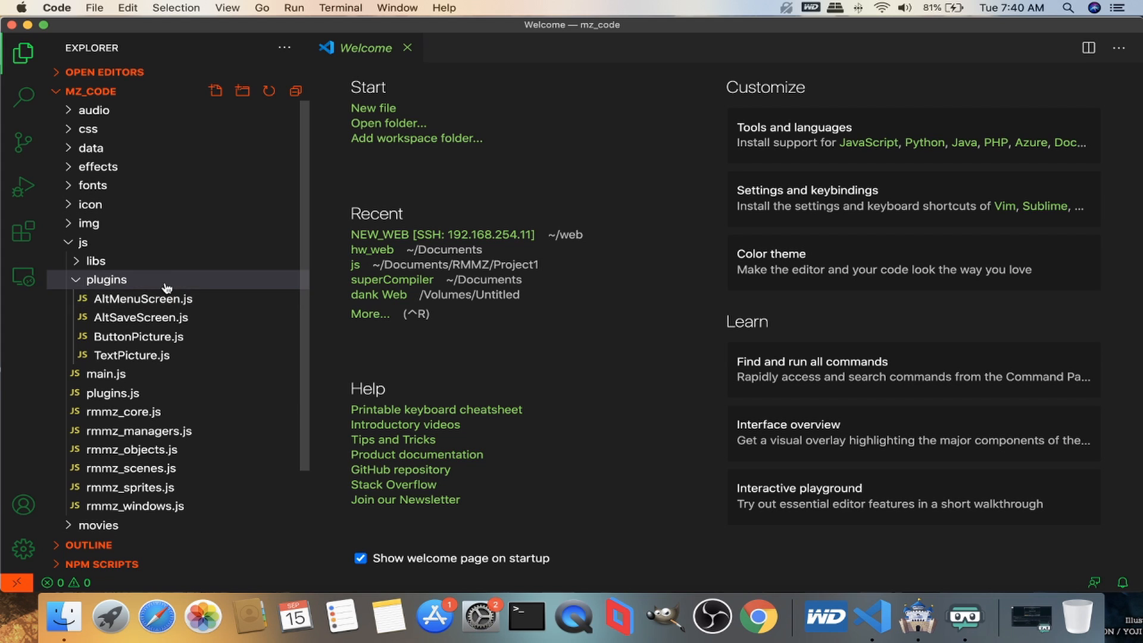
right_click(106, 279)
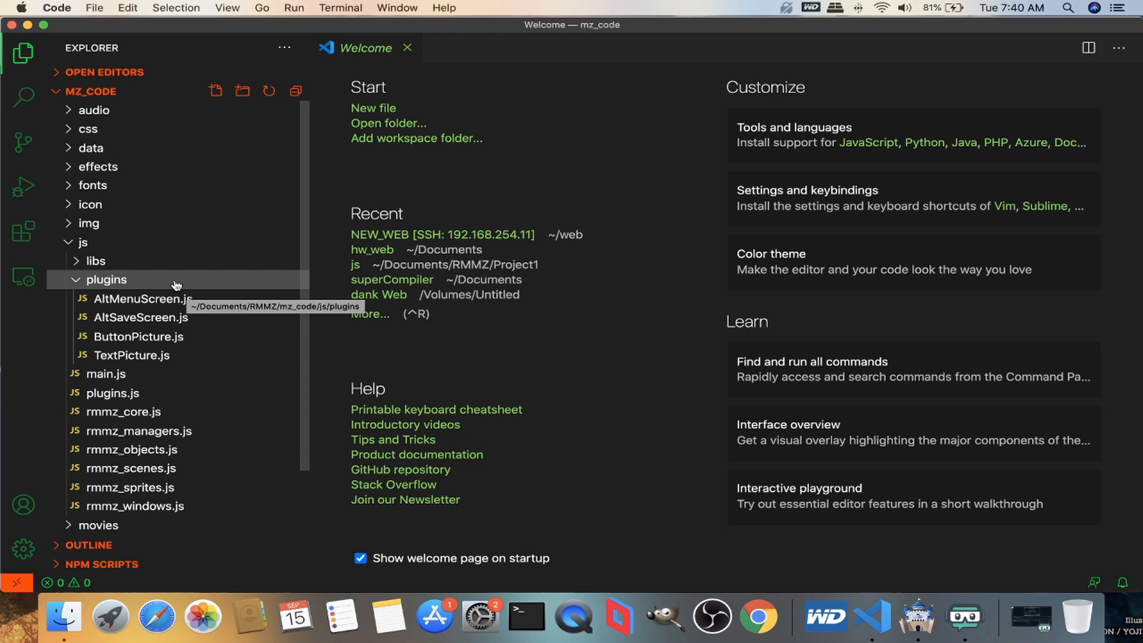
click(23, 54)
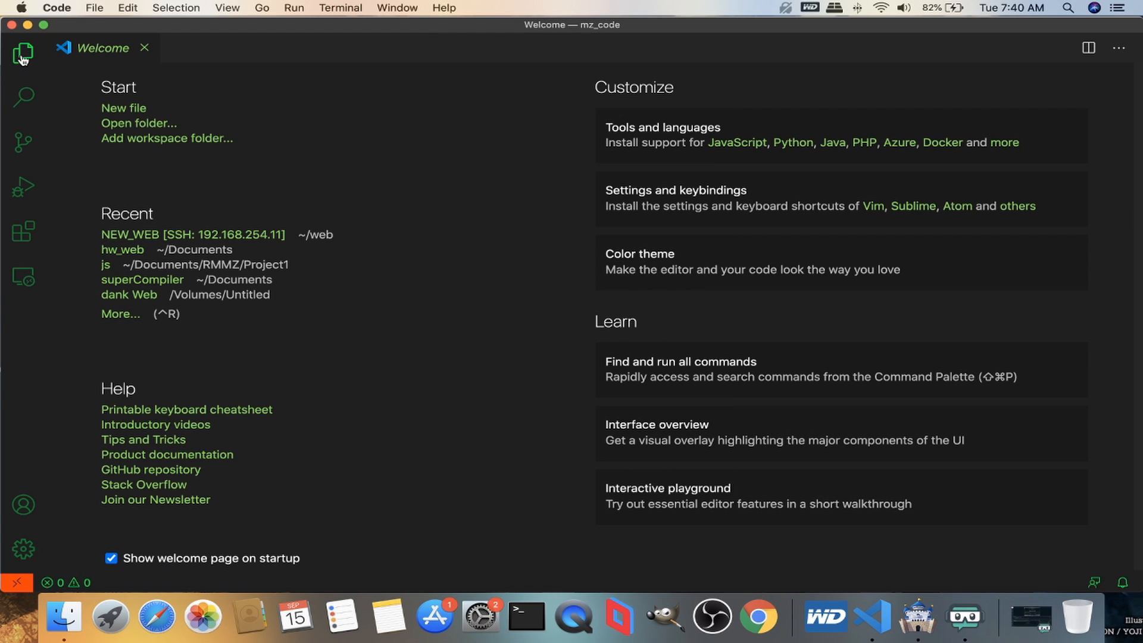
click(22, 57)
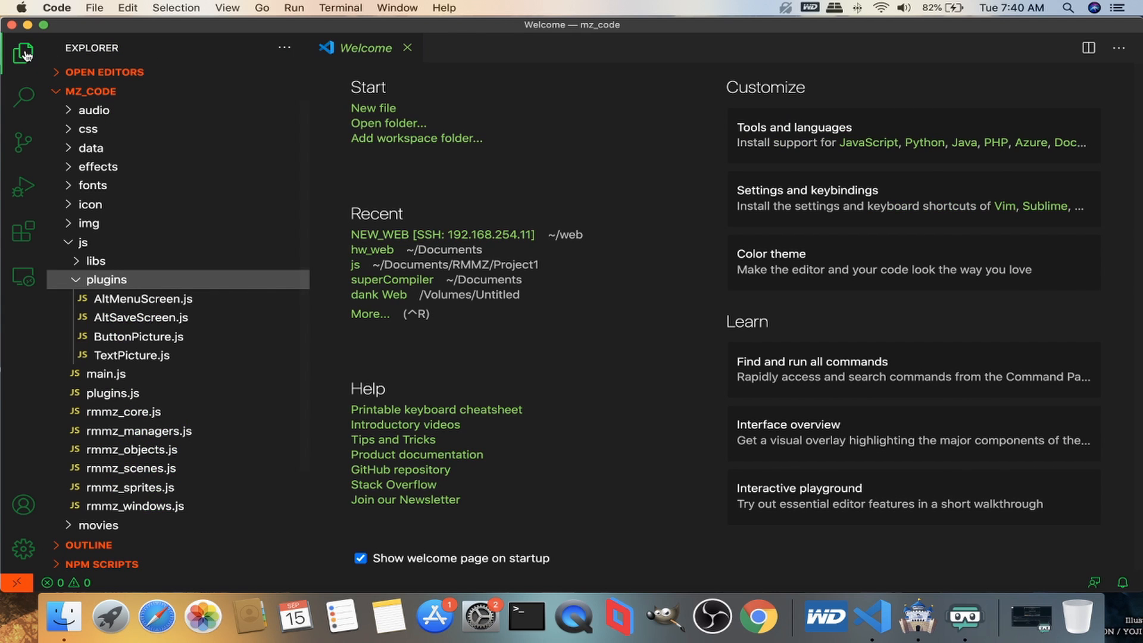
mouse_move(24, 56)
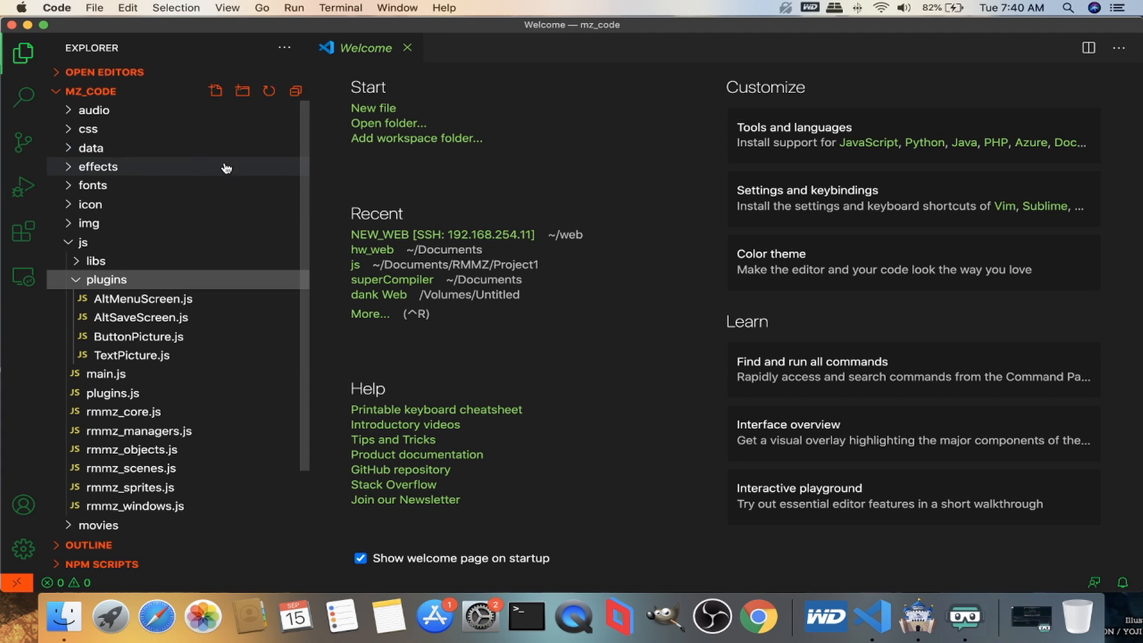
mouse_move(91, 147)
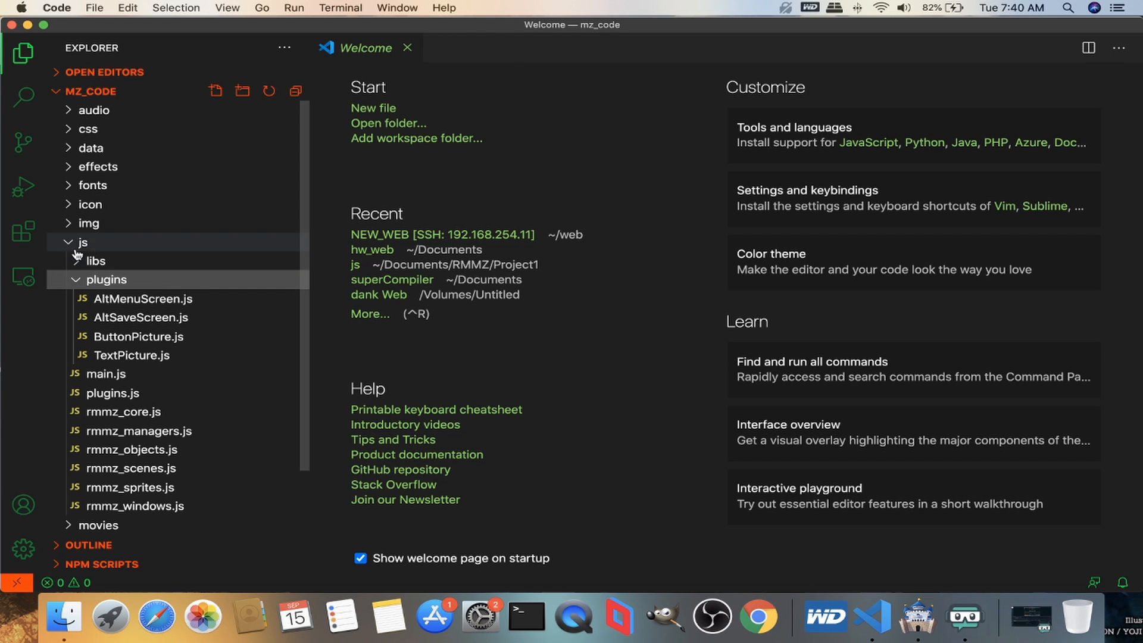
click(82, 242)
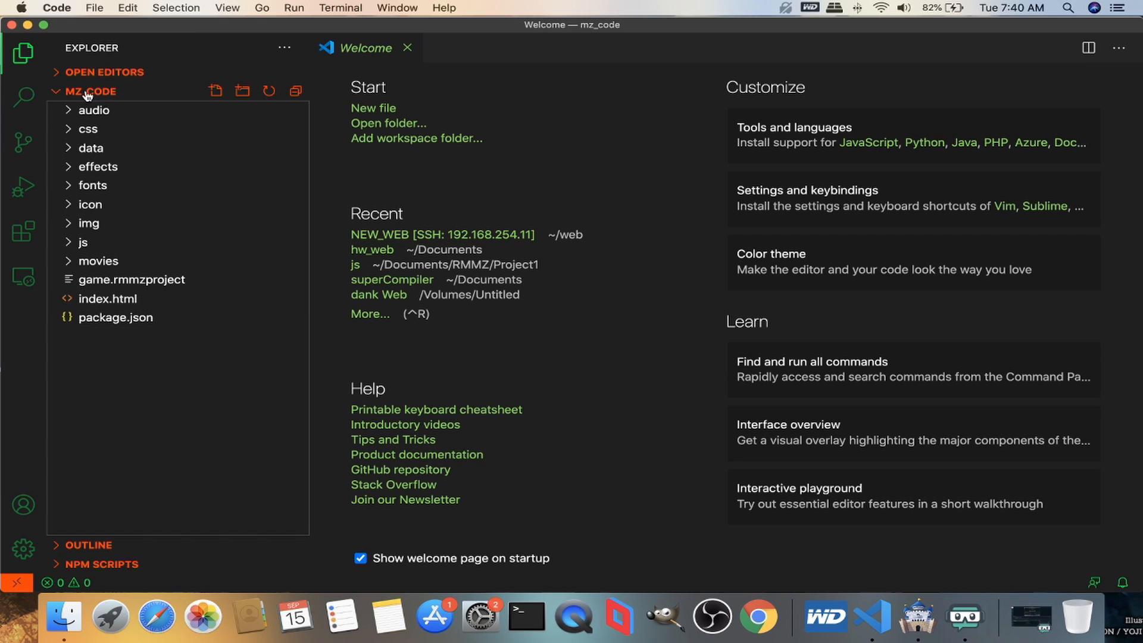
mouse_move(117, 92)
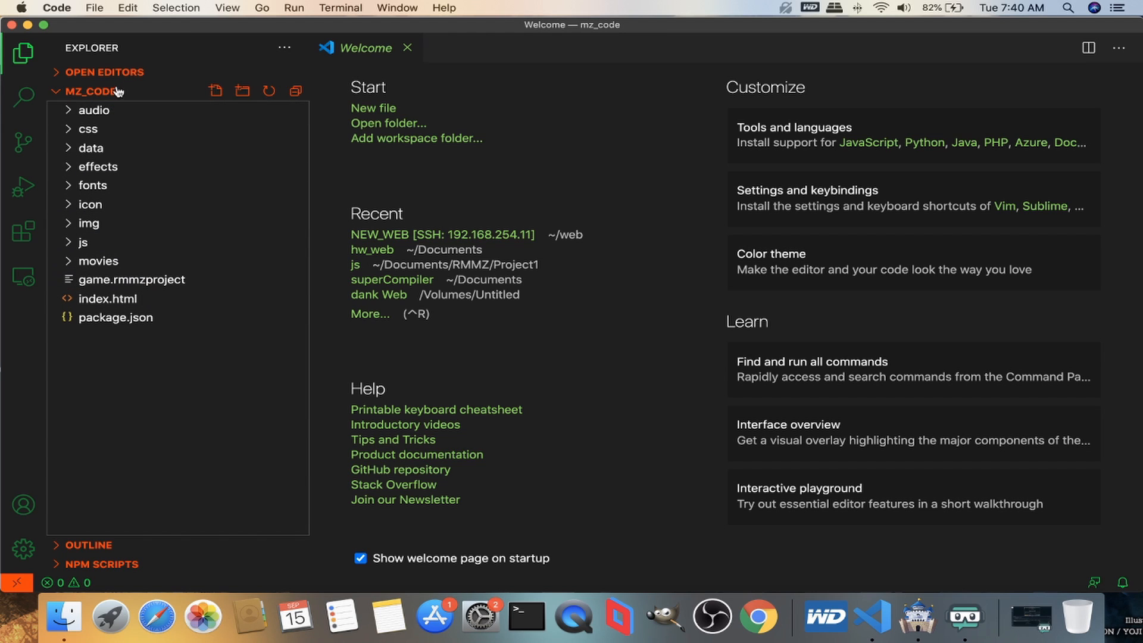
mouse_move(90, 148)
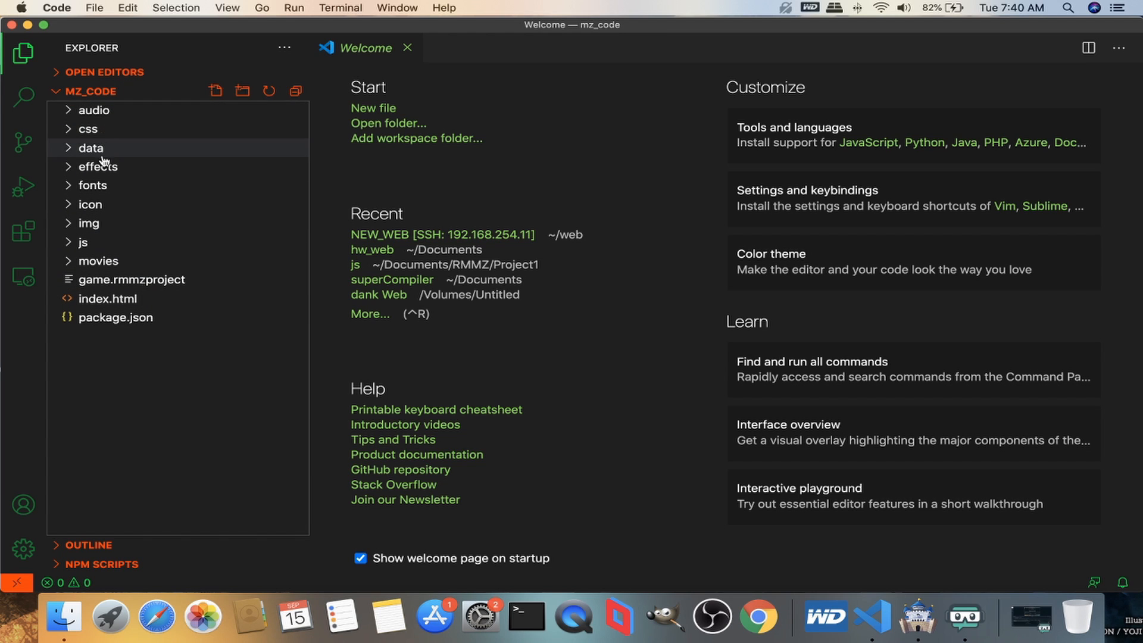
mouse_move(106, 242)
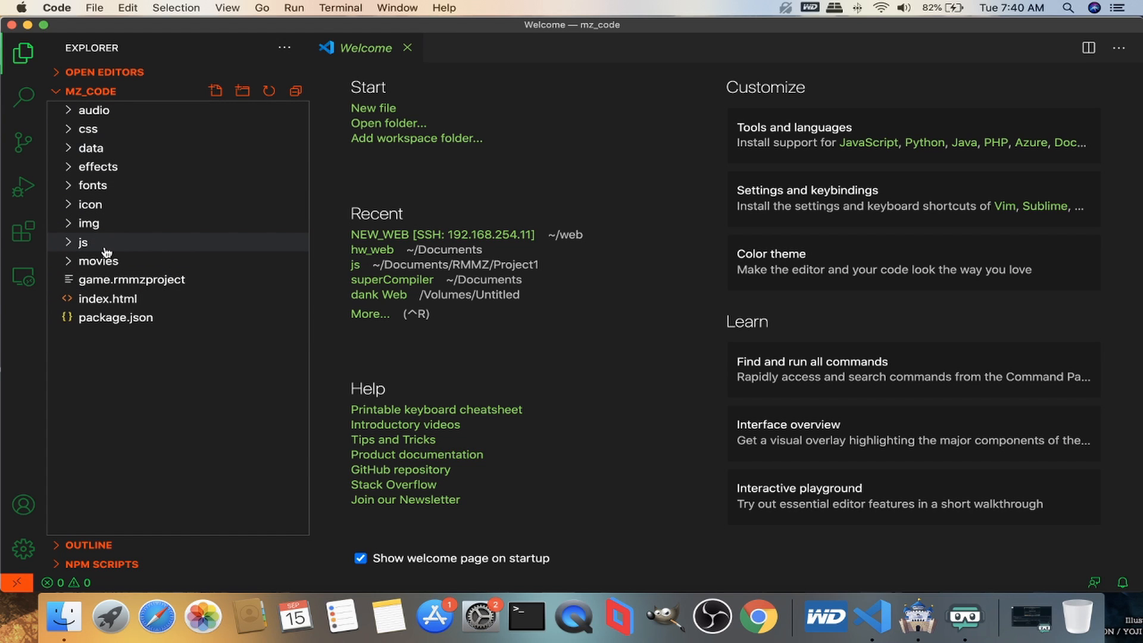
mouse_move(83, 243)
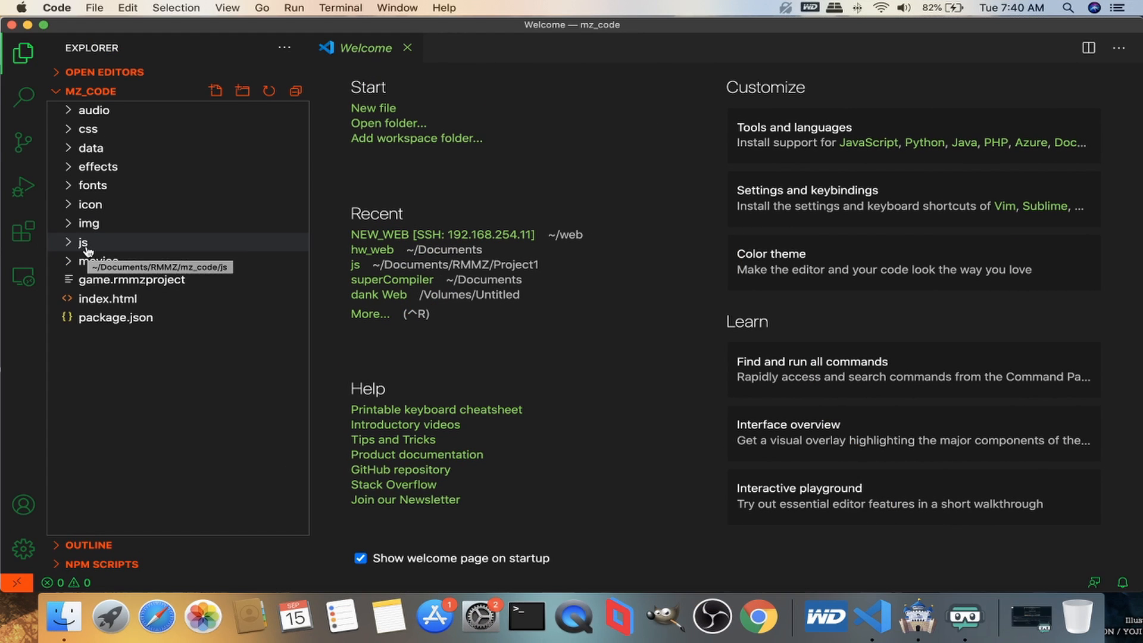
click(83, 243)
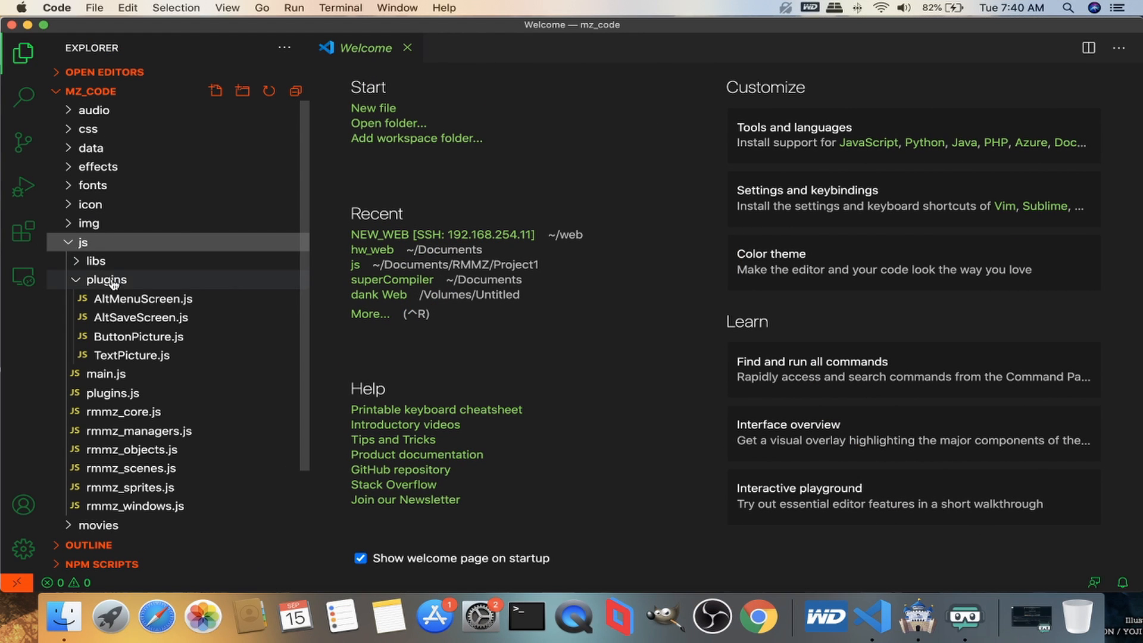
Step: Create a new file named thing.js in the plugins folder
right_click(107, 280)
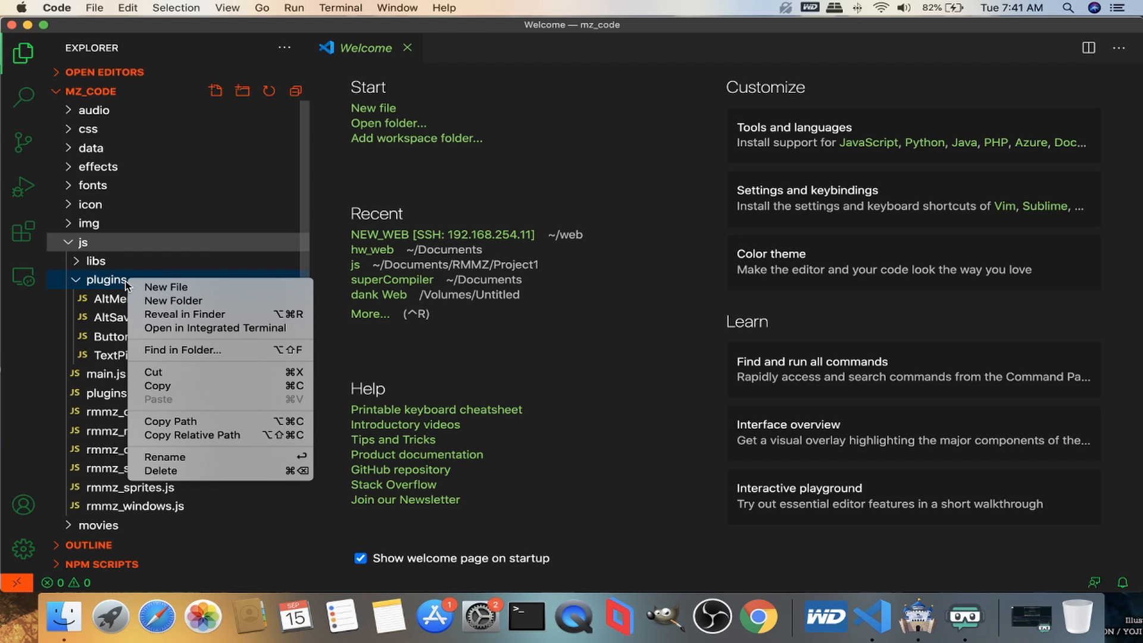
click(166, 287)
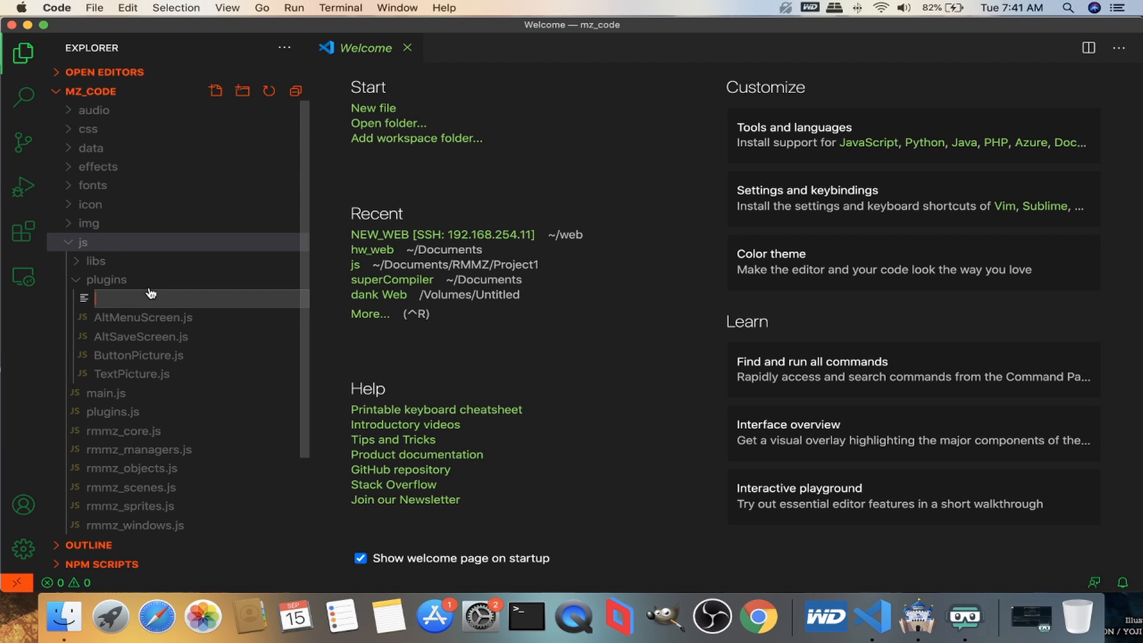
mouse_move(151, 293)
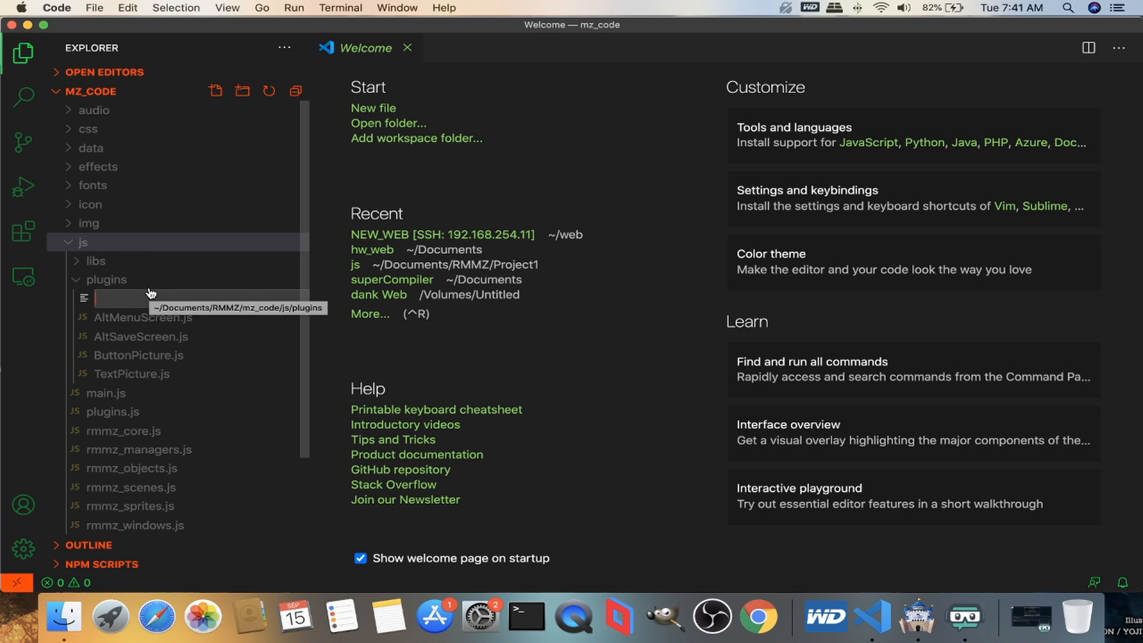
text(thing.js)
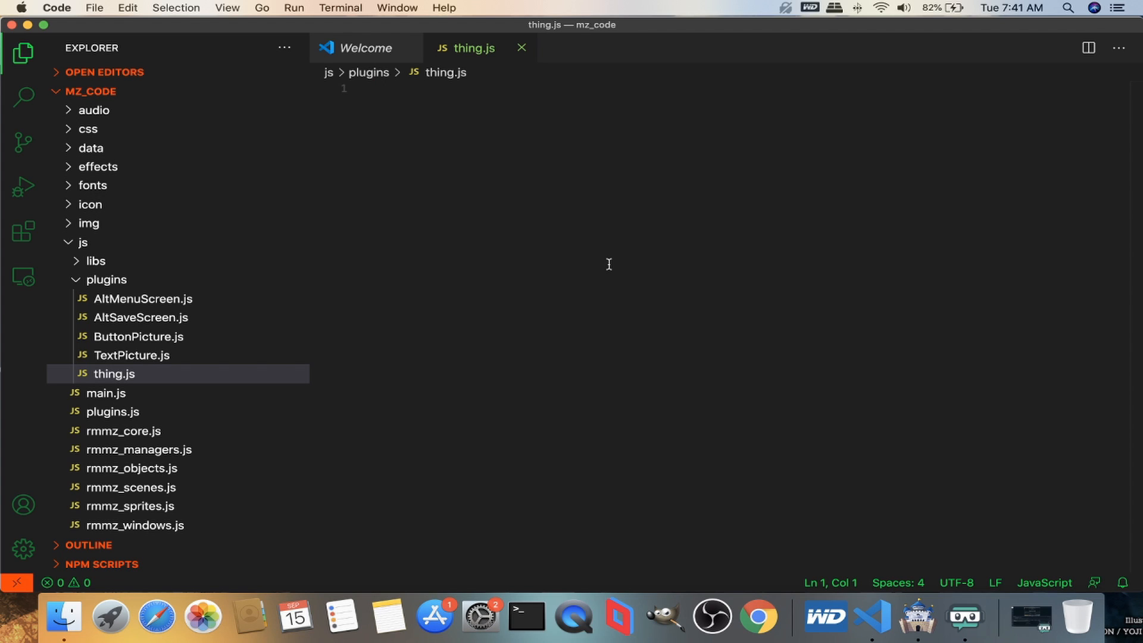
mouse_move(914, 230)
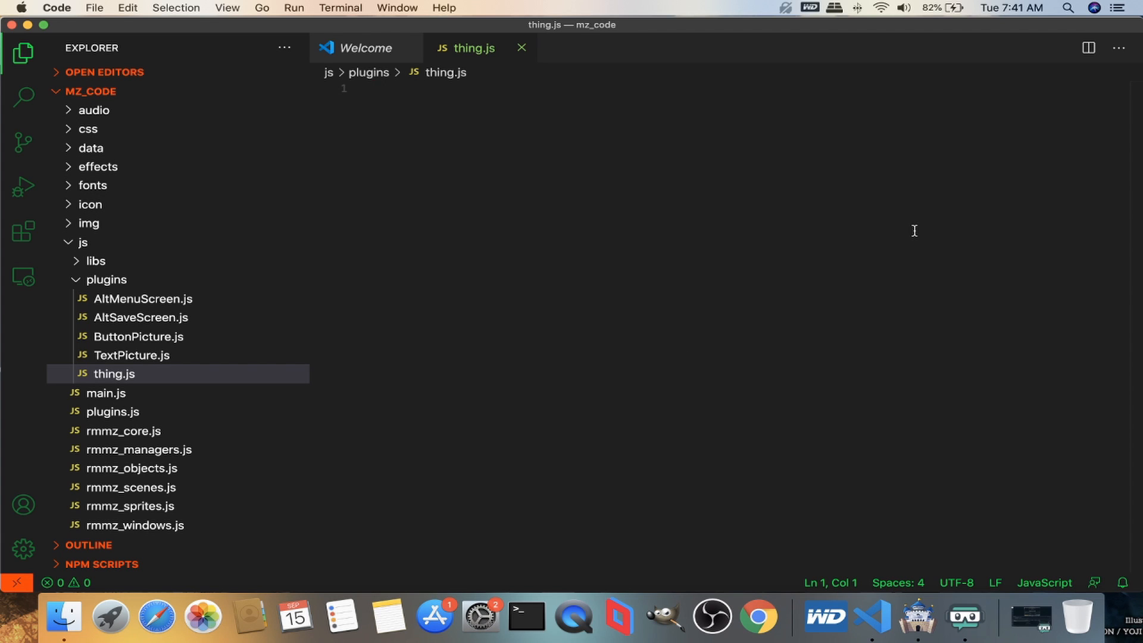
mouse_move(839, 212)
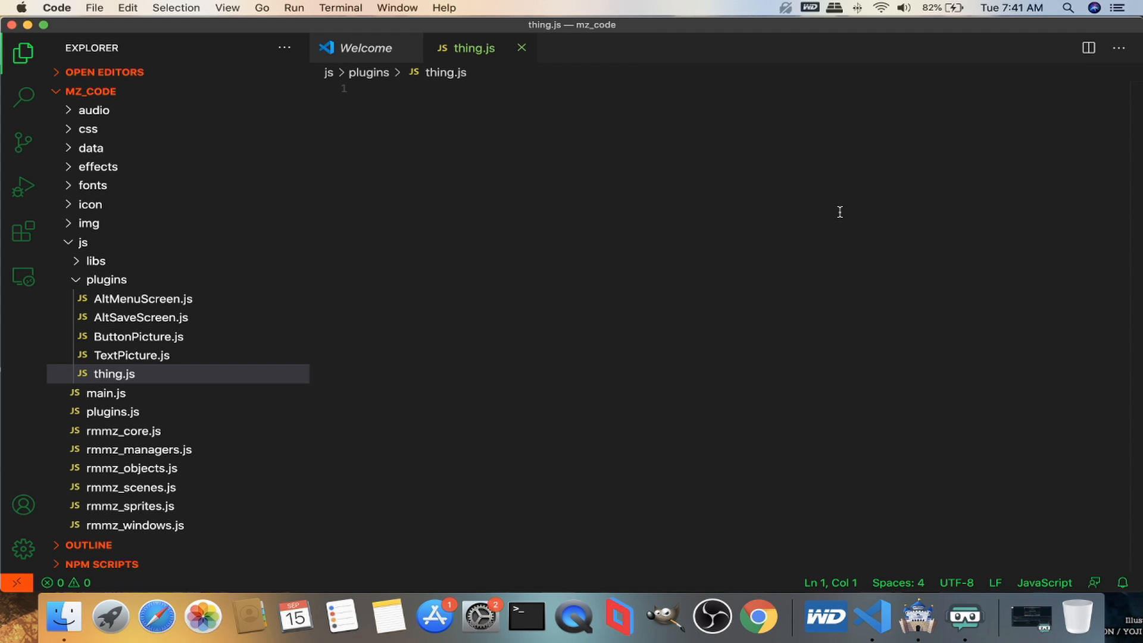
mouse_move(917, 617)
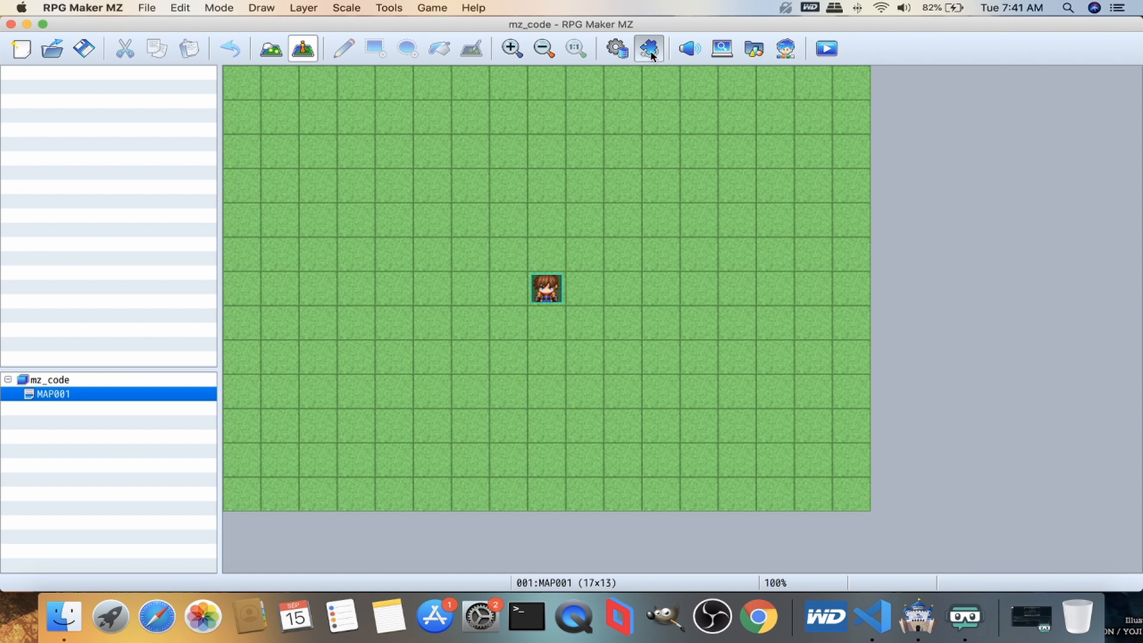
Step: Add the thing plugin in RPG Maker MZ's Plugin Manager and confirm it
click(647, 48)
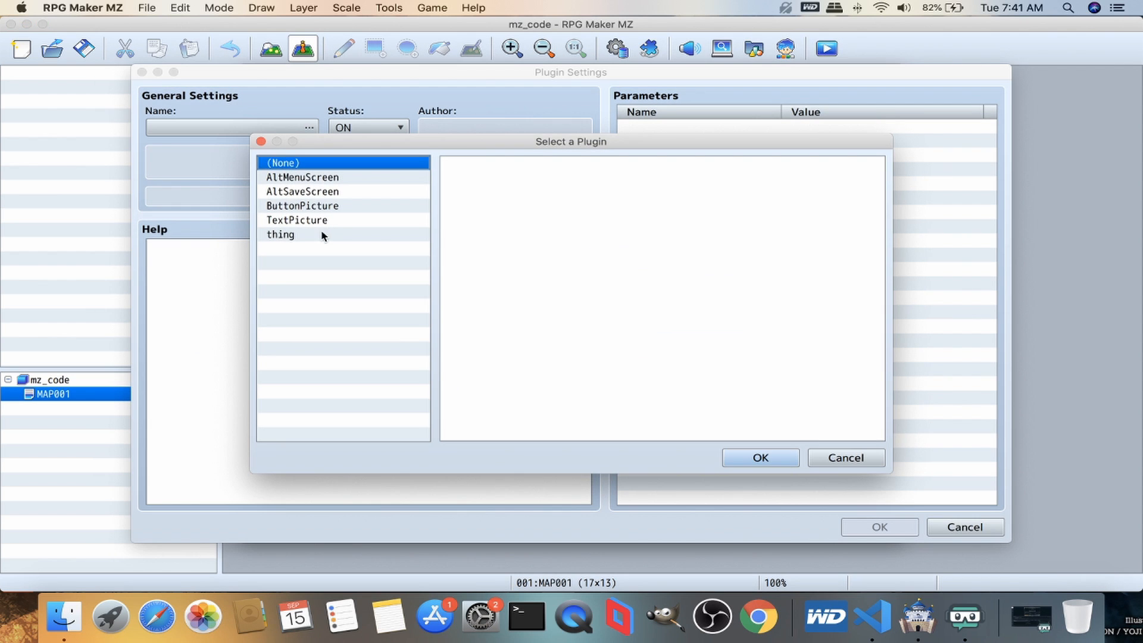
click(759, 457)
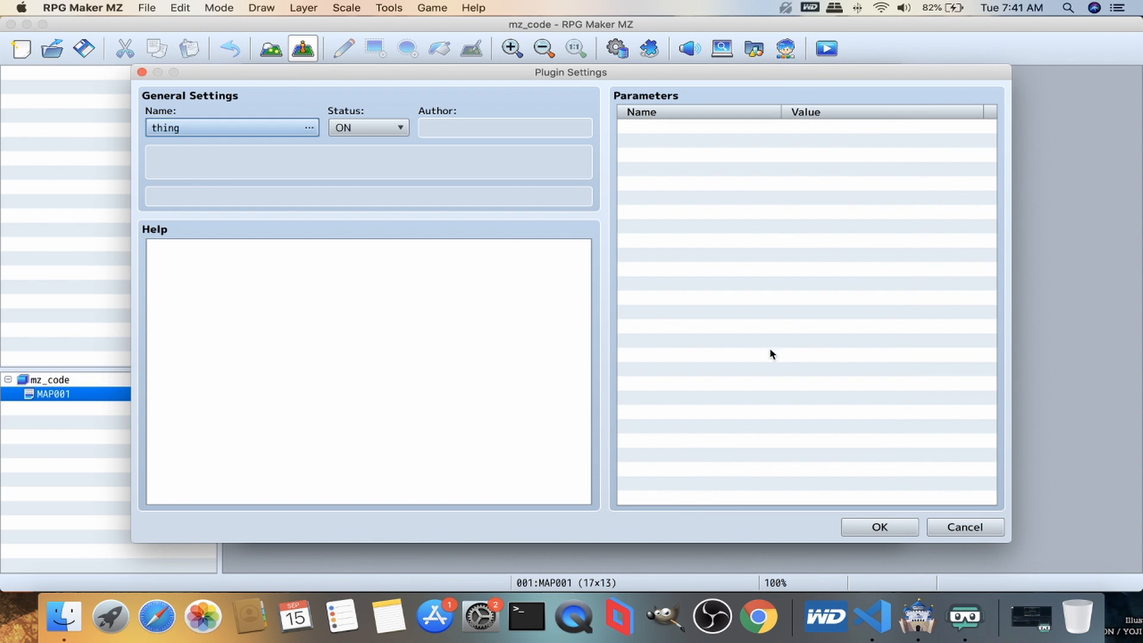
click(879, 526)
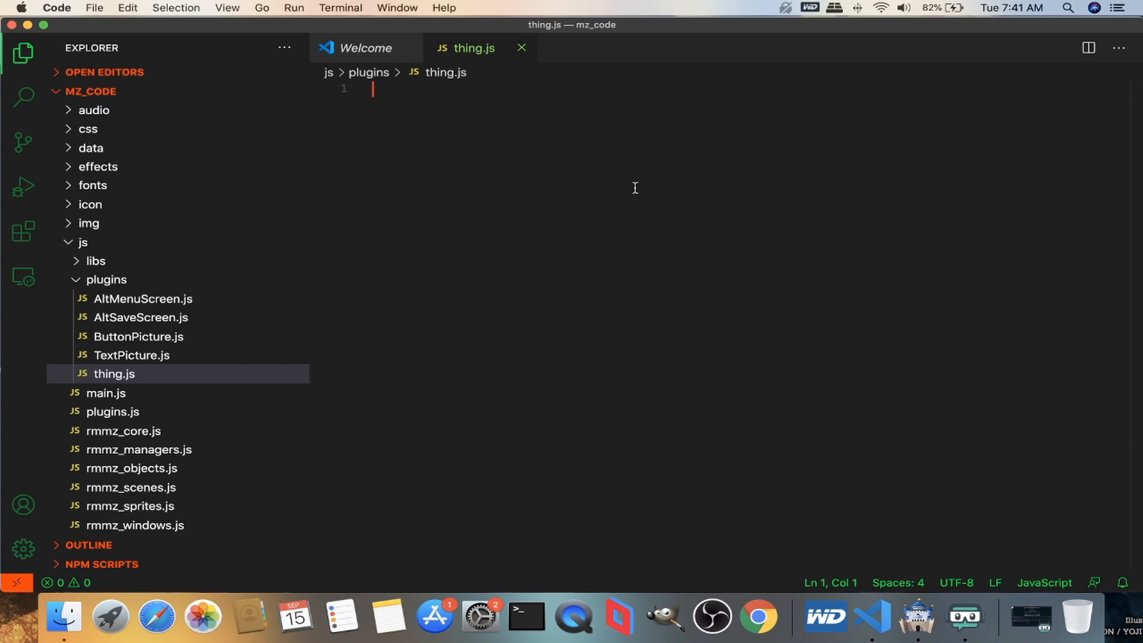
Step: Write a /*: plugin comment block at the top of thing.js
text(/**)
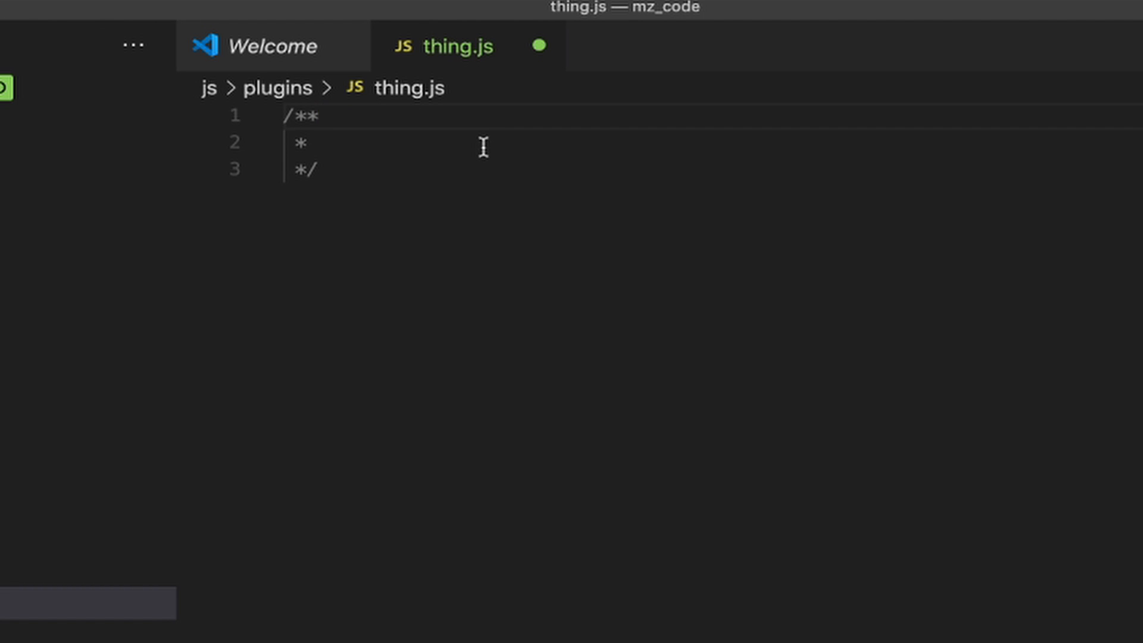
click(321, 144)
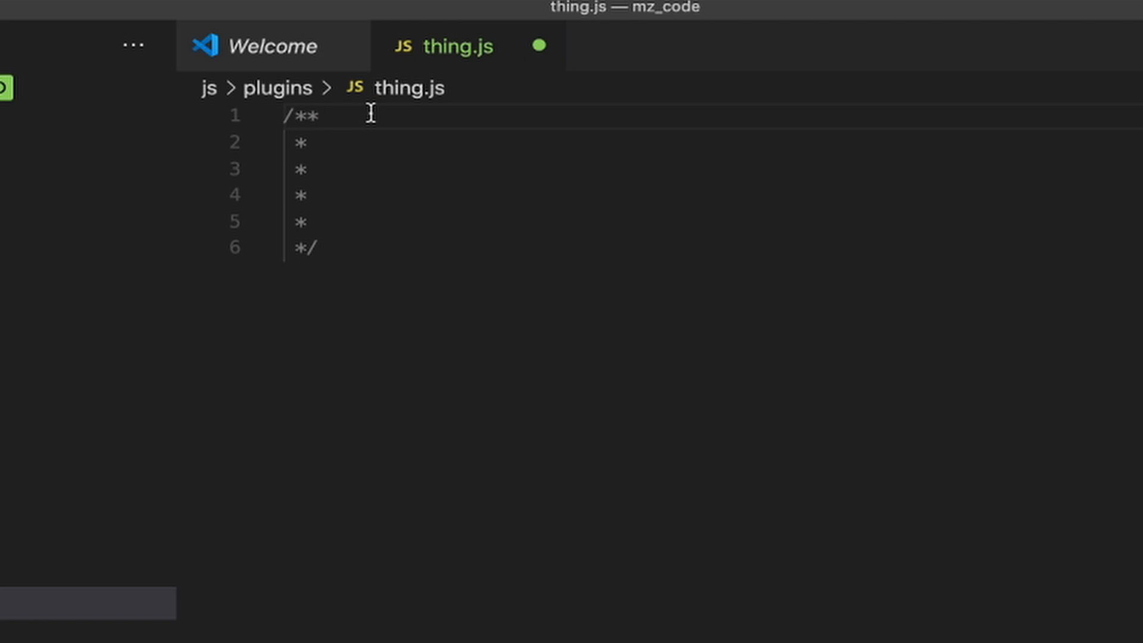
click(317, 220)
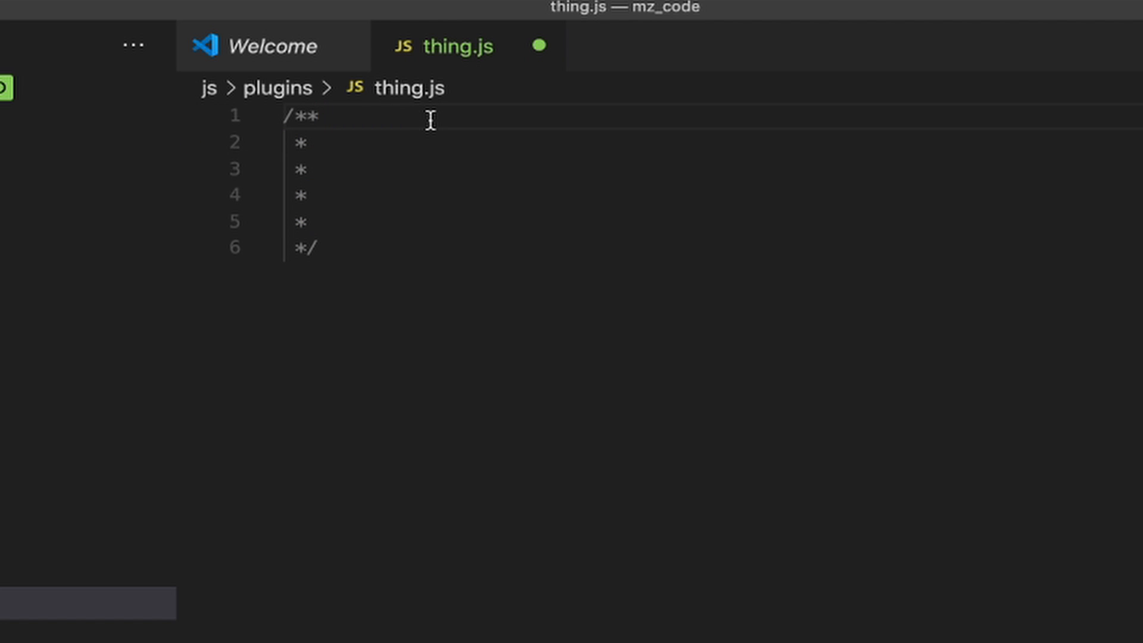
mouse_move(430, 121)
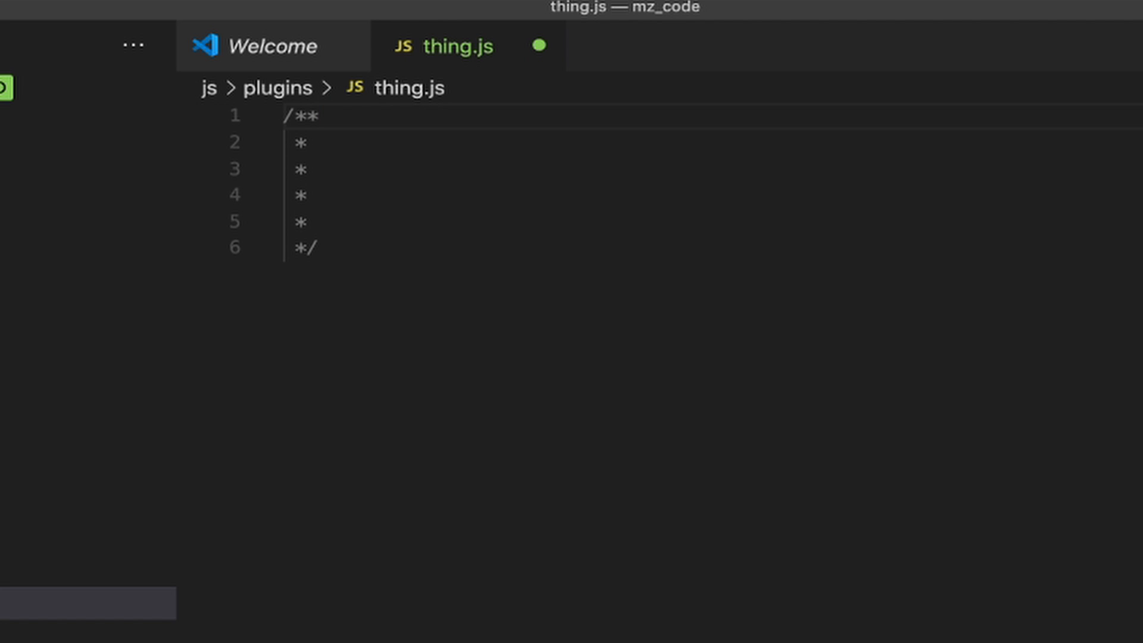
text(/*:)
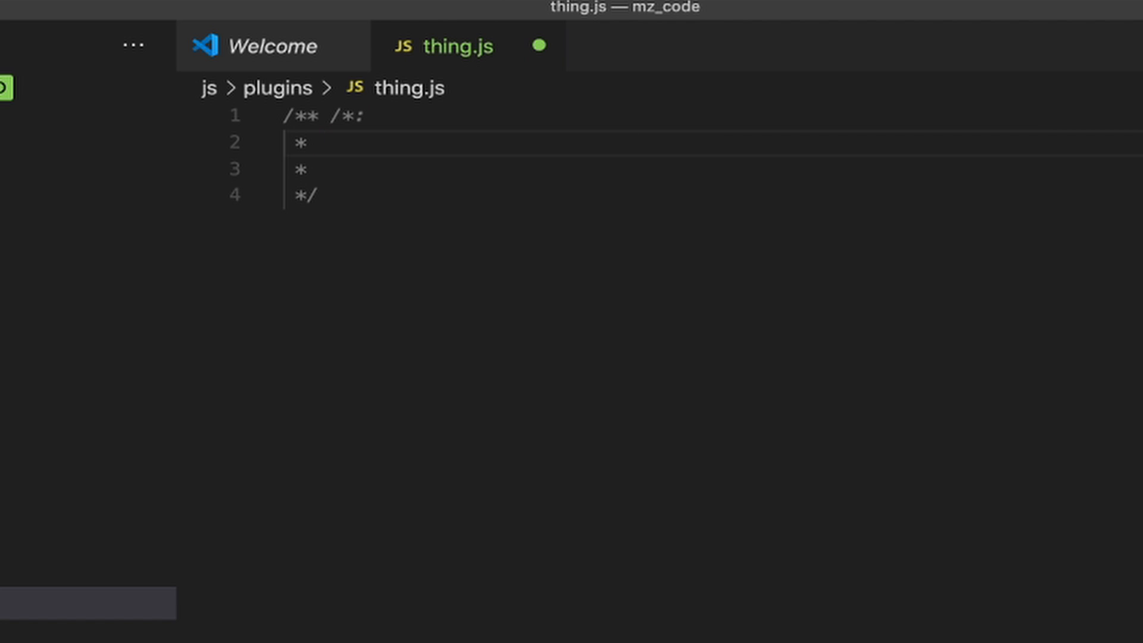
text(@target MZ)
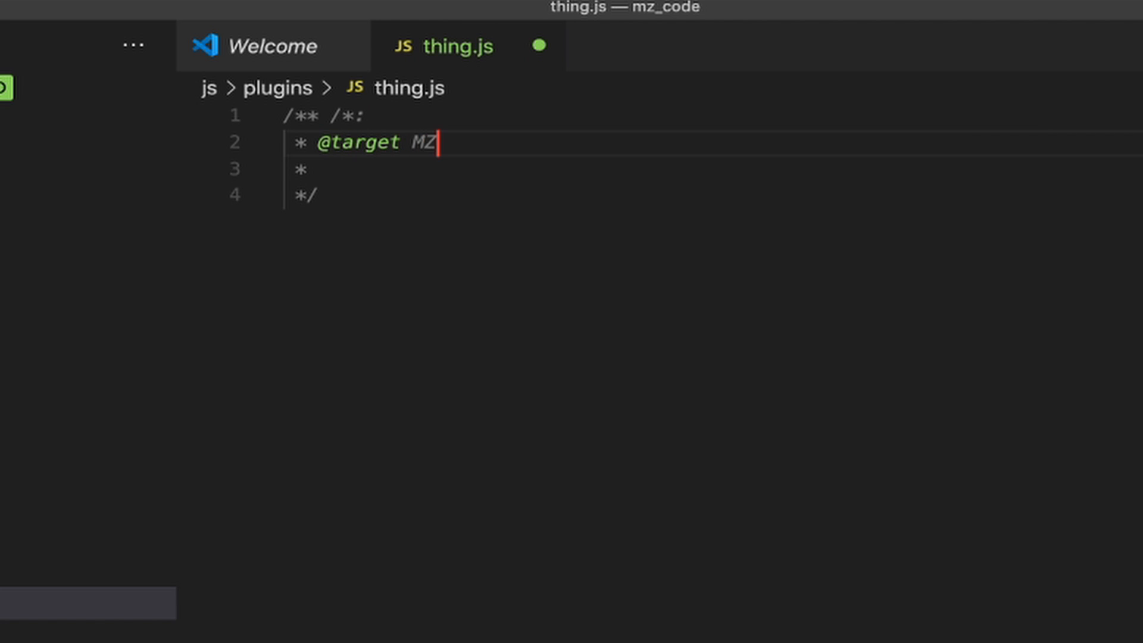
key(enter)
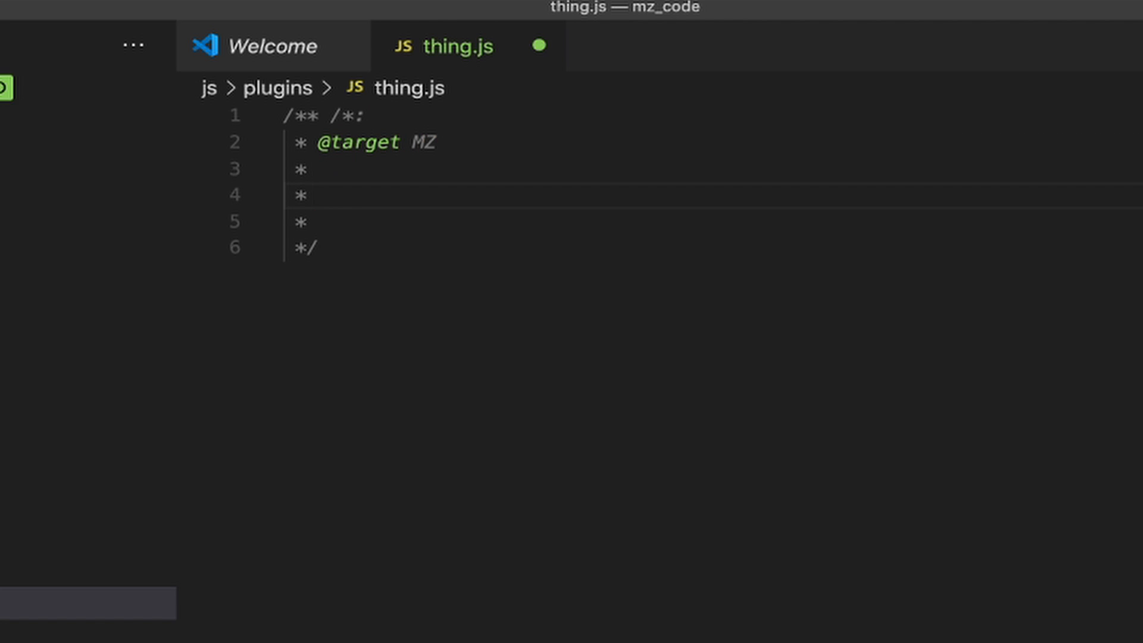
text(@author)
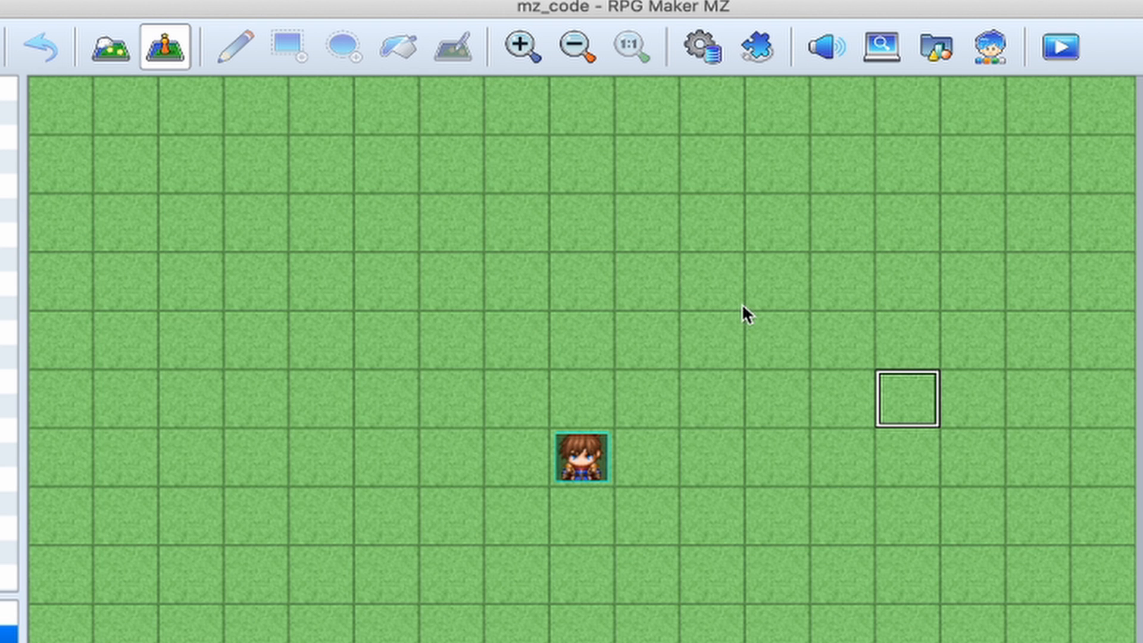
Step: Open the thing plugin's settings from RPG Maker MZ's plugin list
click(757, 46)
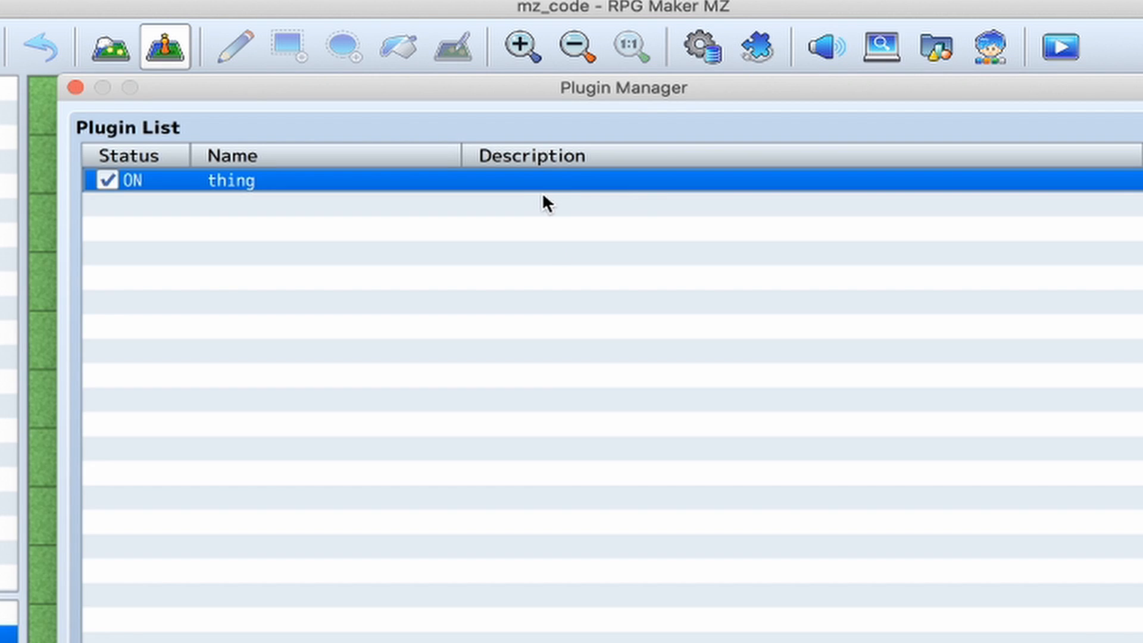
double_click(228, 179)
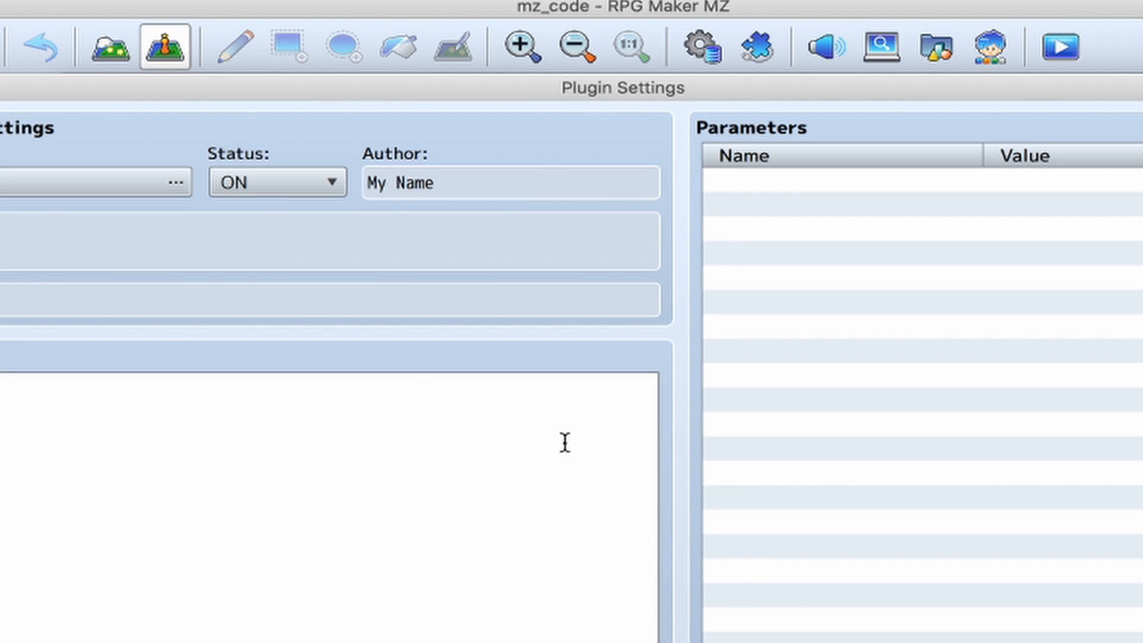
mouse_move(435, 189)
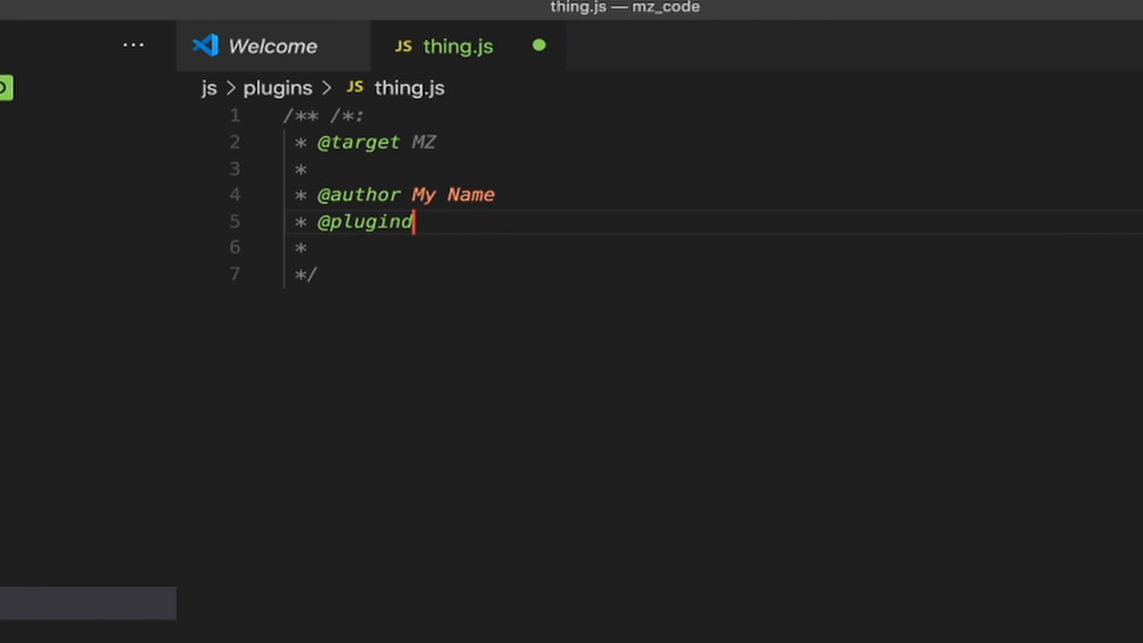
text(esc)
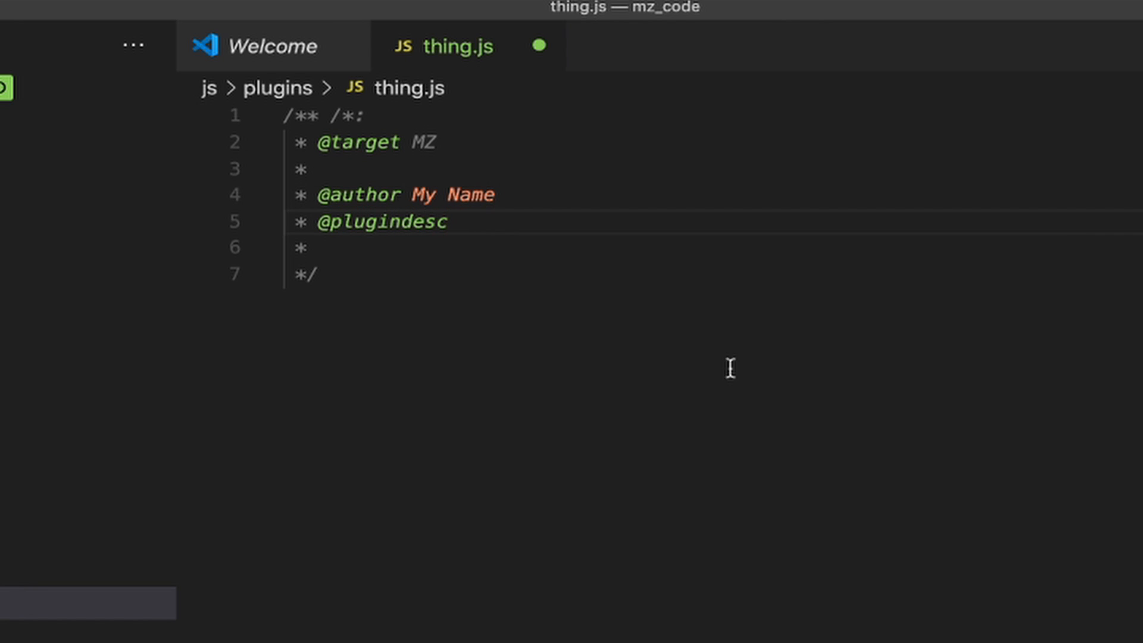
mouse_move(328, 222)
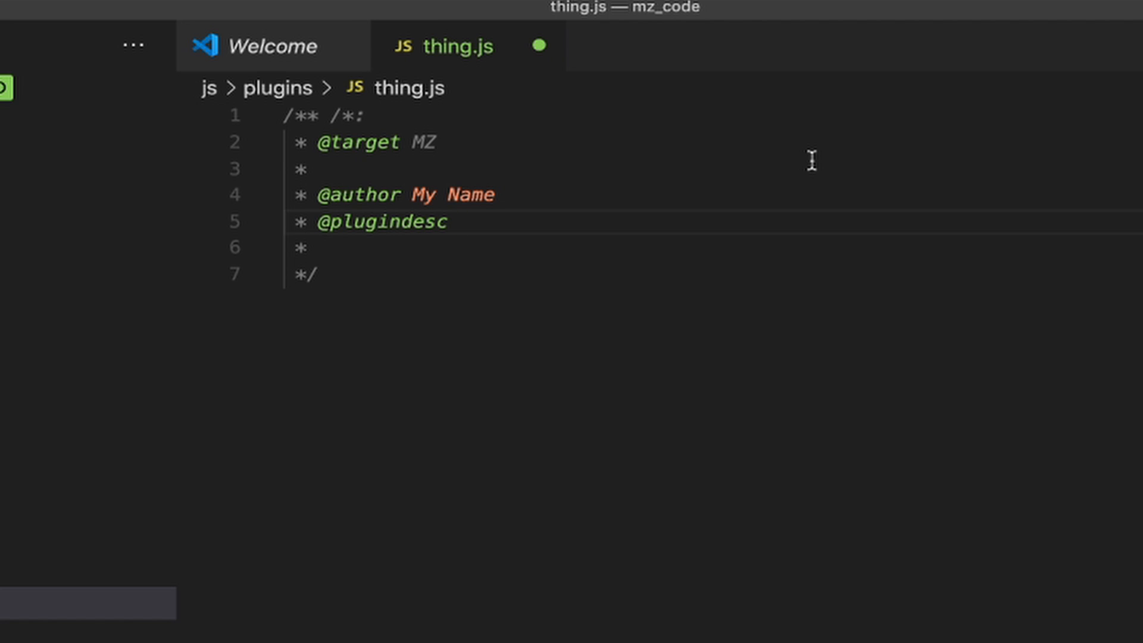
mouse_move(817, 168)
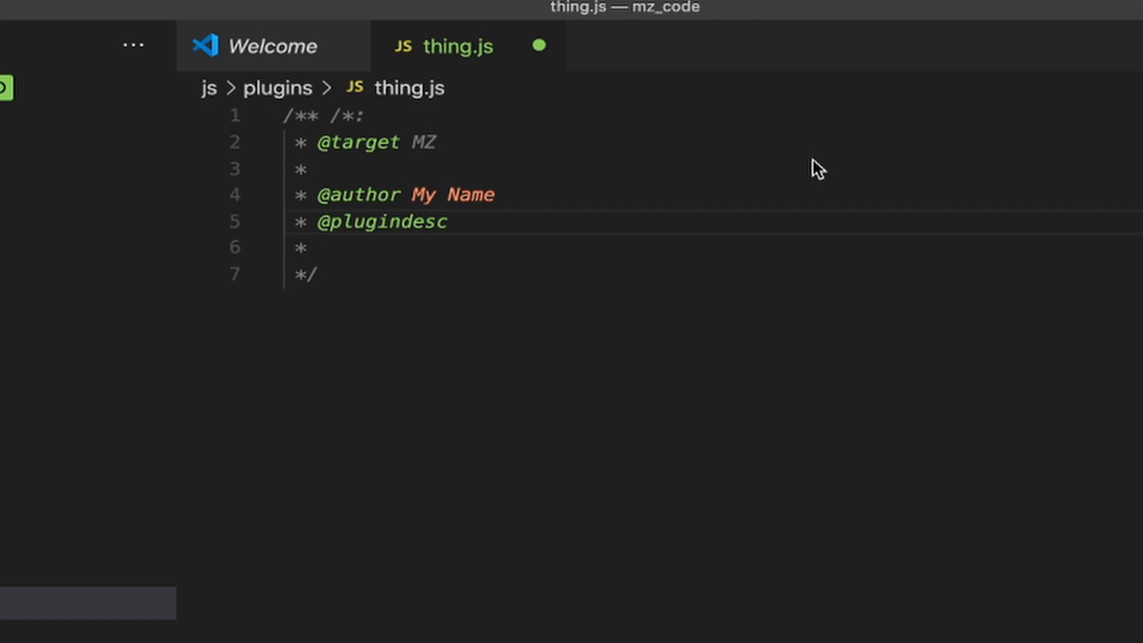
text(😳💕🥰)
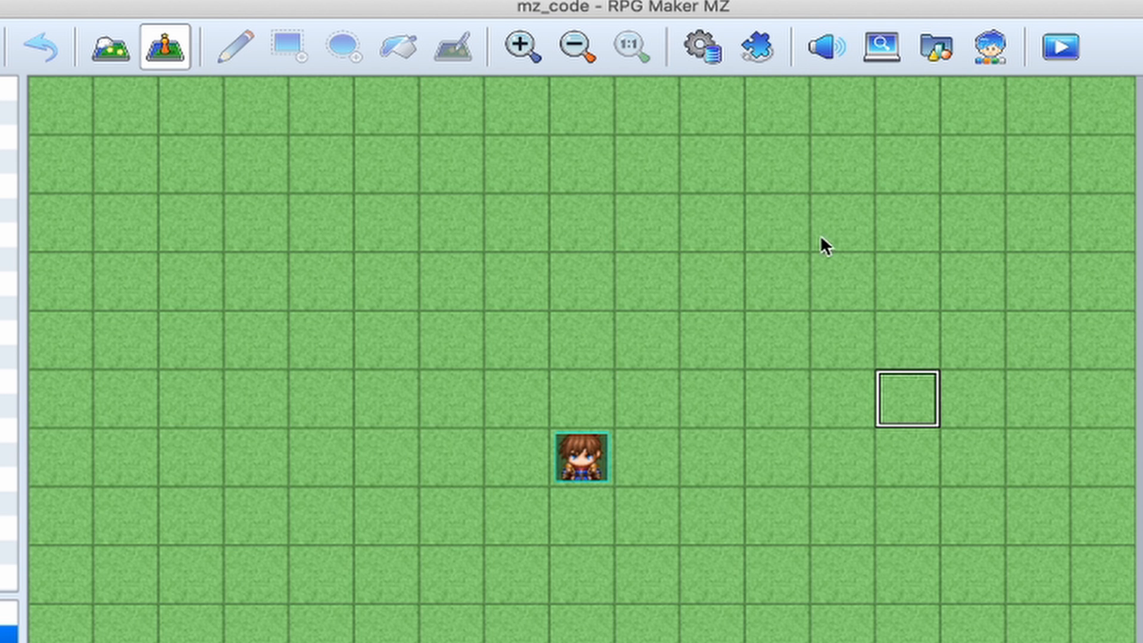
Step: Reopen the thing plugin's settings in RPG Maker MZ to check its description
click(756, 46)
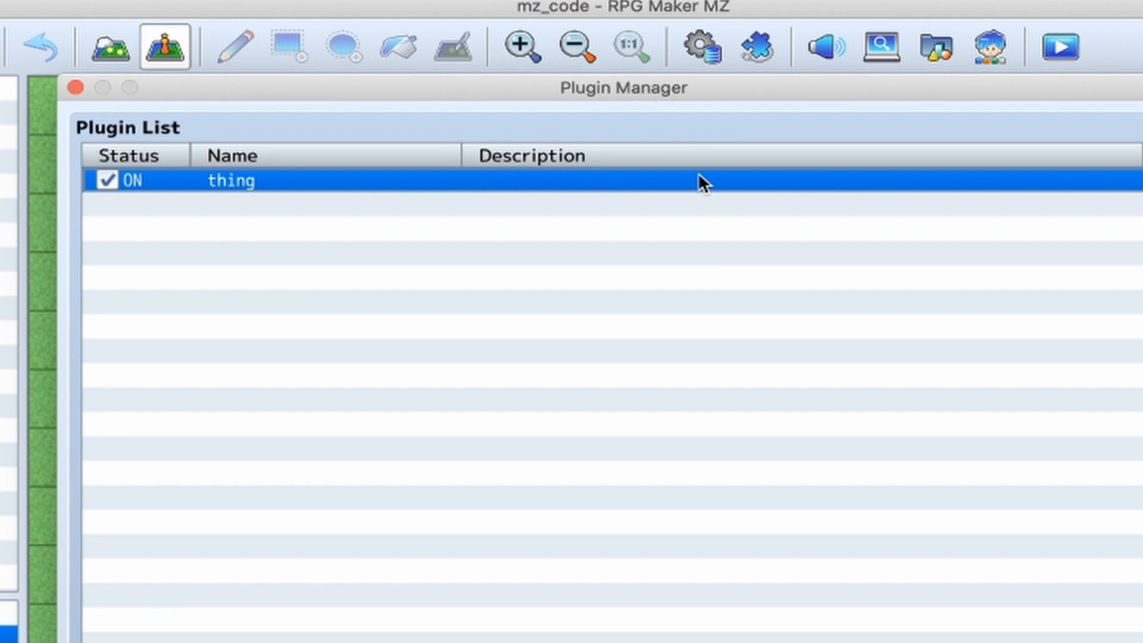
double_click(230, 180)
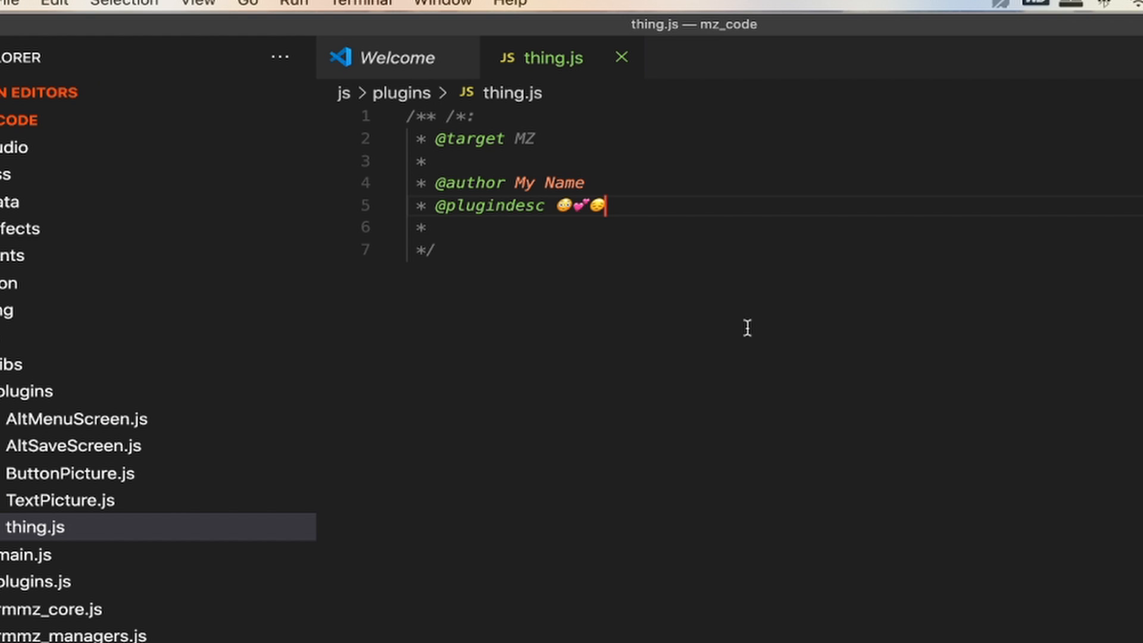
mouse_move(675, 236)
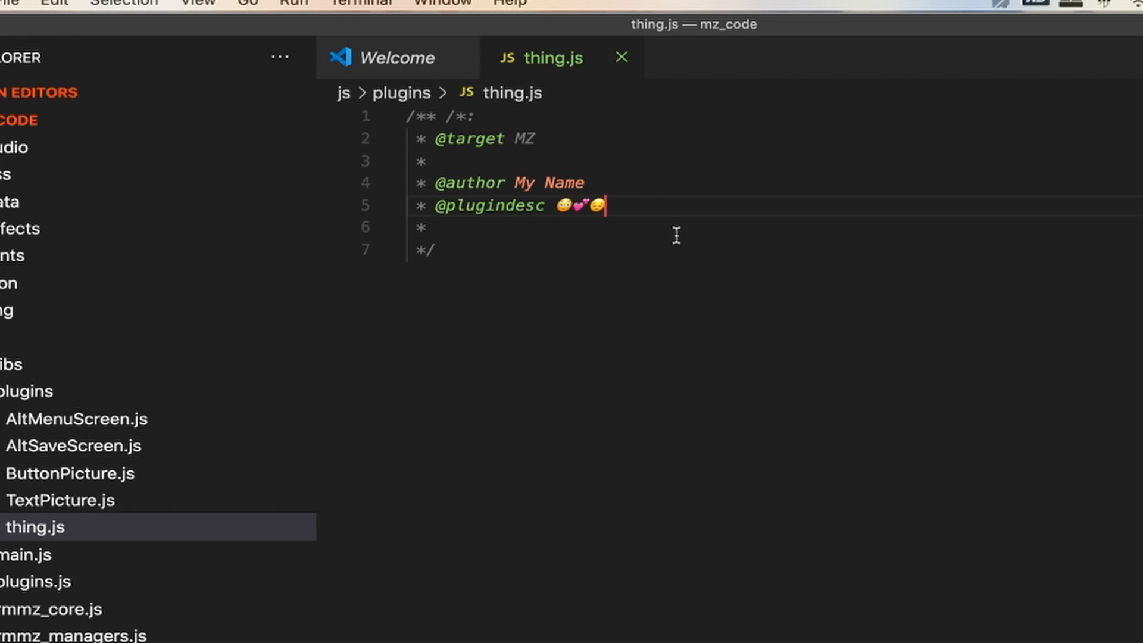
text(M)
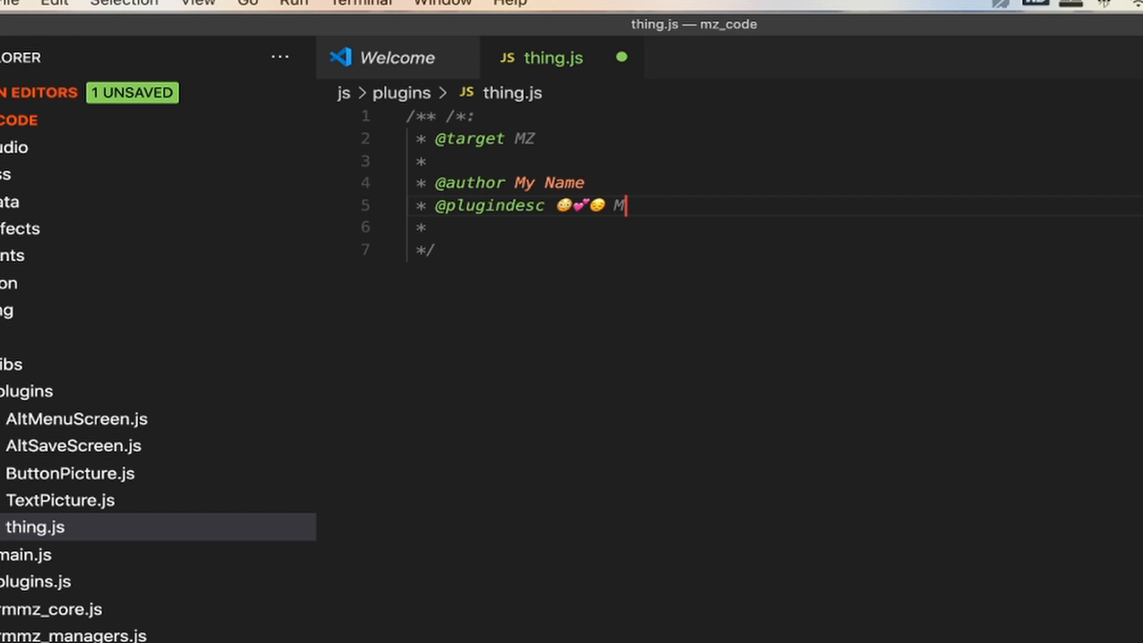
text(y first plugin)
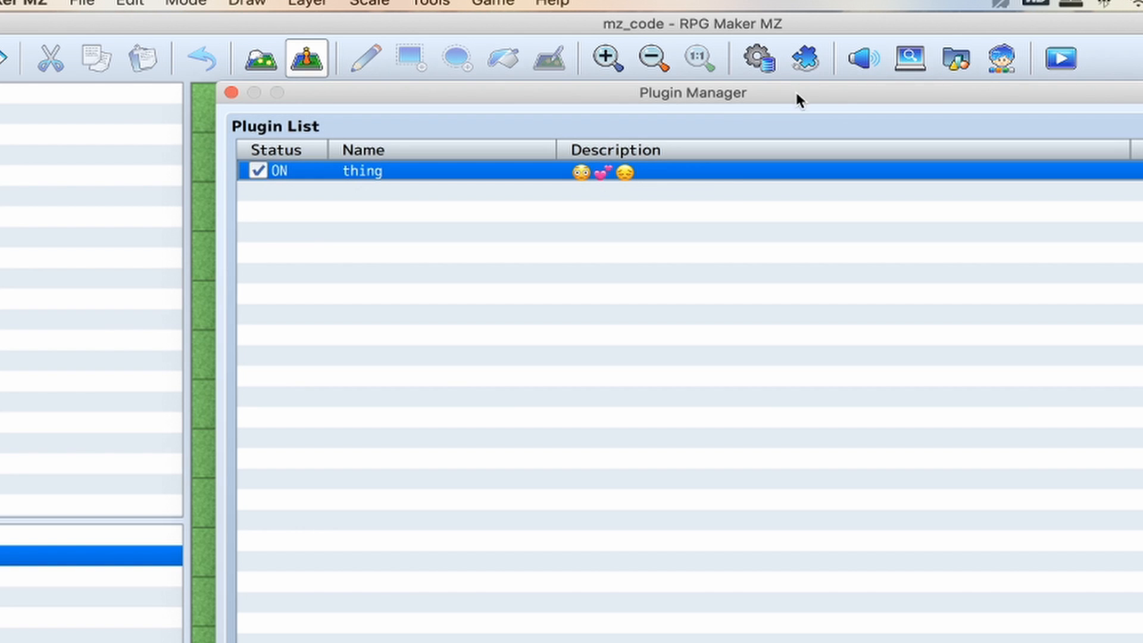
Step: Check thing's emoji description in Plugin Manager, then reopen the plugin list
double_click(363, 171)
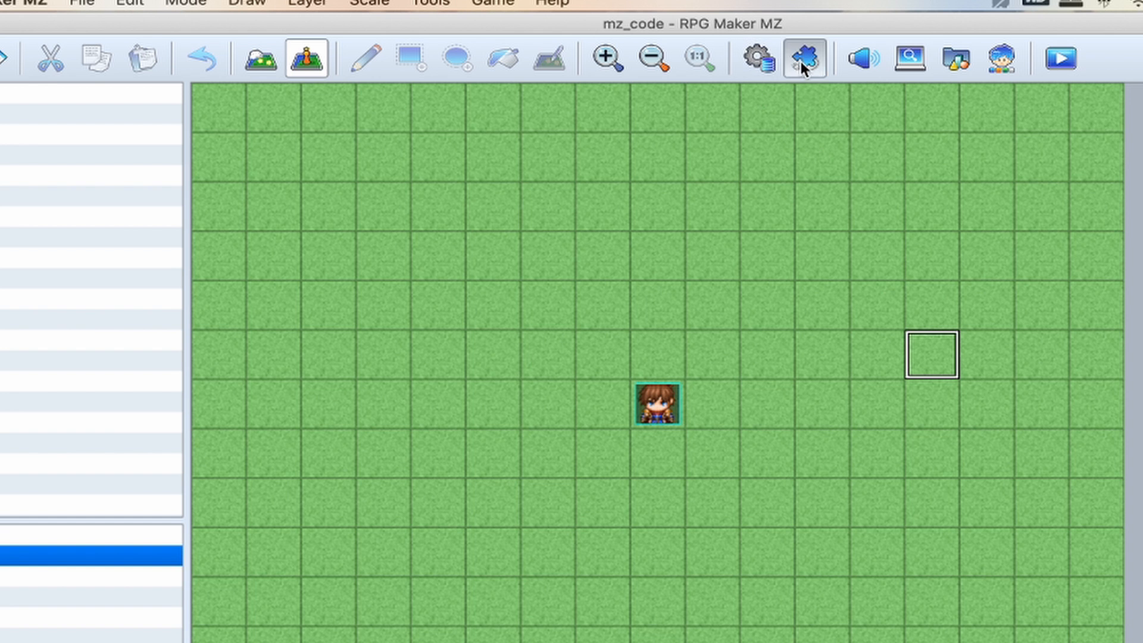
click(802, 58)
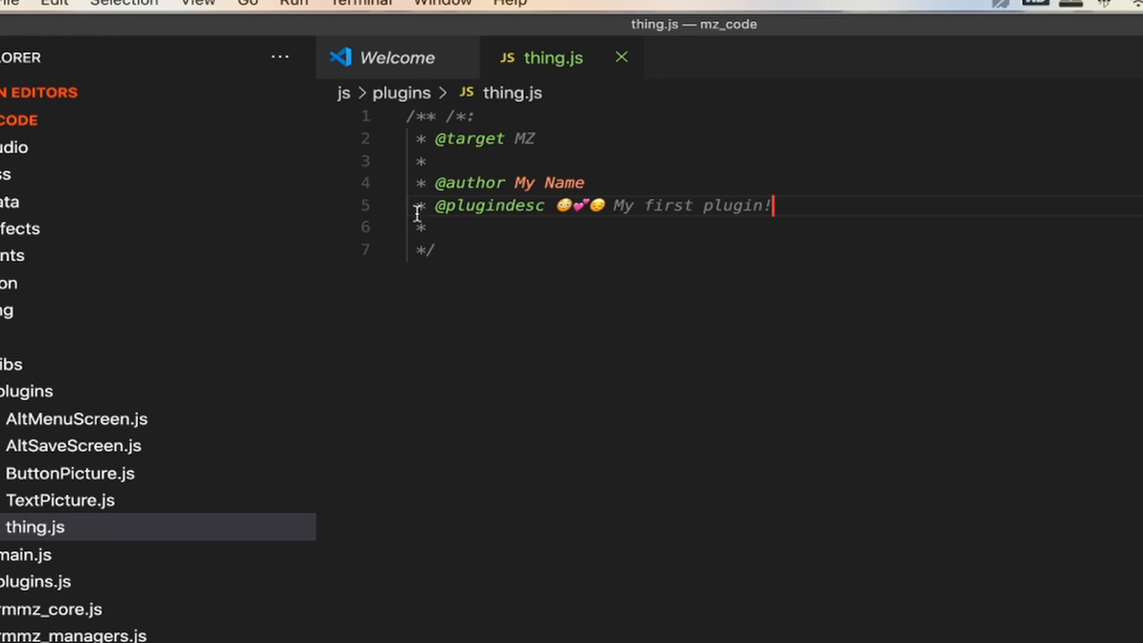
mouse_move(854, 208)
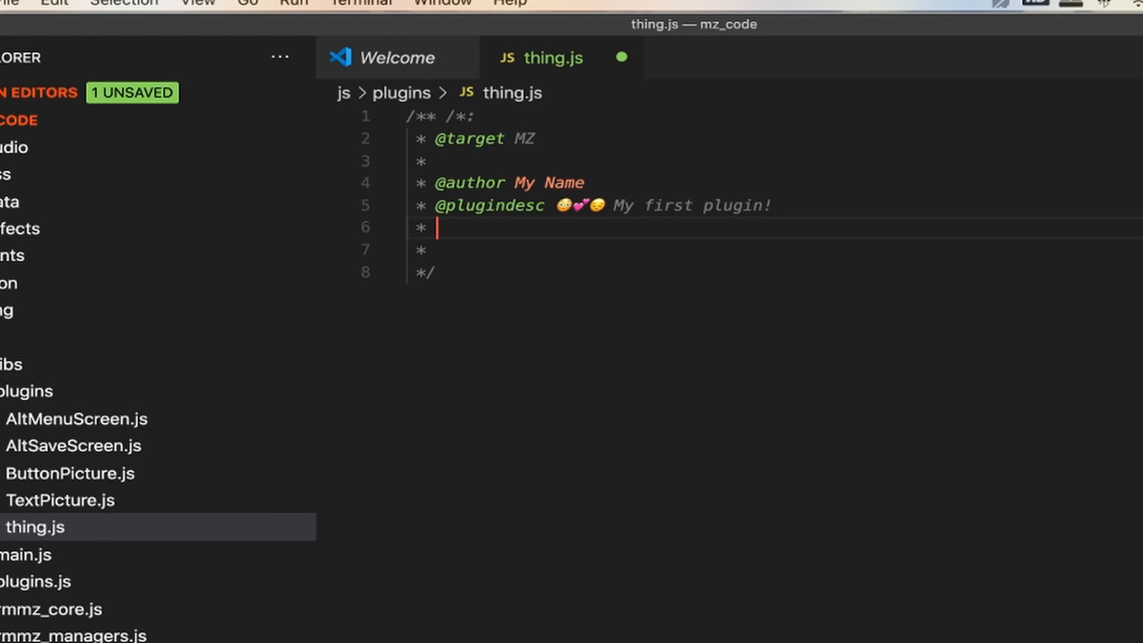
key(Enter)
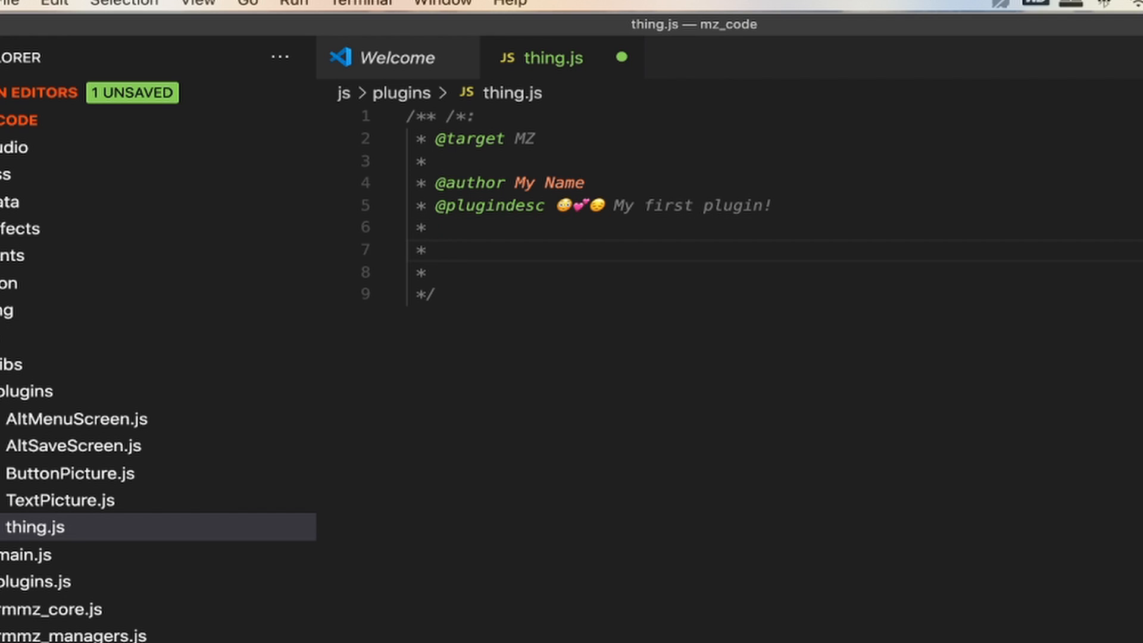
text(@h)
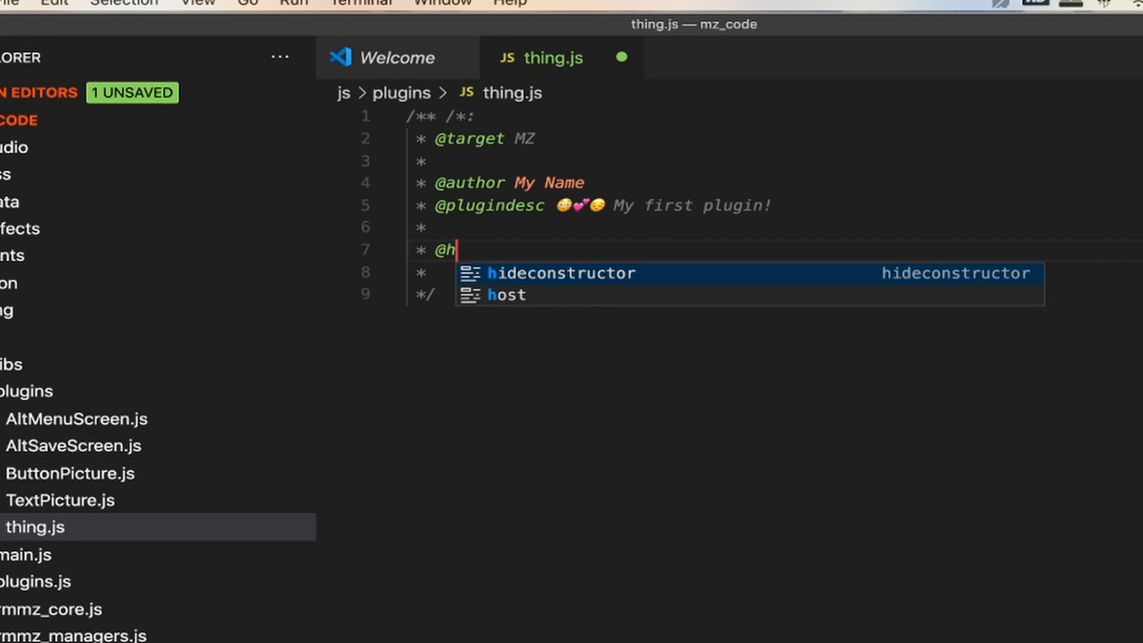
text(elp)
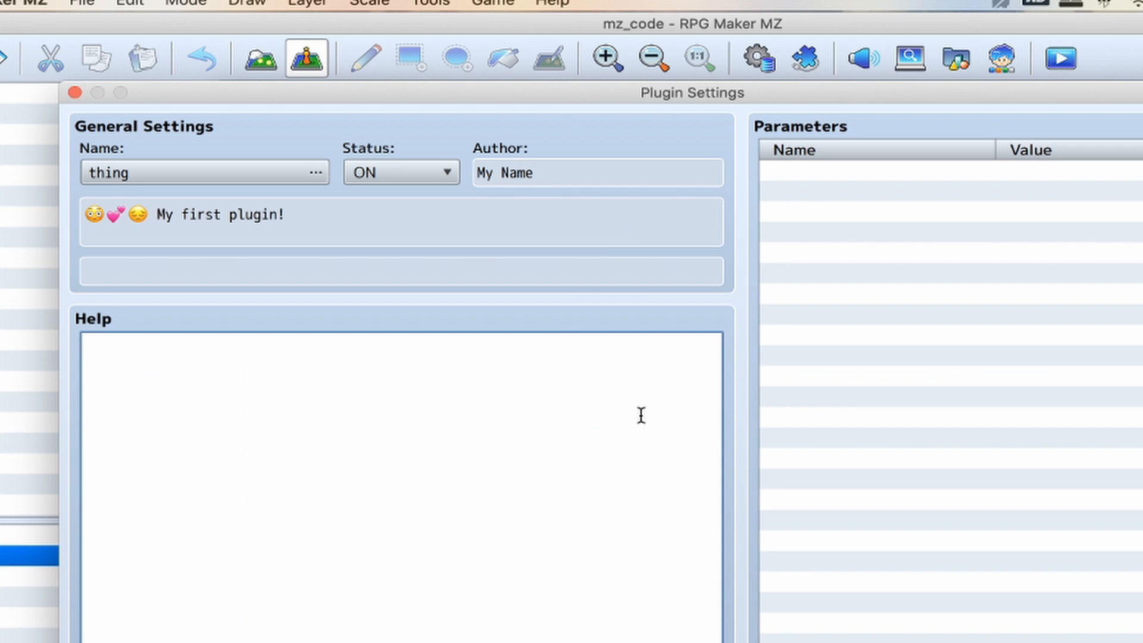
mouse_move(385, 321)
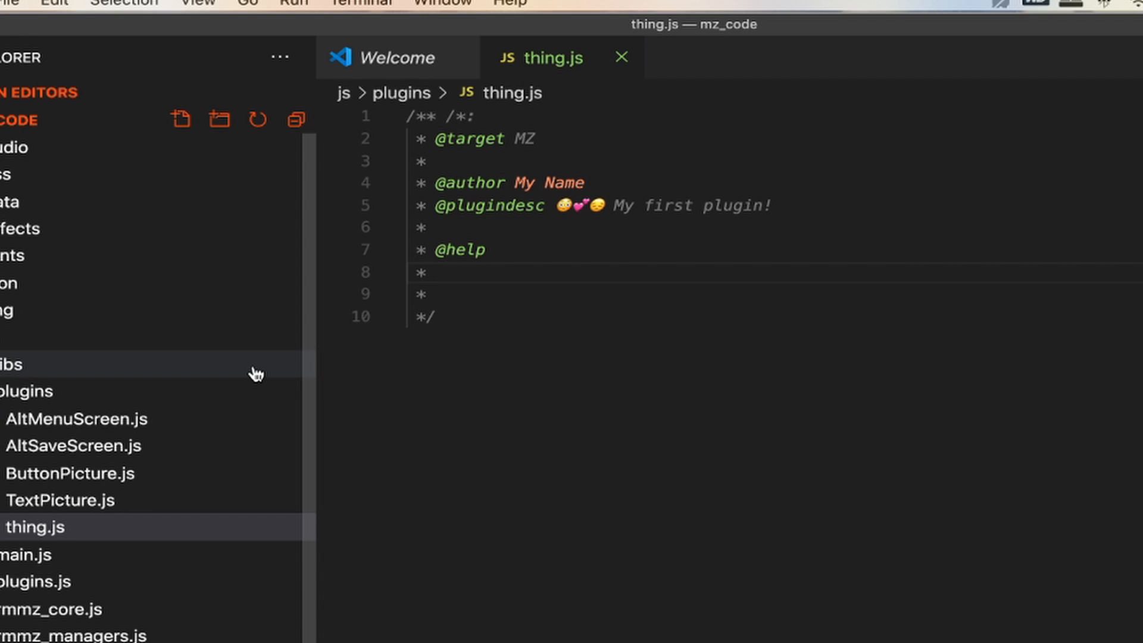
text(THIS IS A)
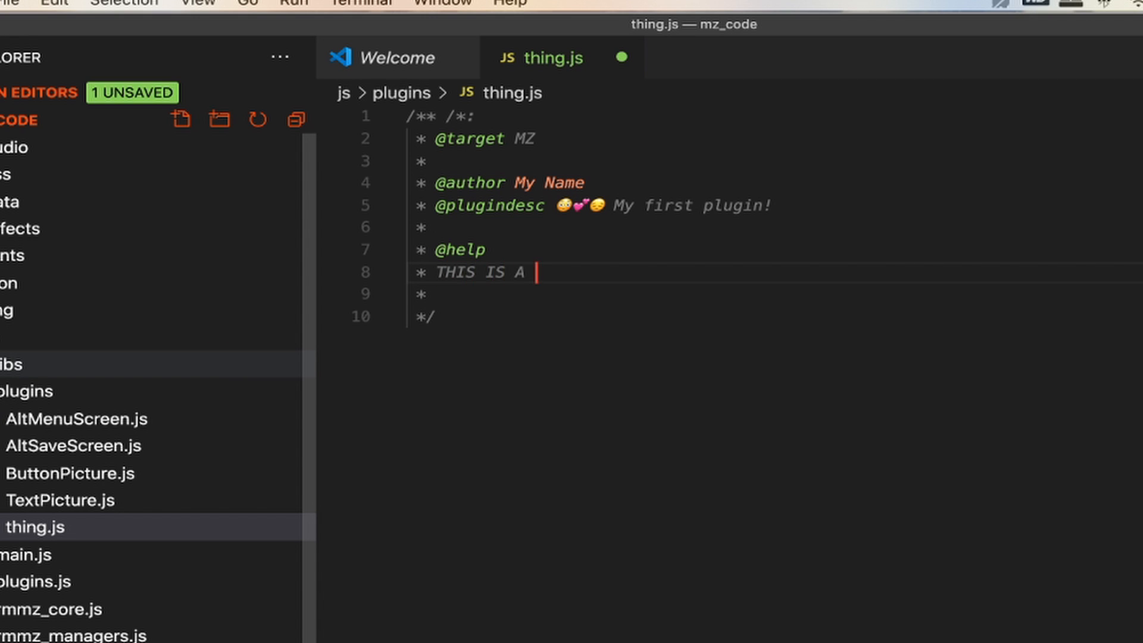
text(LONG MESSAGE)
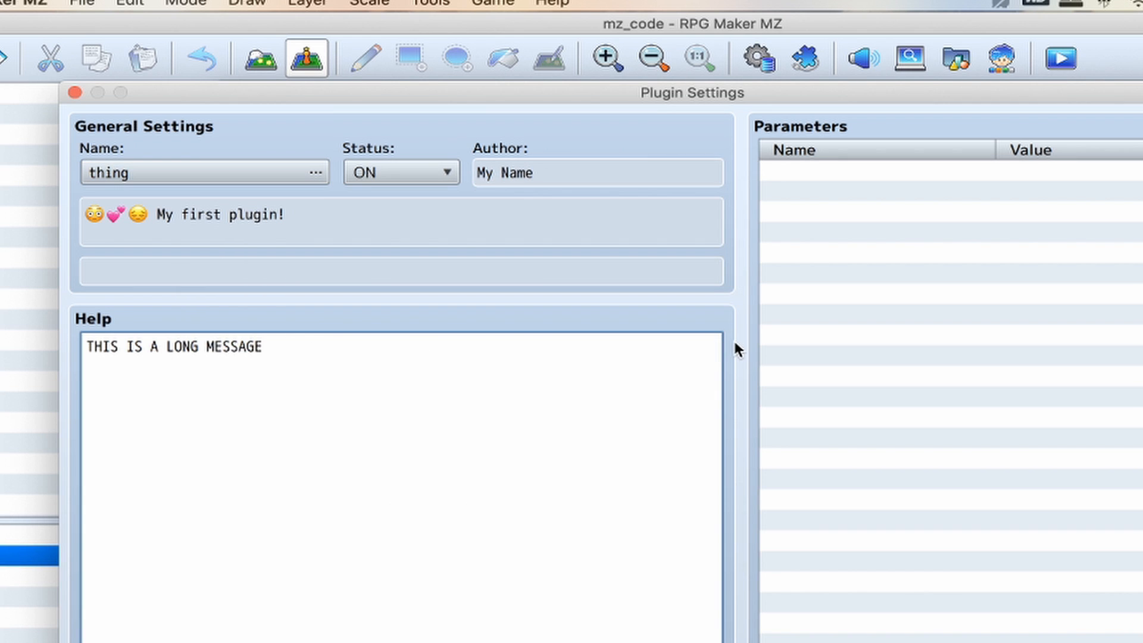
mouse_move(616, 363)
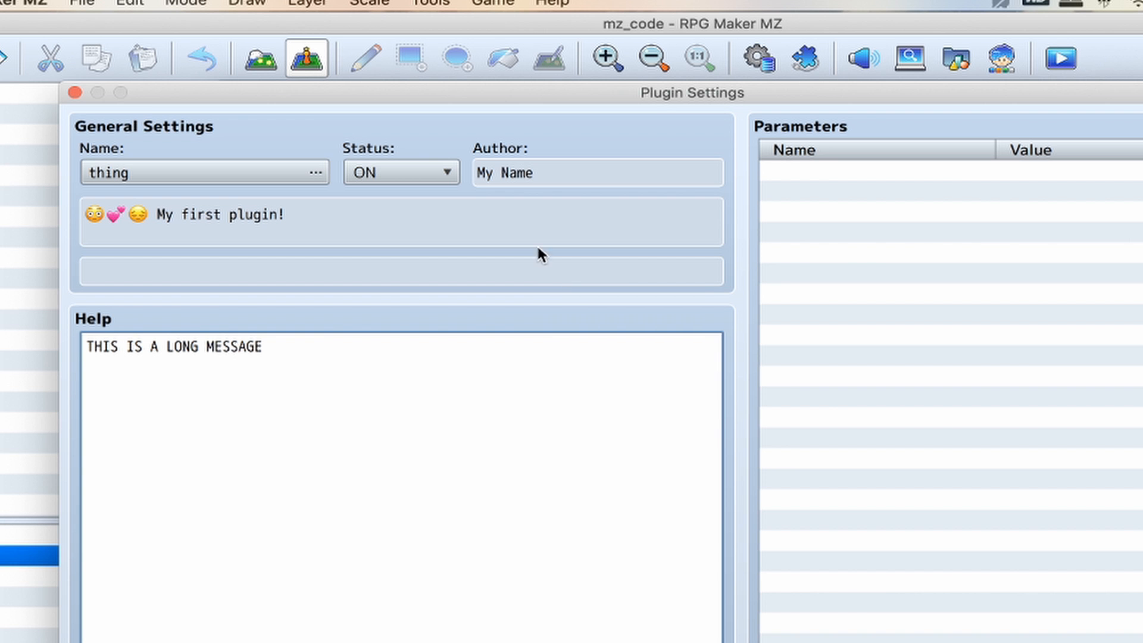
Step: Type filler lines such as 'qwf' into the thing plugin's Help box
text(qwf)
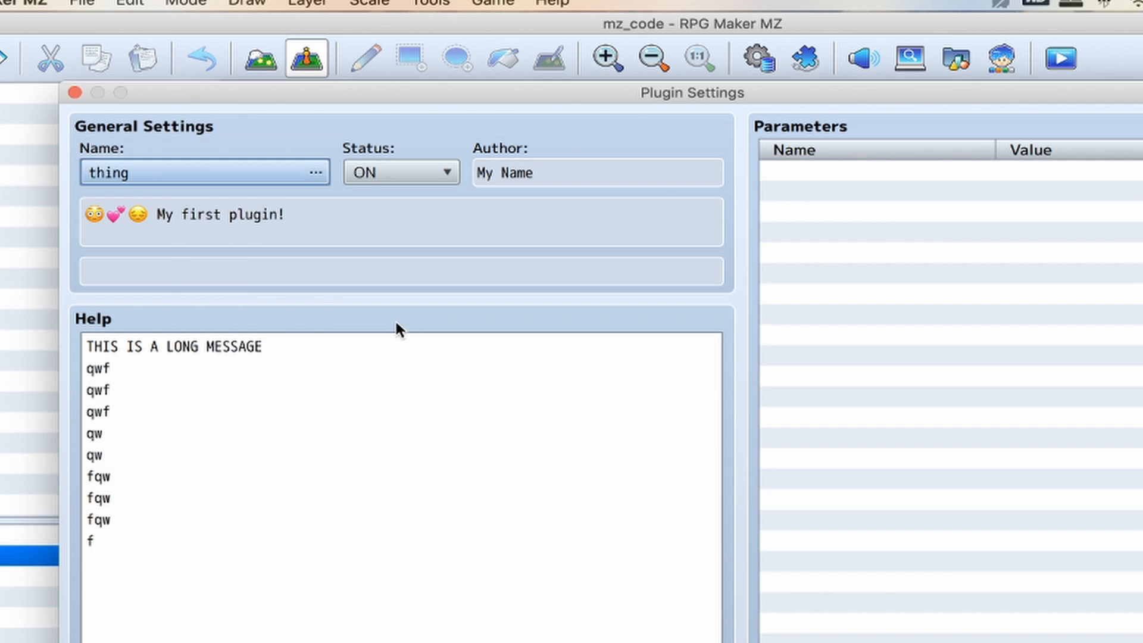
mouse_move(152, 422)
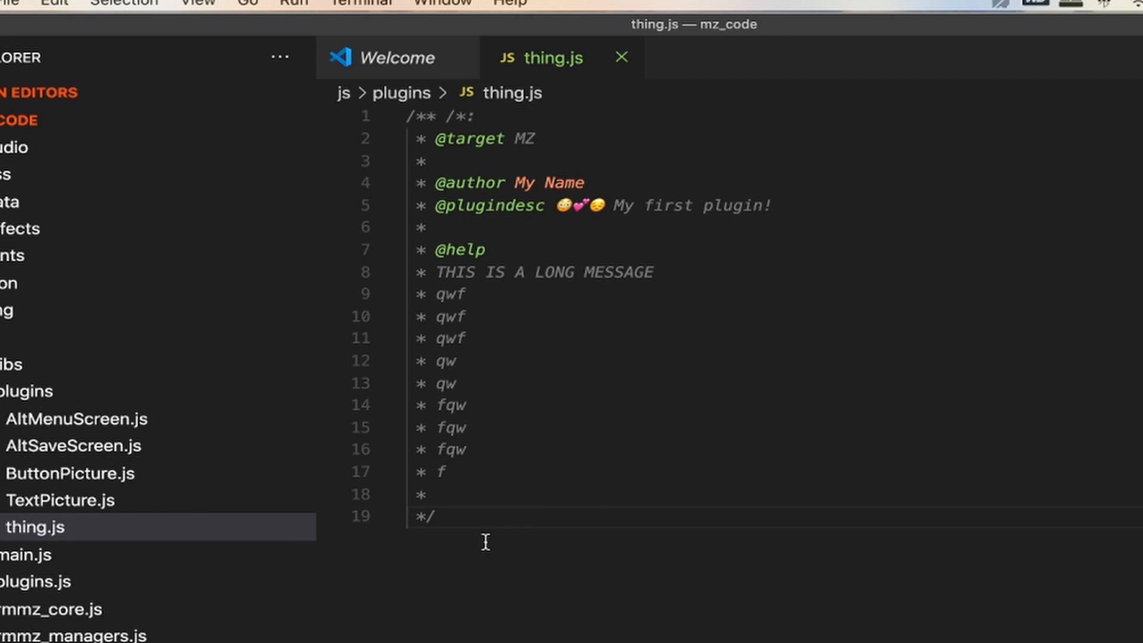
mouse_move(487, 549)
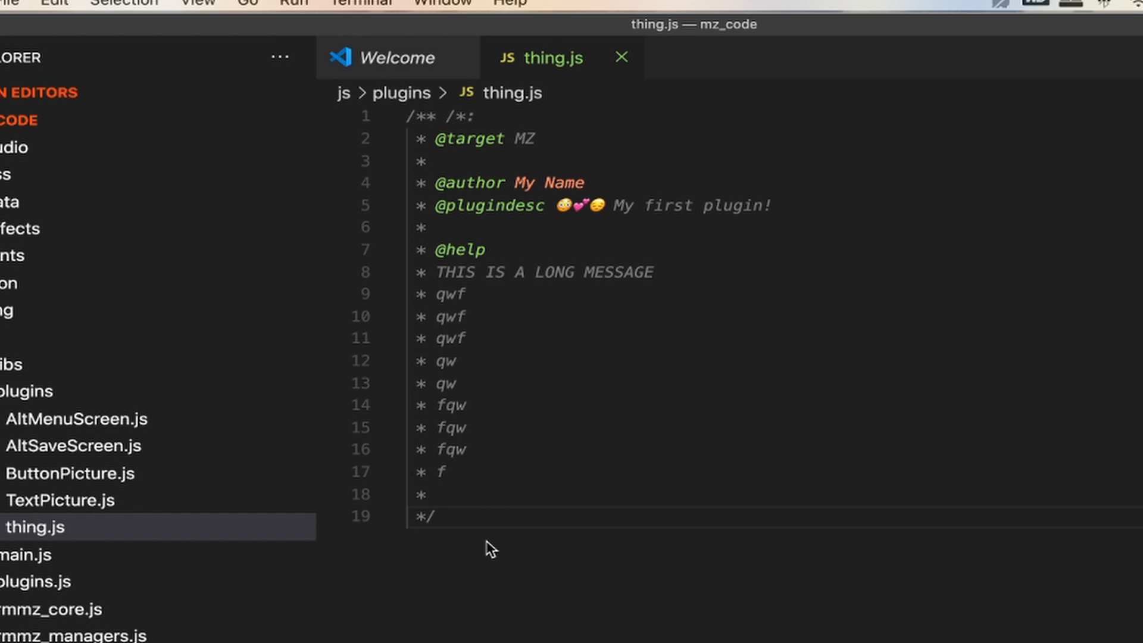
Step: Insert blank lines below the header comment's closing */ in thing.js
key(Enter)
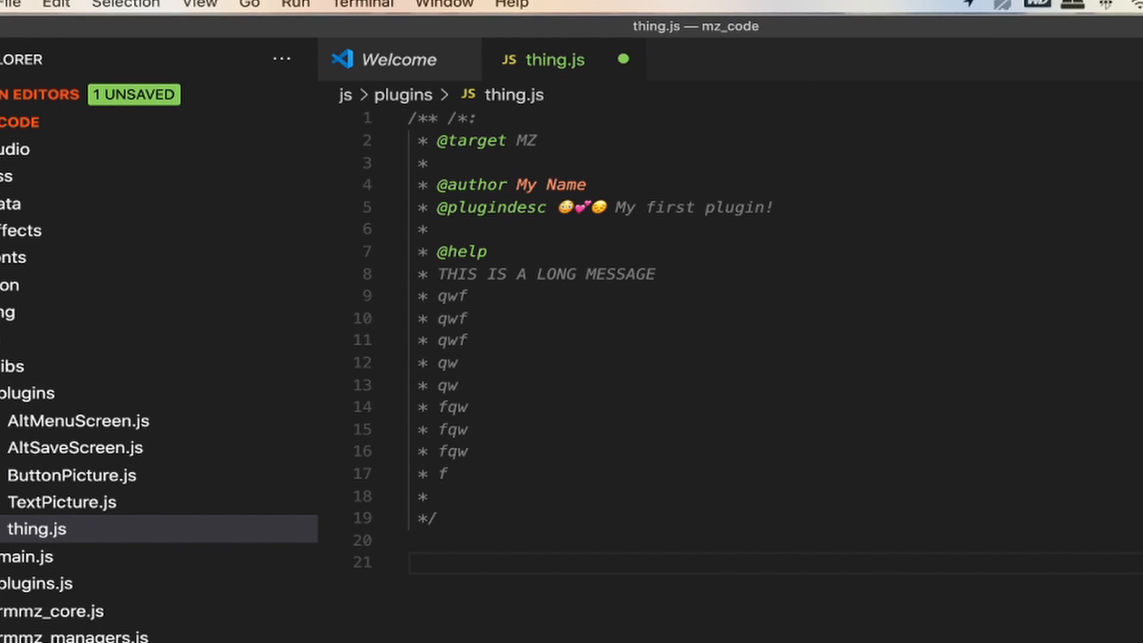
Step: Write the '(() => { })();' wrapper and add a lone semicolon line above it
text(() ))
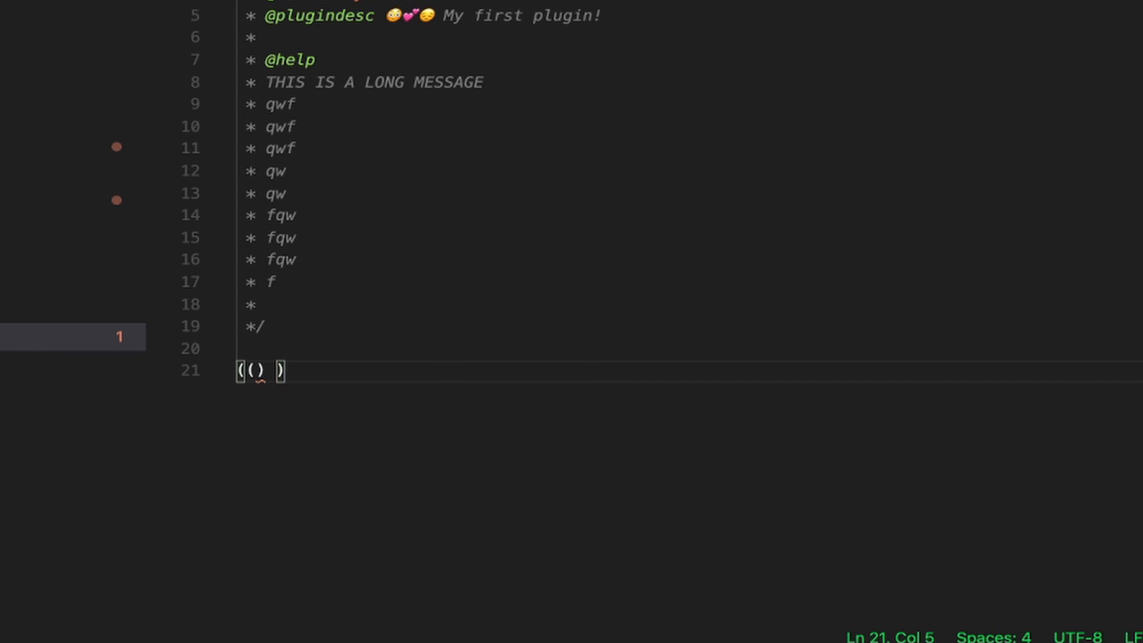
text(=>)
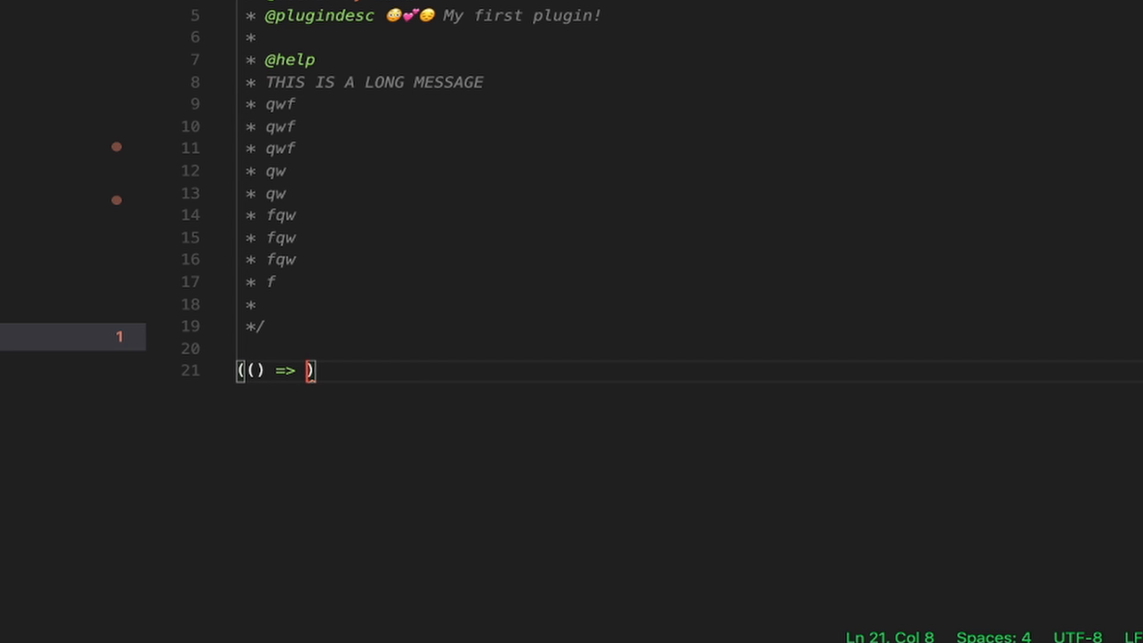
text({)
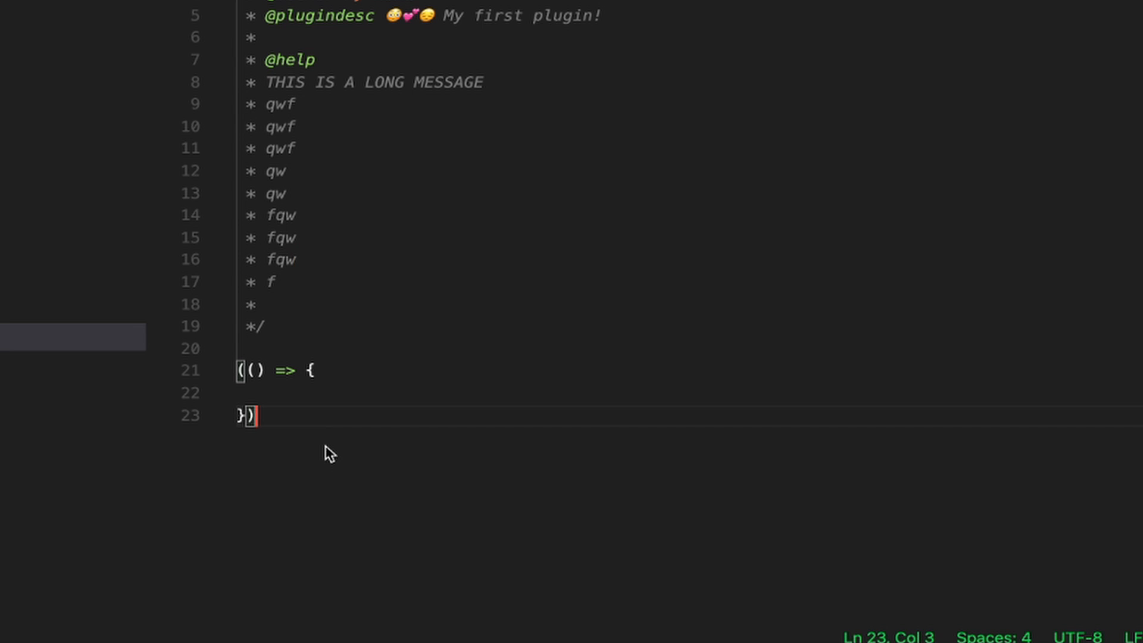
text(();)
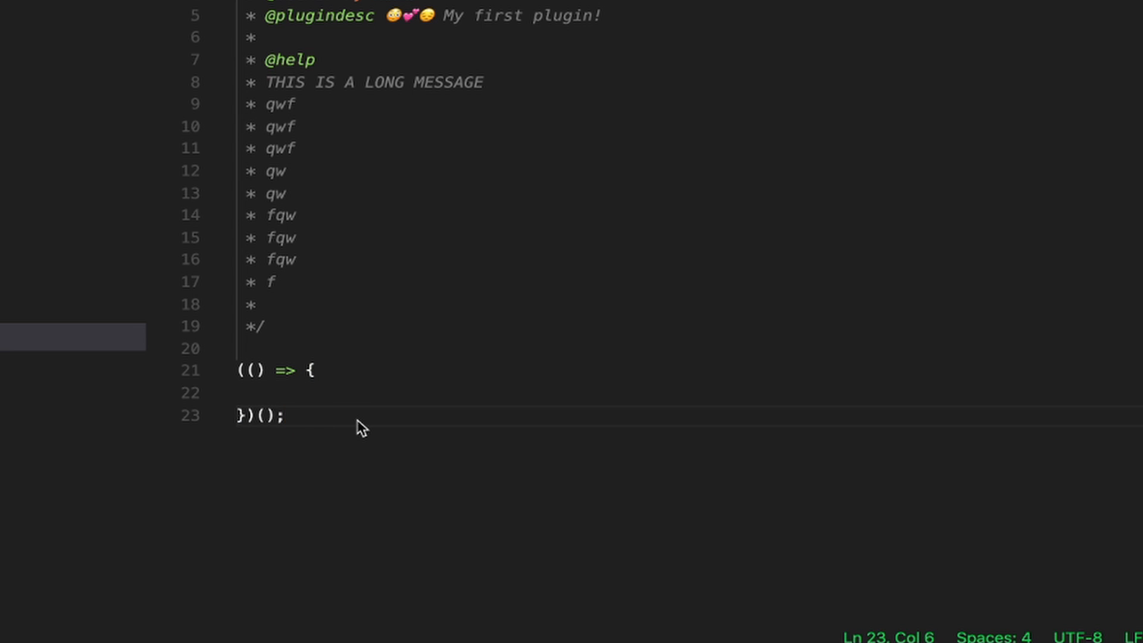
click(288, 415)
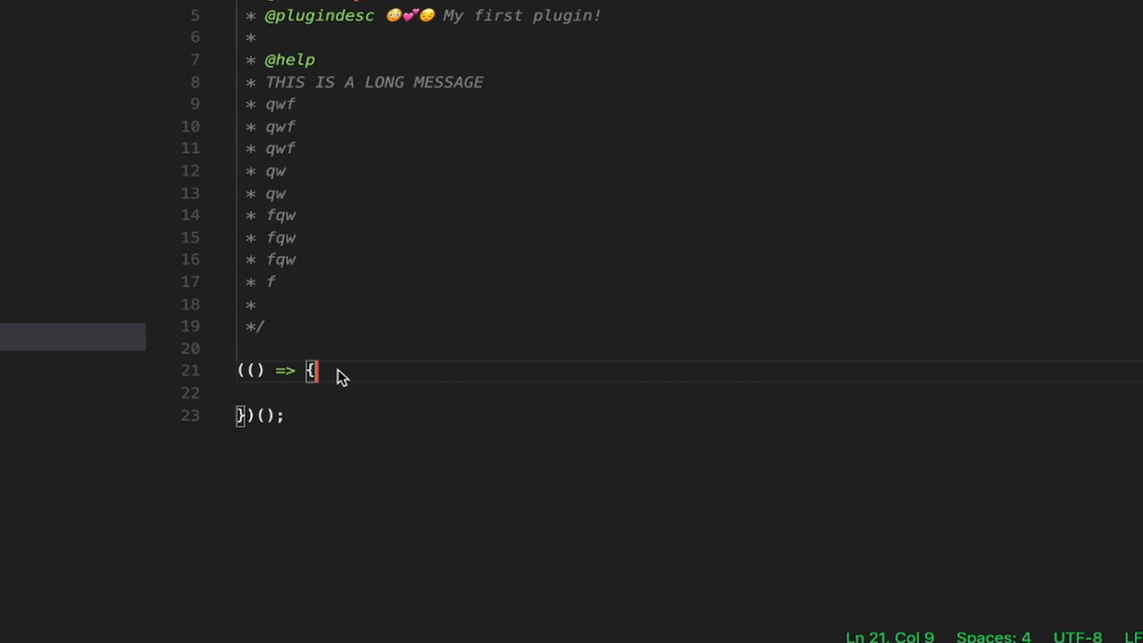
key(Enter)
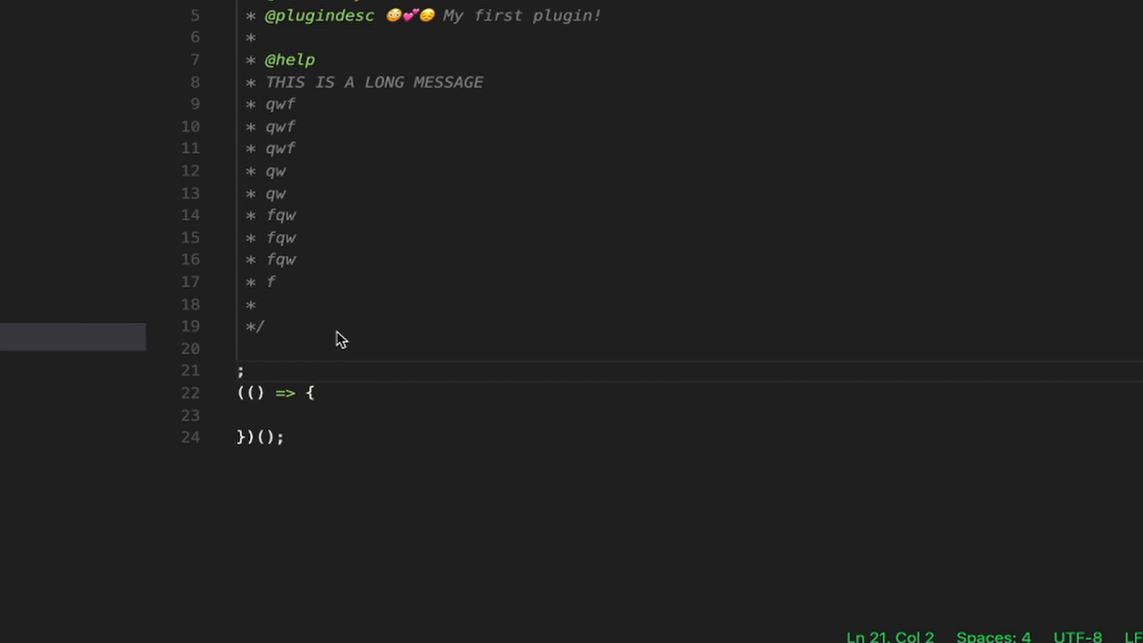
key(Enter)
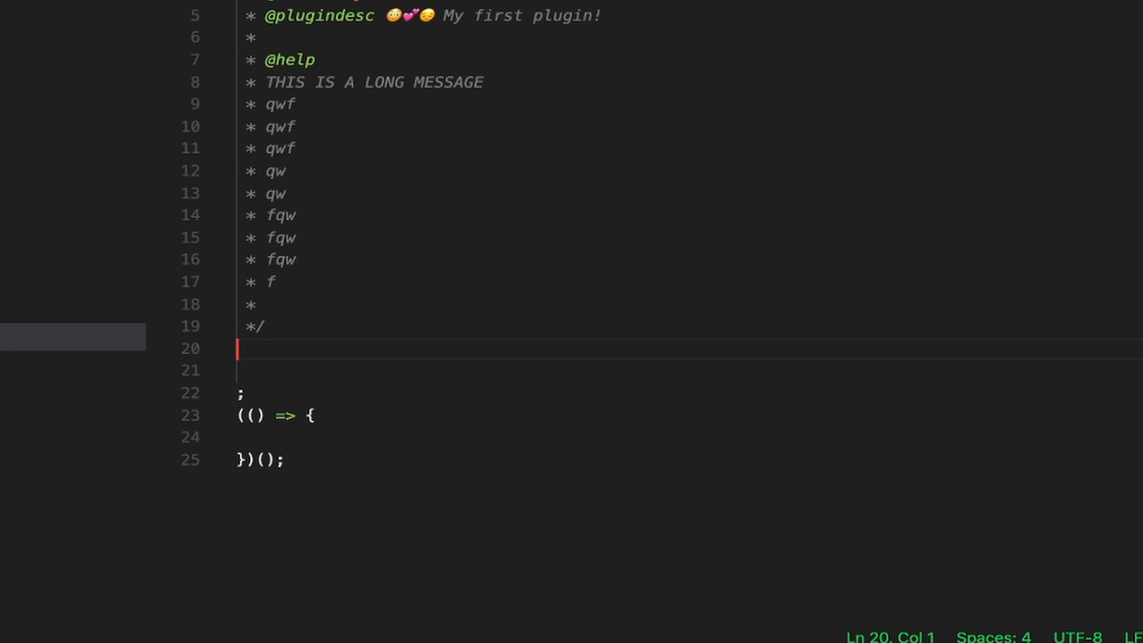
text(const lol = 50)
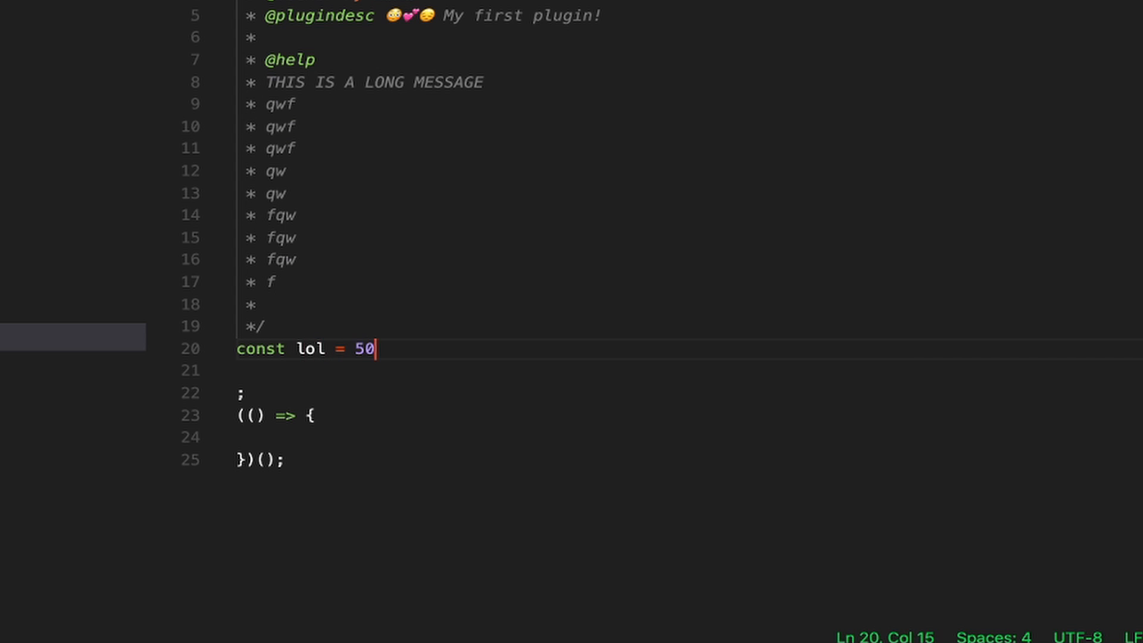
mouse_move(392, 354)
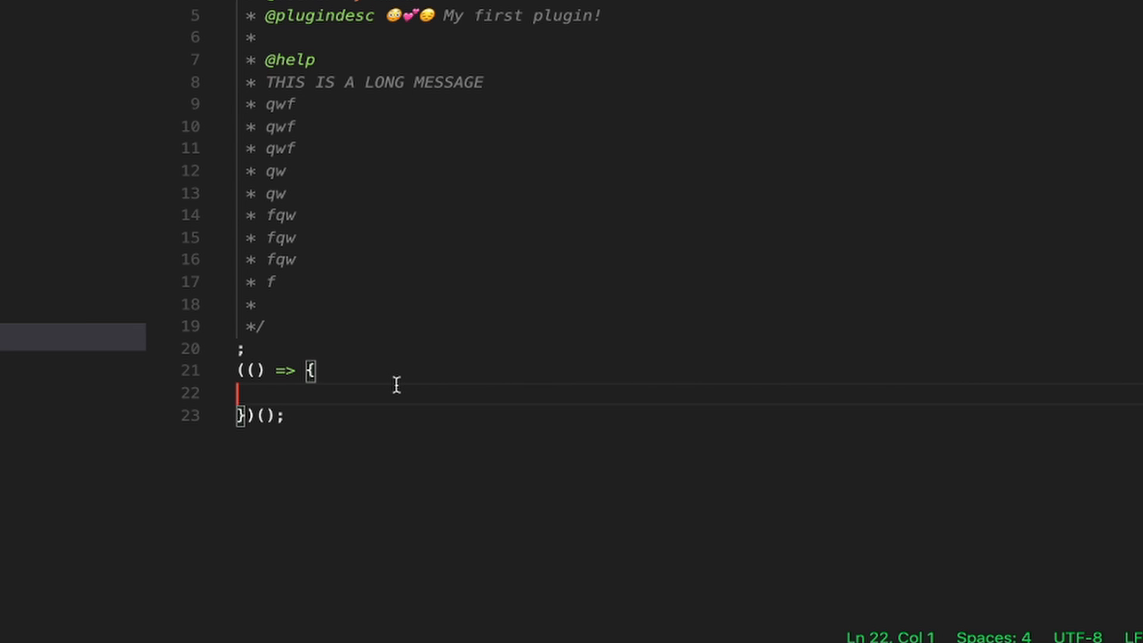
mouse_move(312, 392)
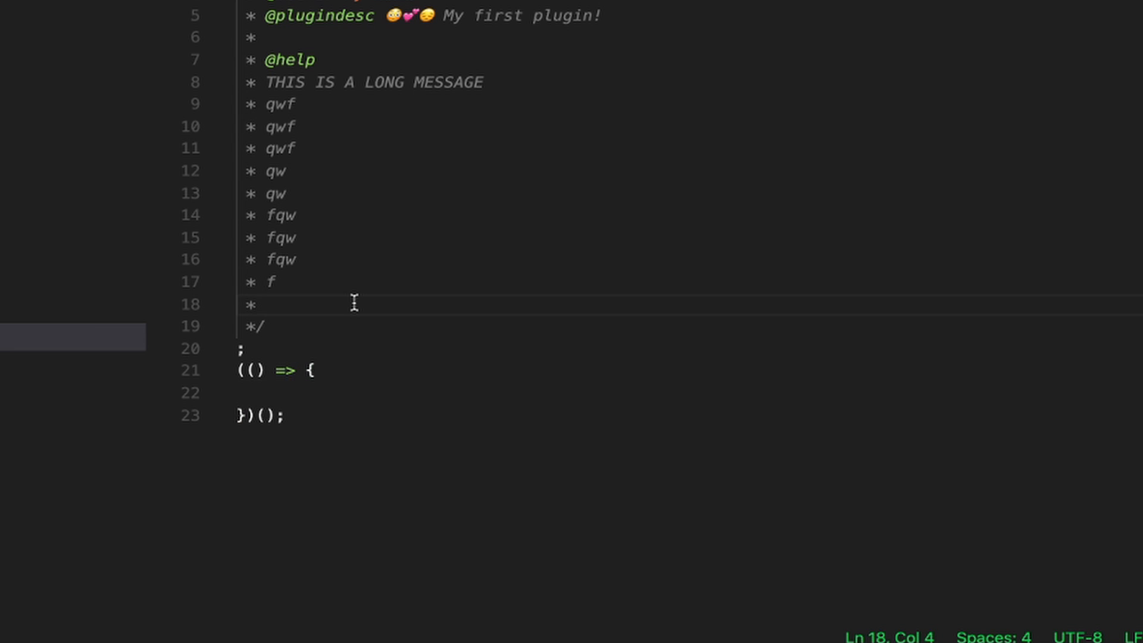
Step: Write 'function myThing = () {' in the wrapper, then a 'myThing = () => {}' line below
key(Enter)
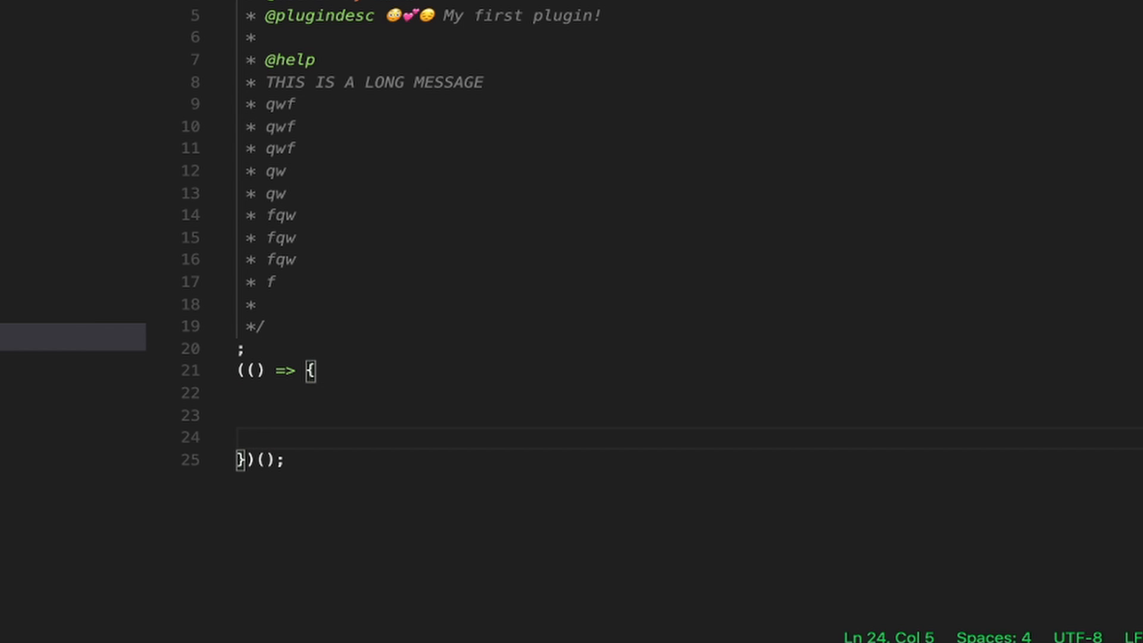
text(function myT)
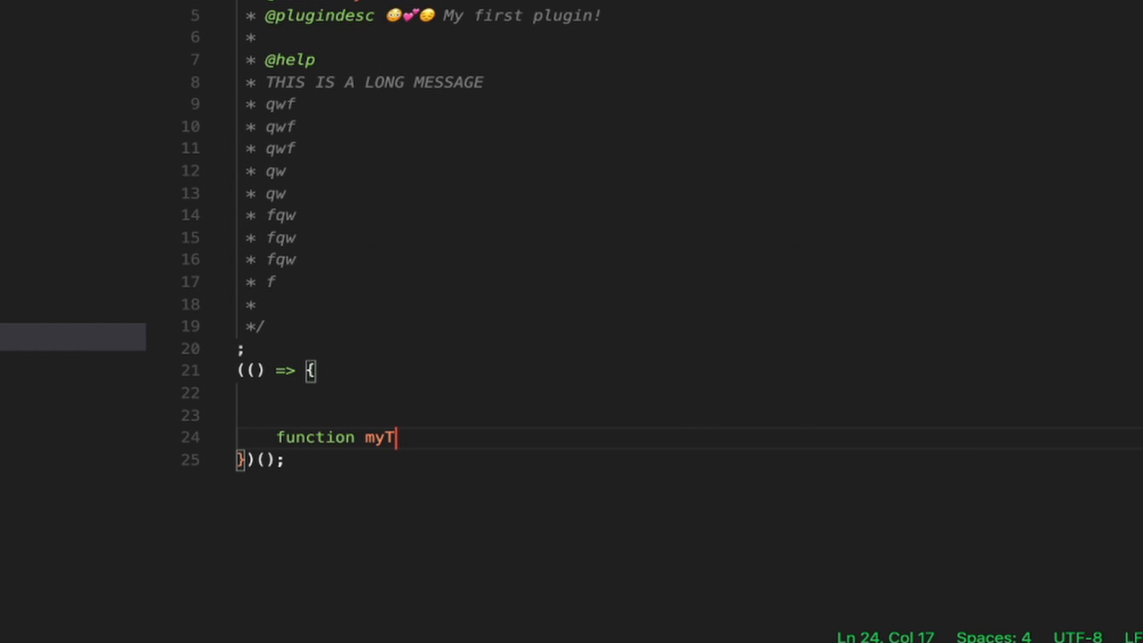
text(hing = () {)
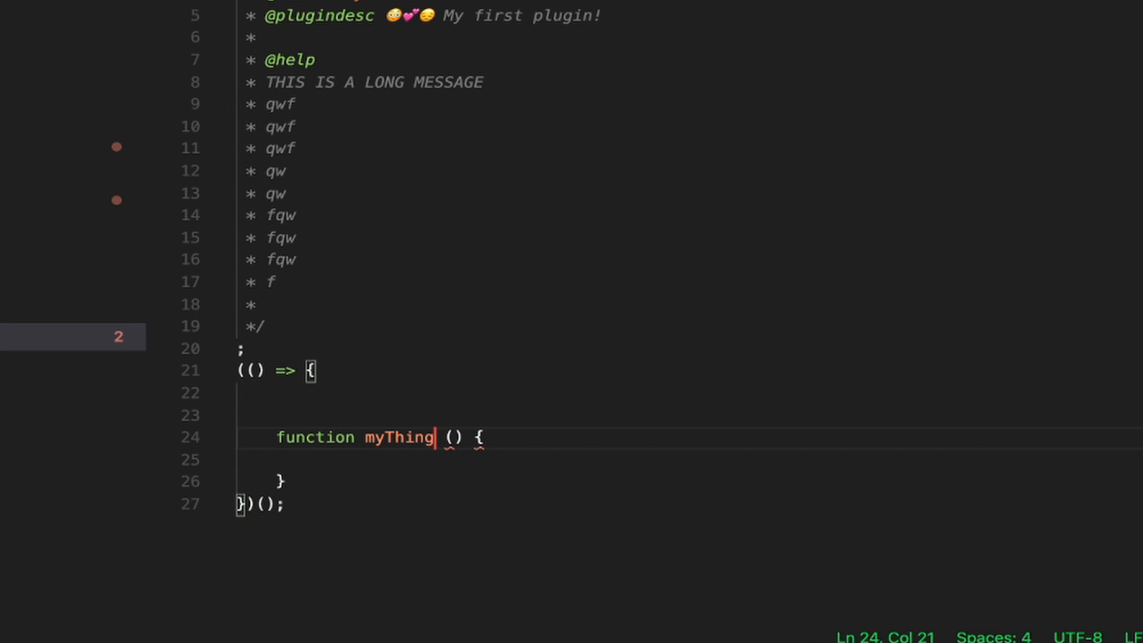
click(283, 481)
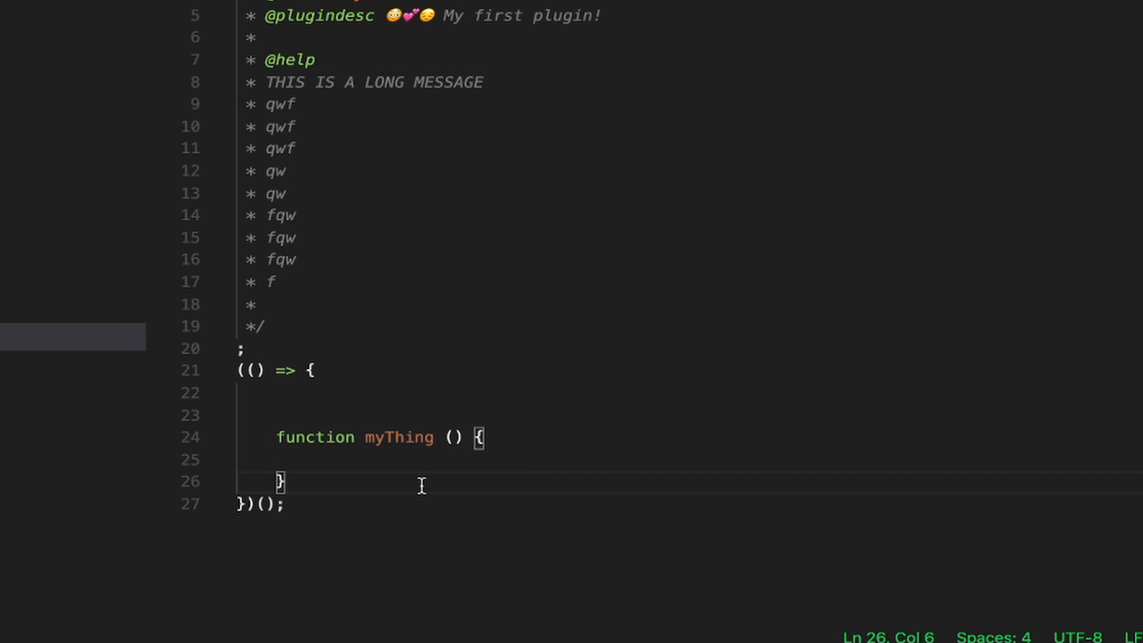
text(myThing)
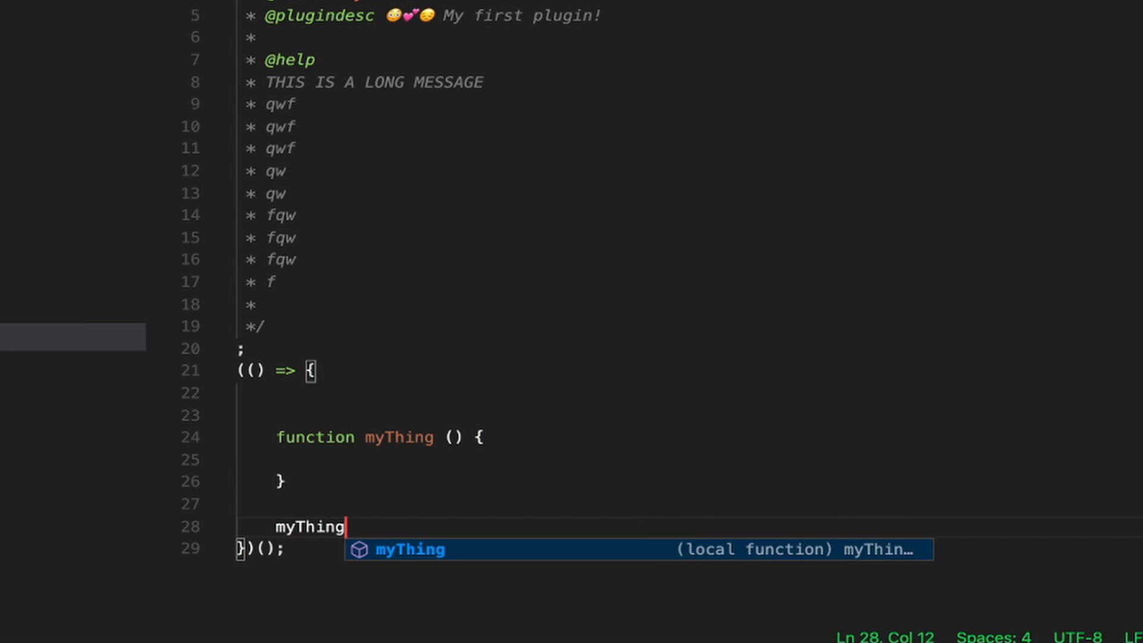
text(= () => {})
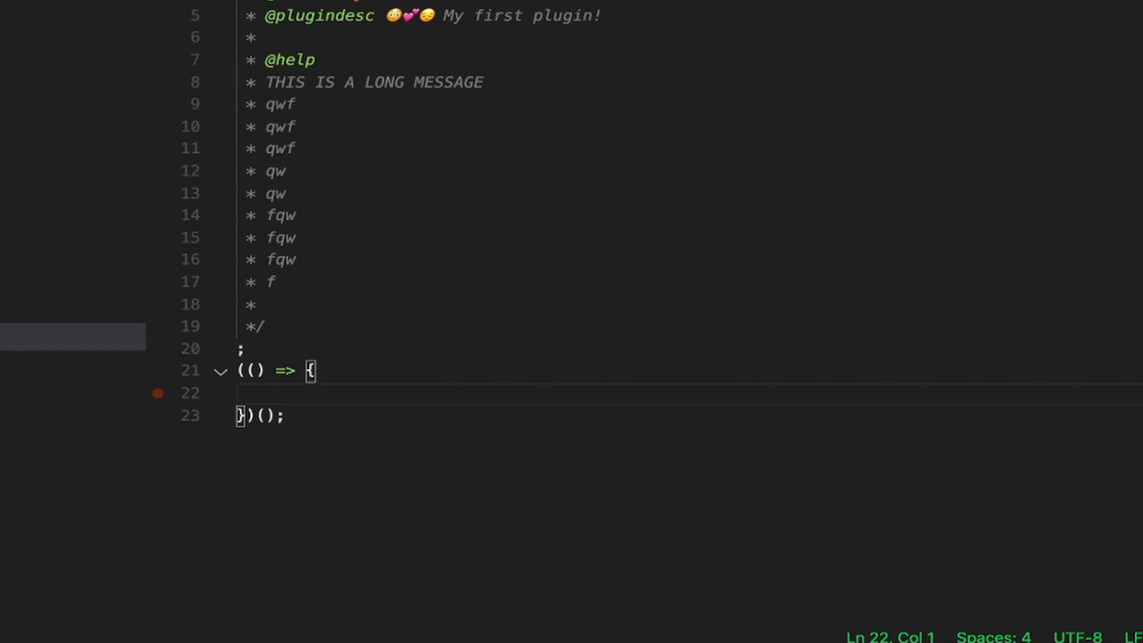
Step: Clear the myThing code, leaving an indented blank line inside the wrapper
key(enter)
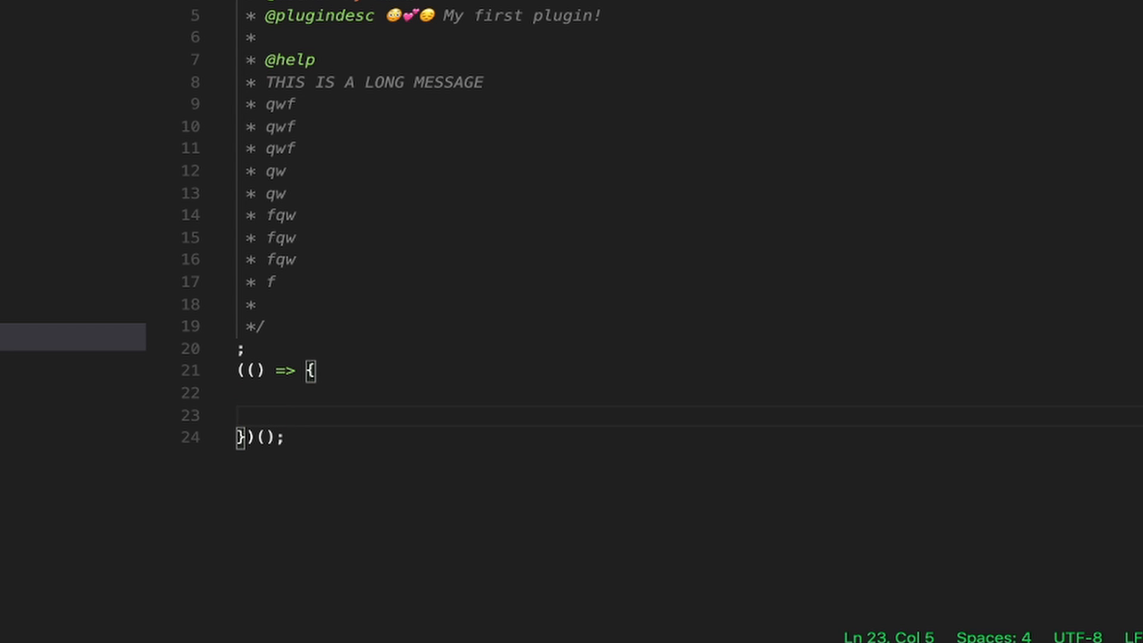
click(276, 415)
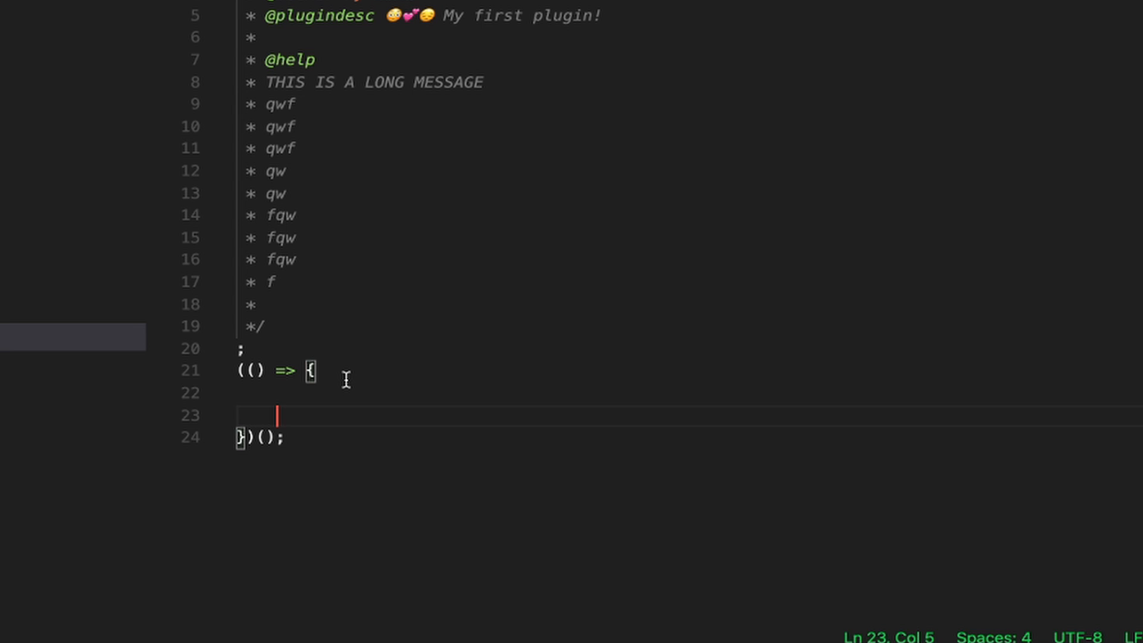
mouse_move(384, 155)
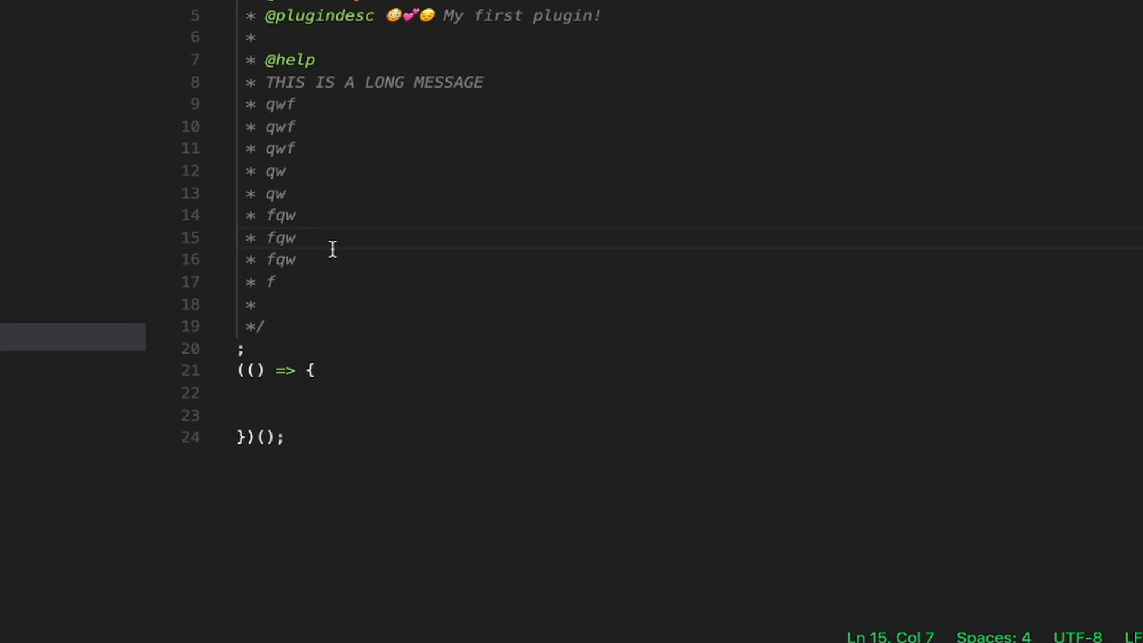
click(321, 416)
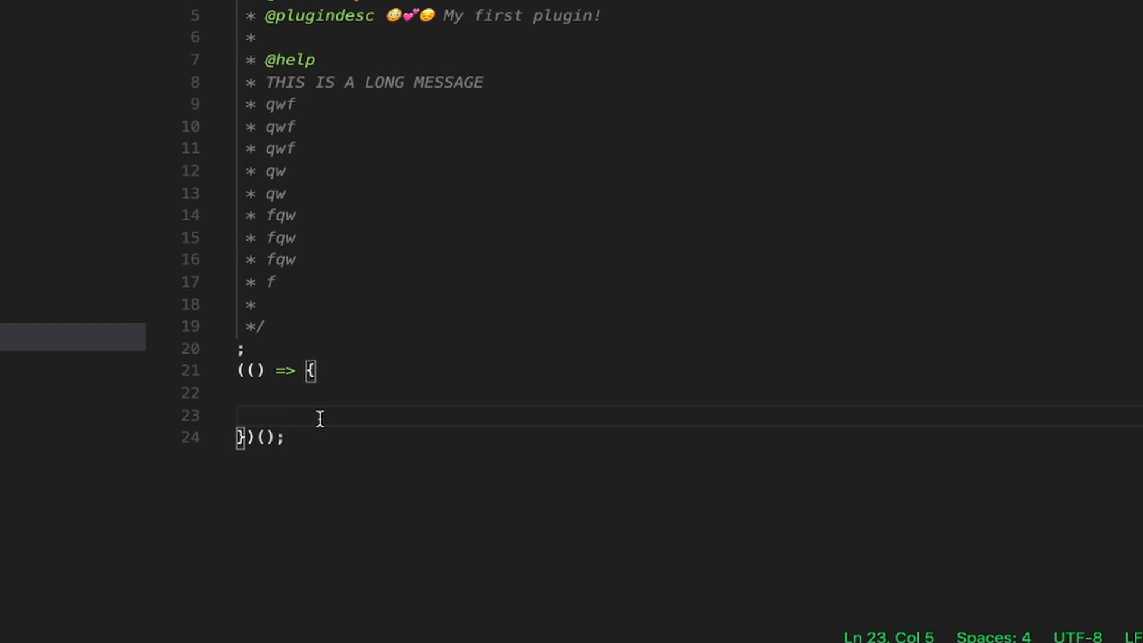
mouse_move(325, 413)
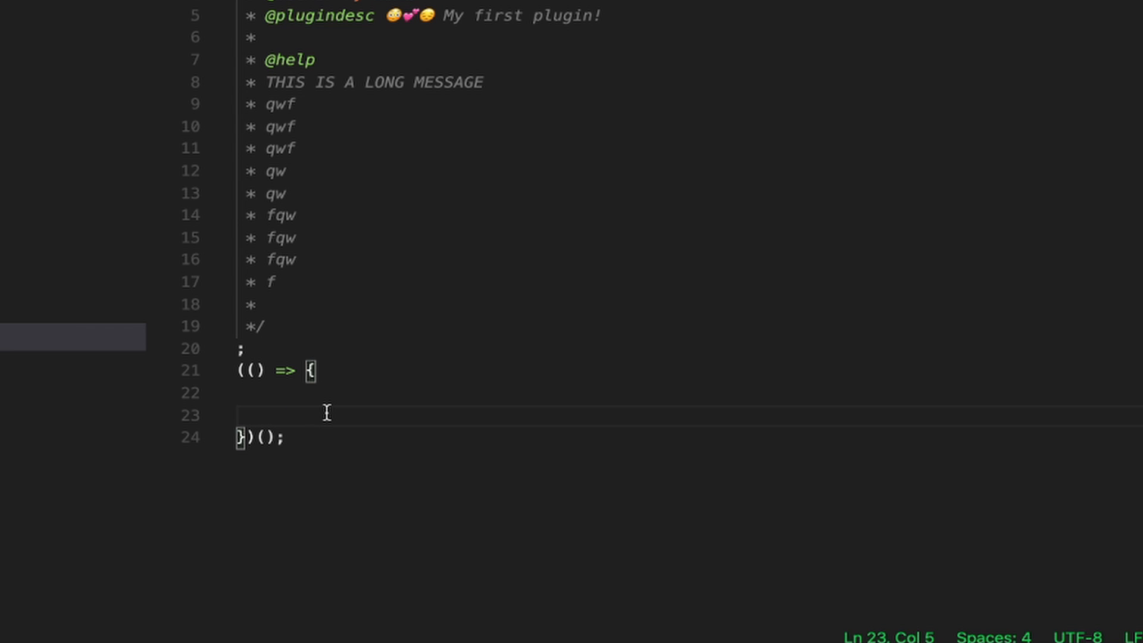
Step: Type 'class Thing {}' inside the wrapper, briefly trying 'thing' after its brace
text(class Thing)
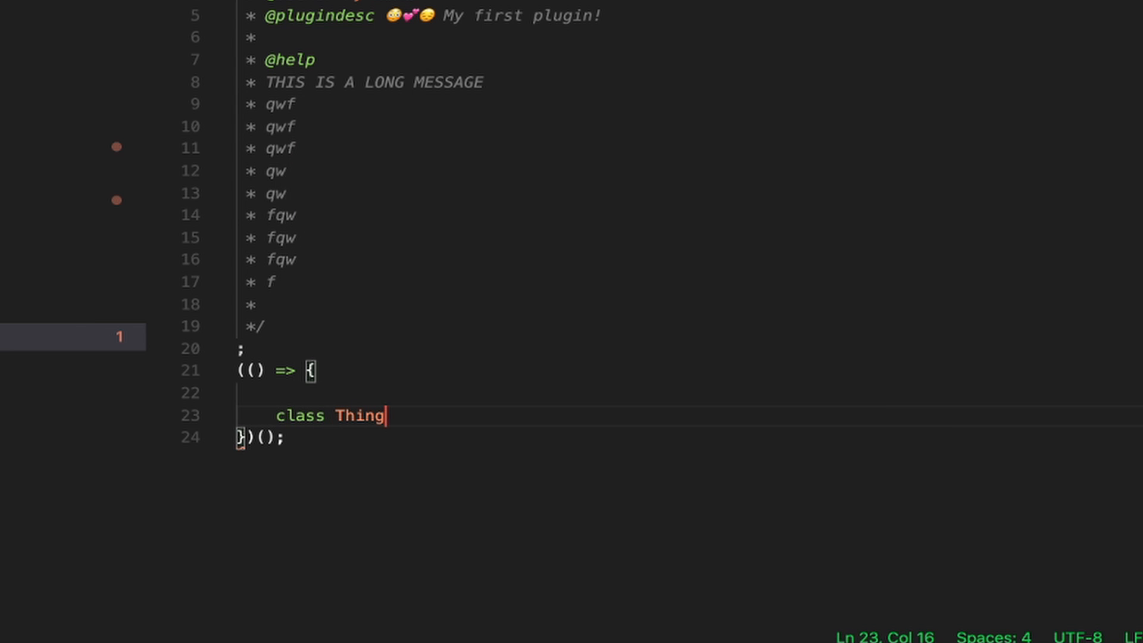
text({)
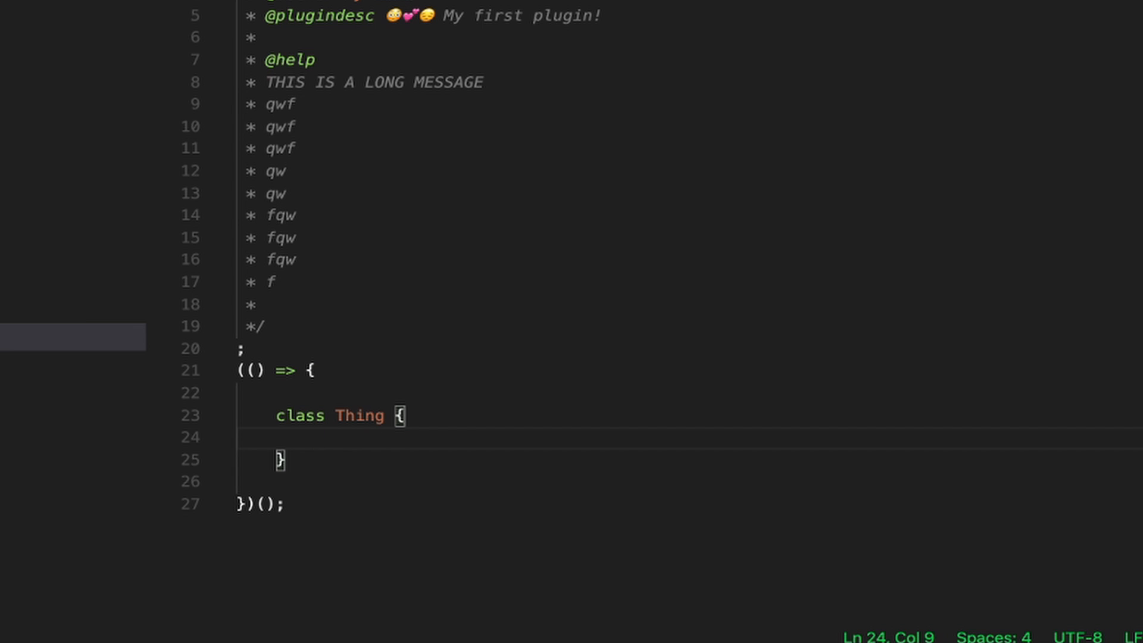
click(281, 460)
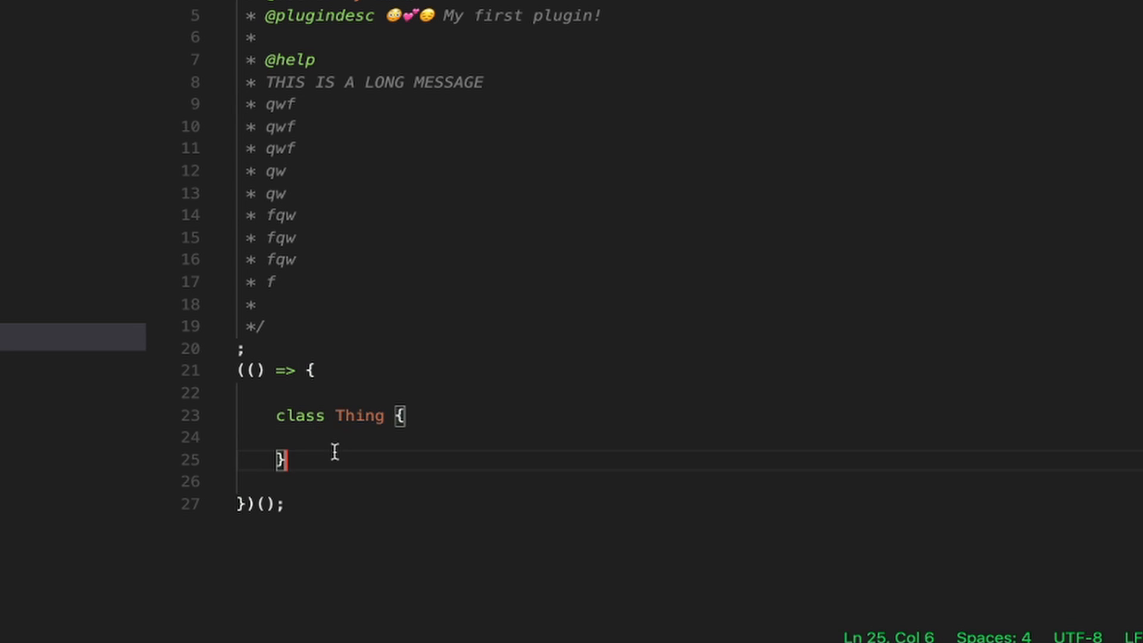
text(t)
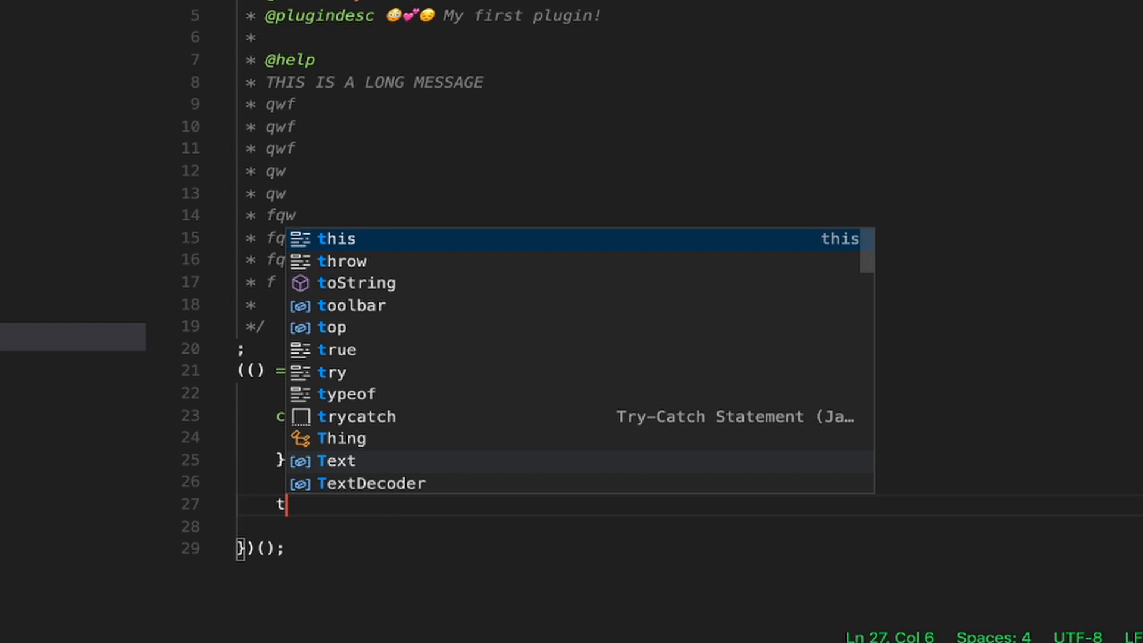
text(hing)
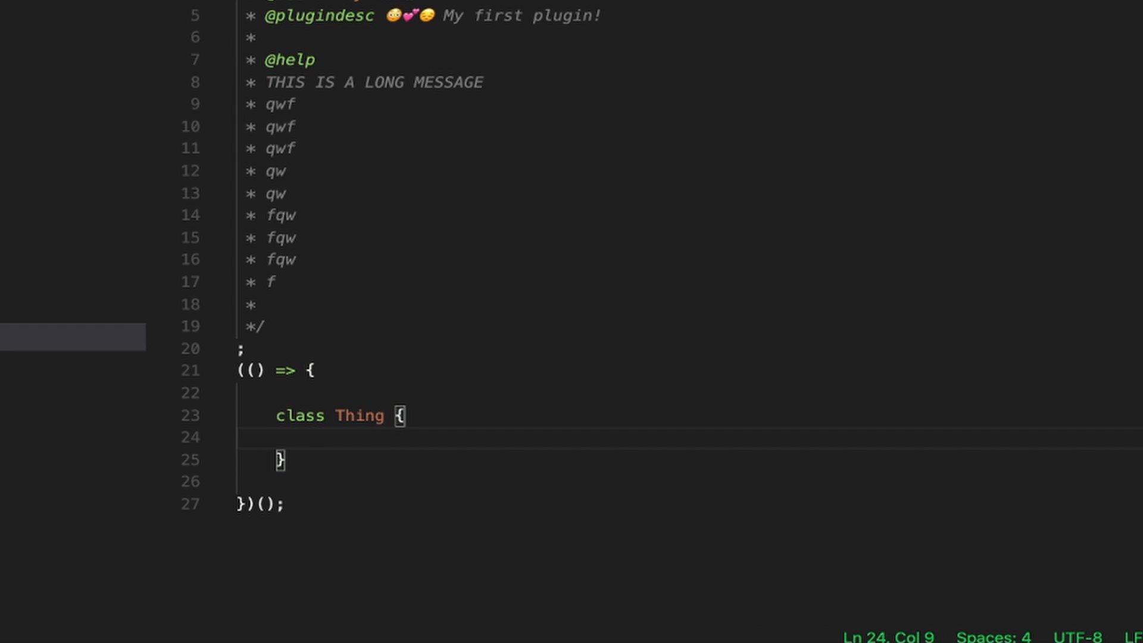
Step: Add a constructor to class Thing through autocomplete
text(c)
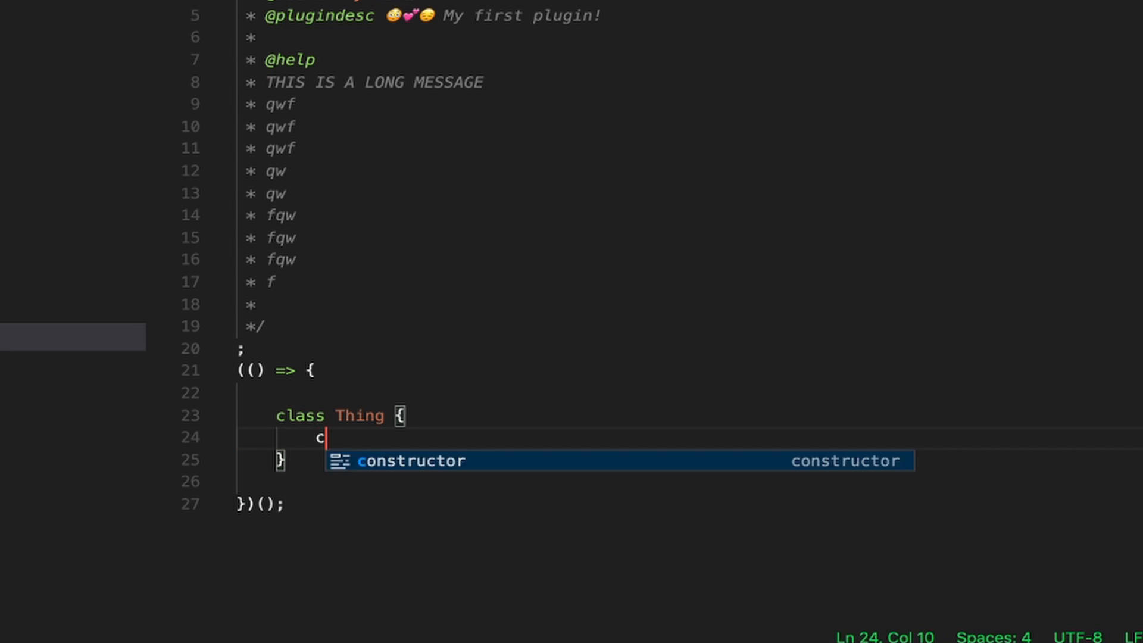
key(Enter)
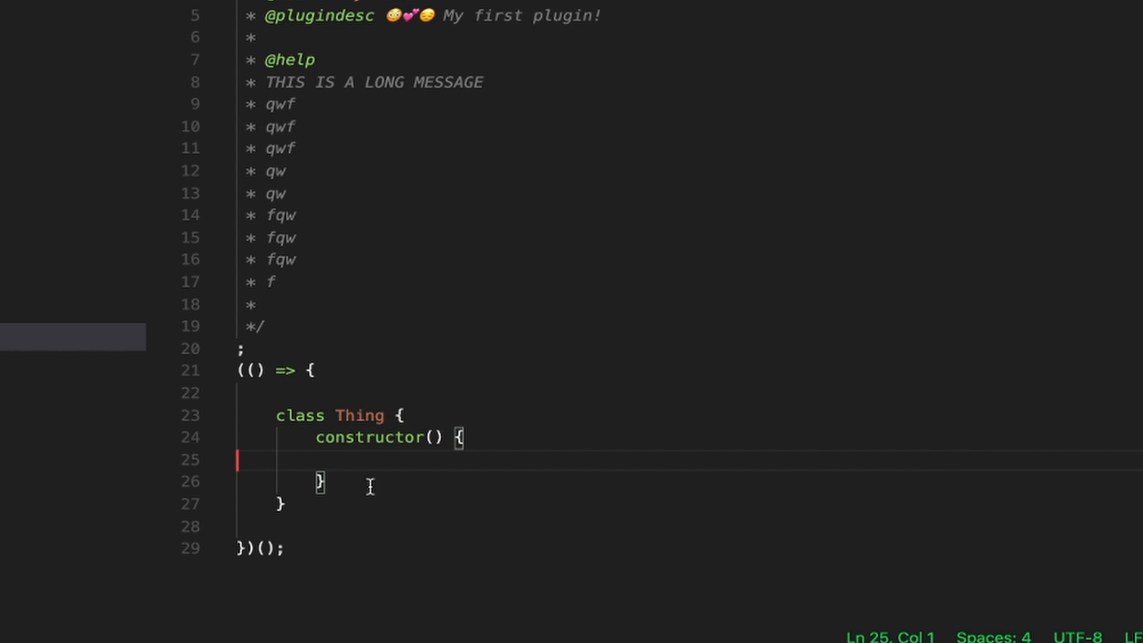
click(357, 461)
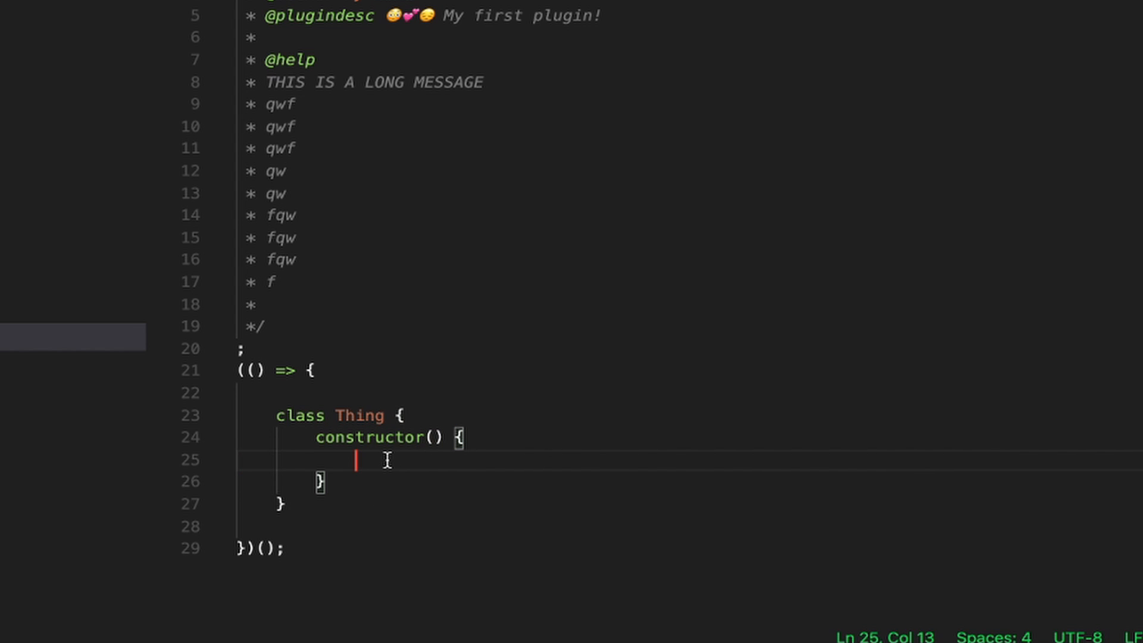
double_click(358, 416)
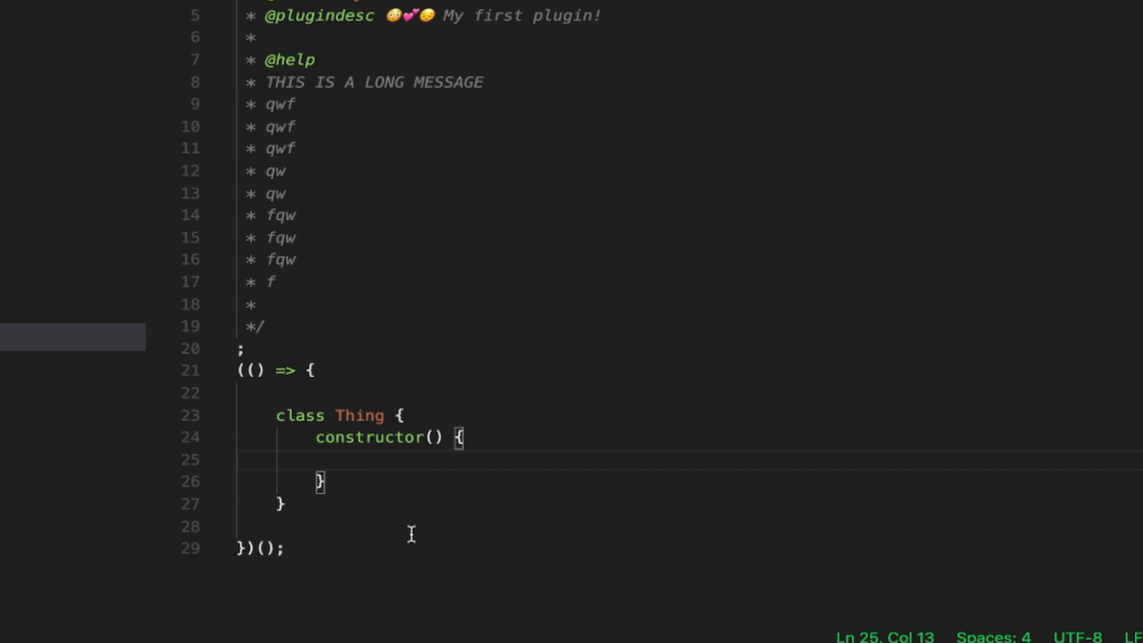
Step: Set this.banana = 50 and this.sour = "yeth" inside the constructor
text(thi)
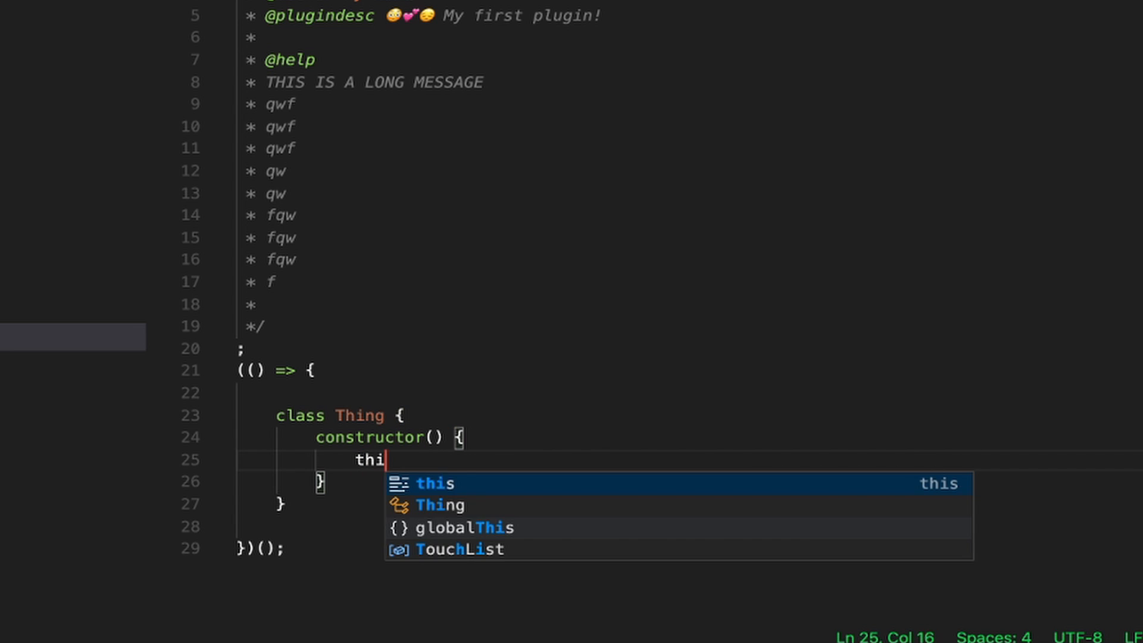
text(s.banana =)
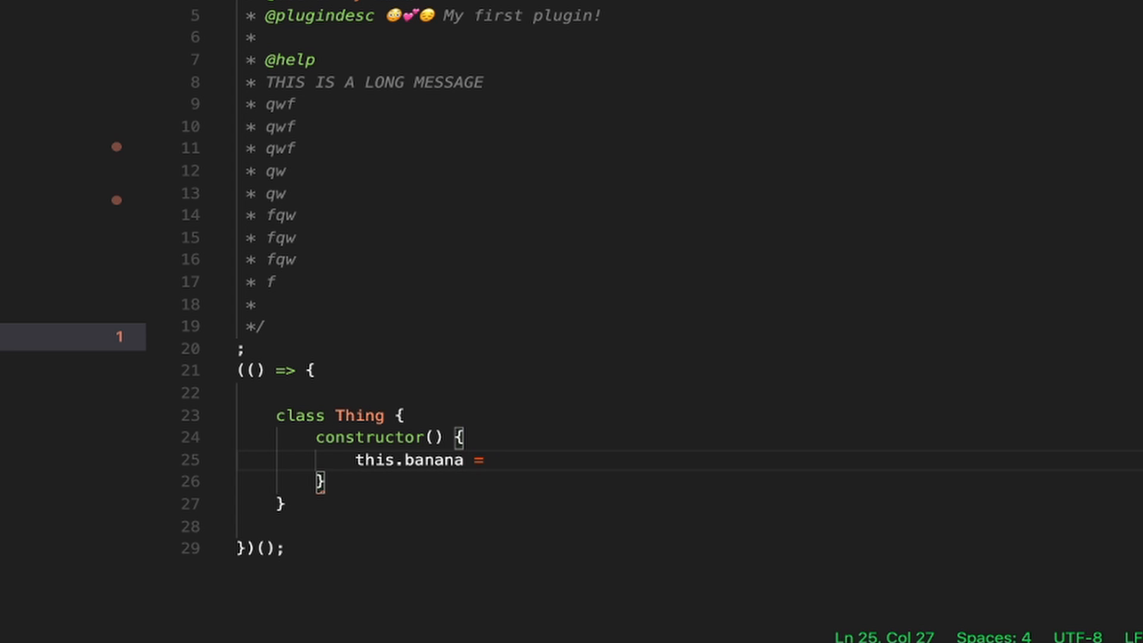
text(50;)
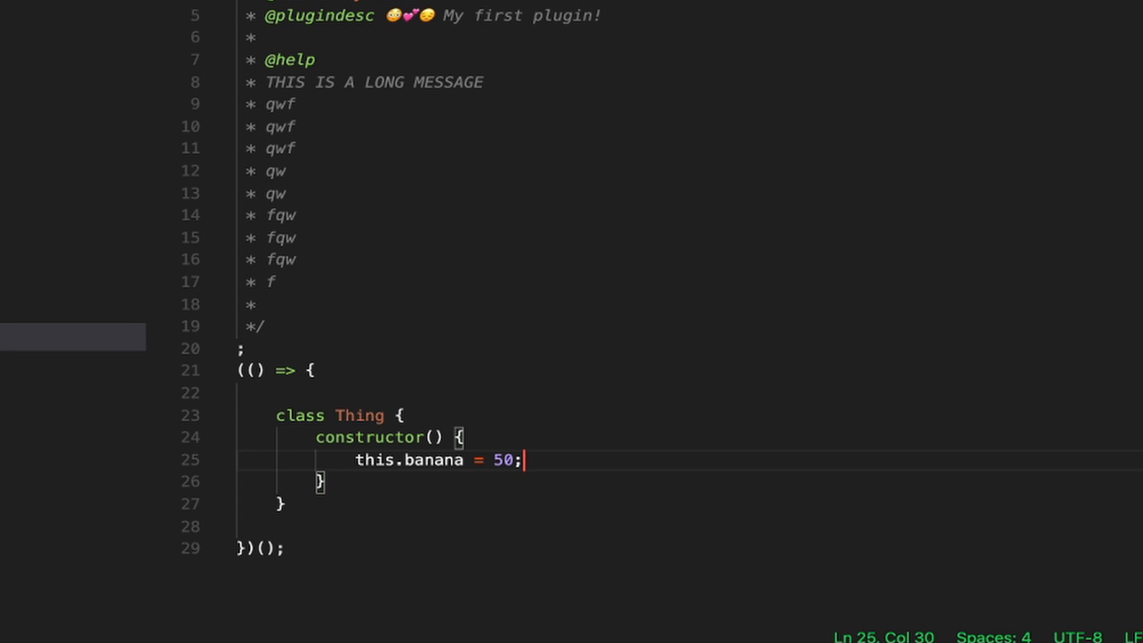
key(enter)
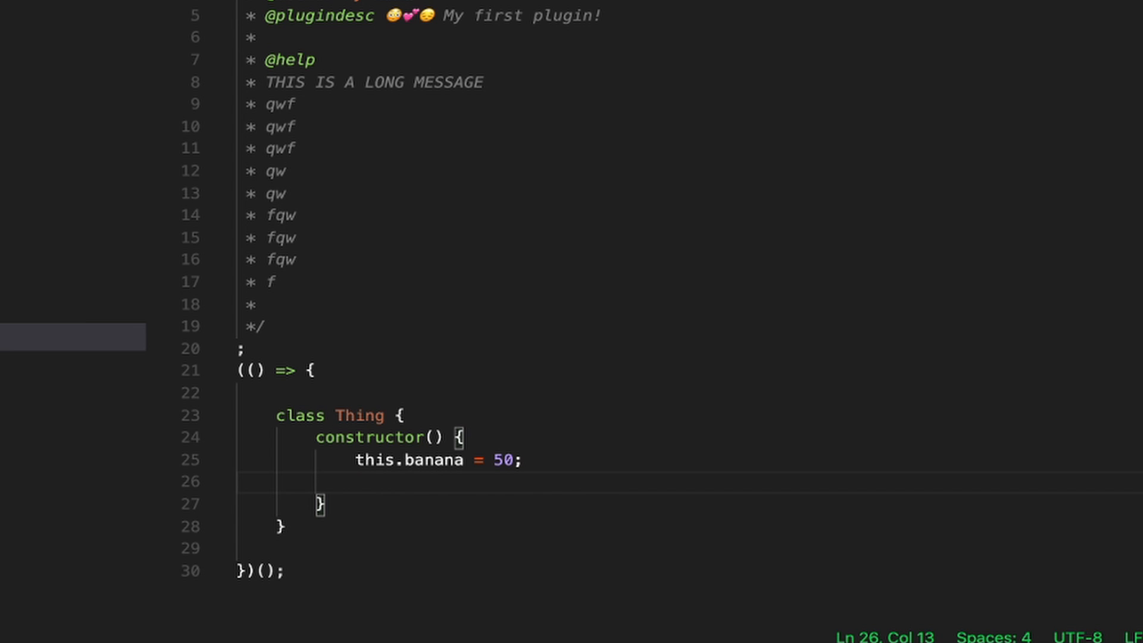
text(this.)
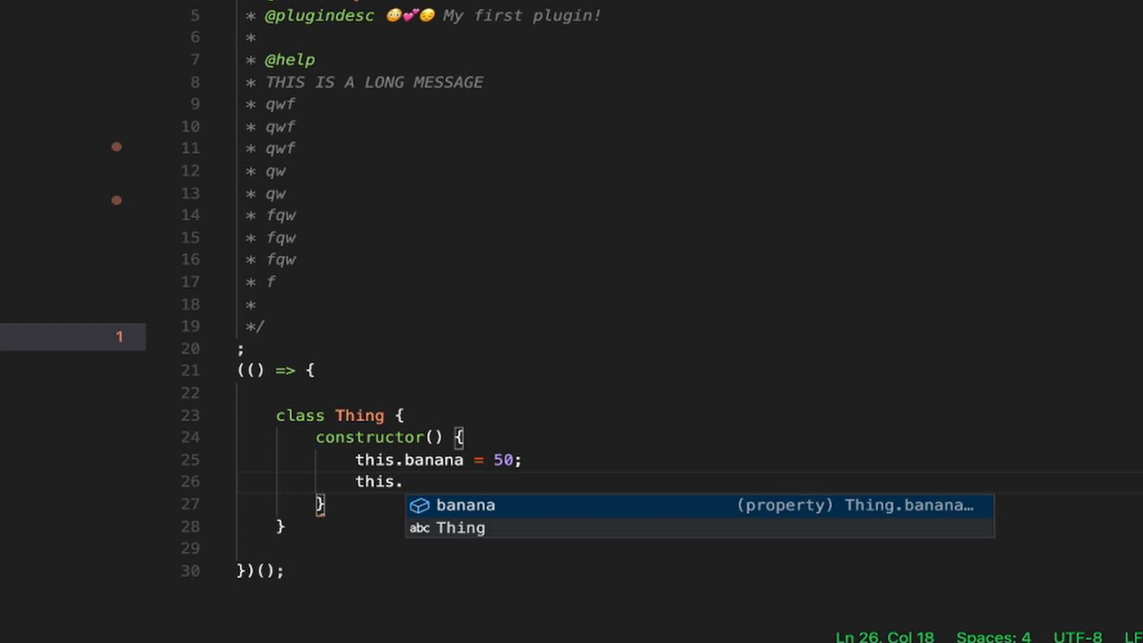
text(sour = ')
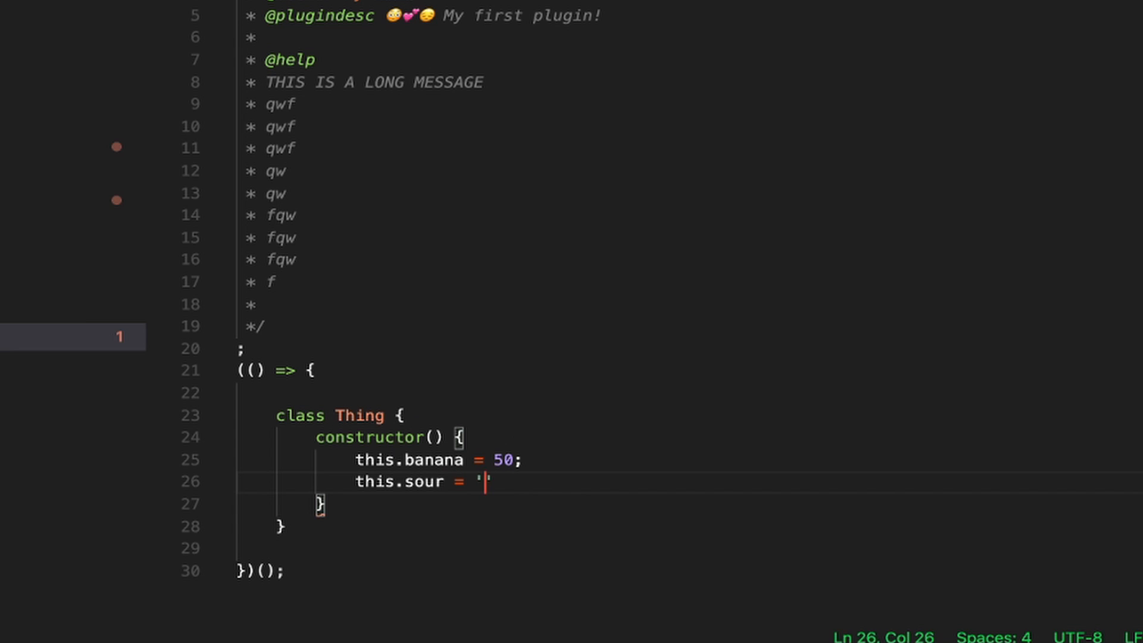
text(ye")
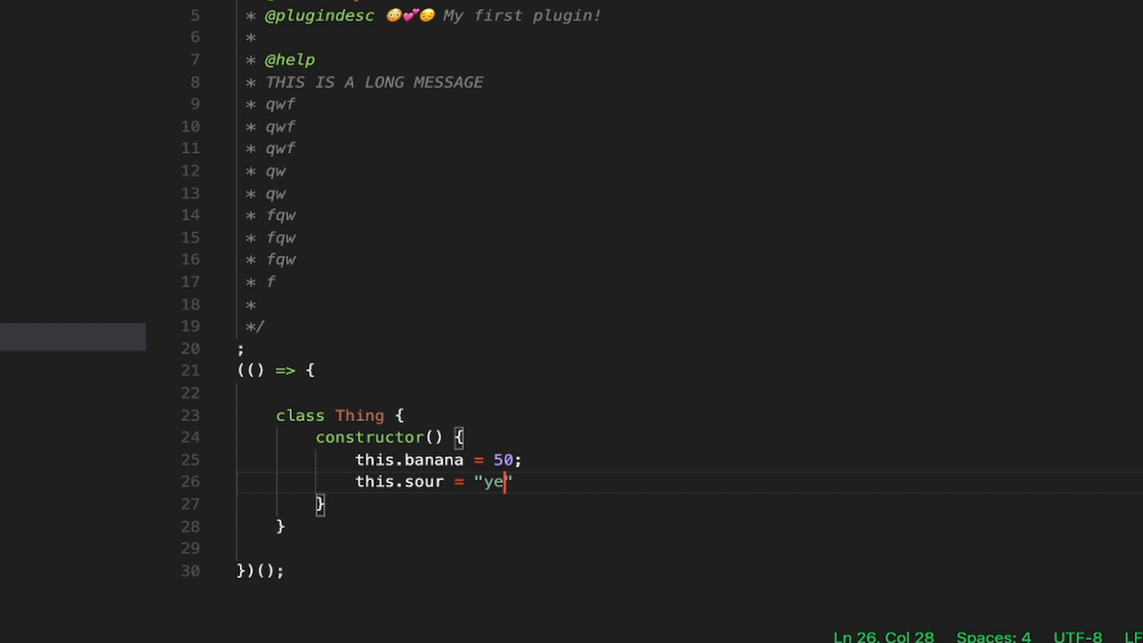
text(s";)
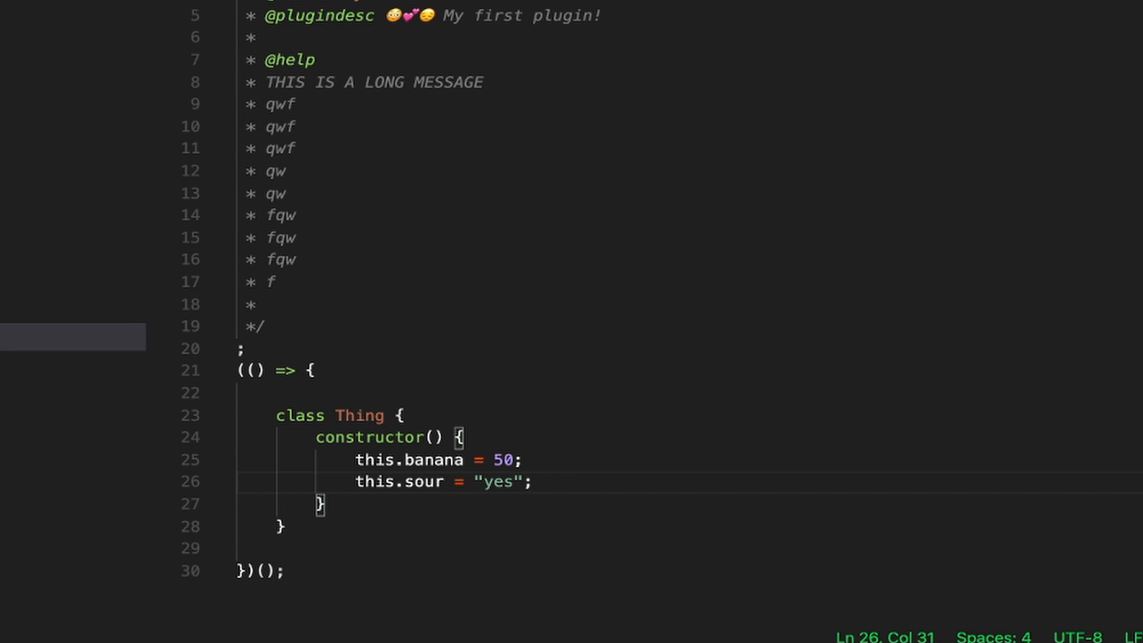
text(th)
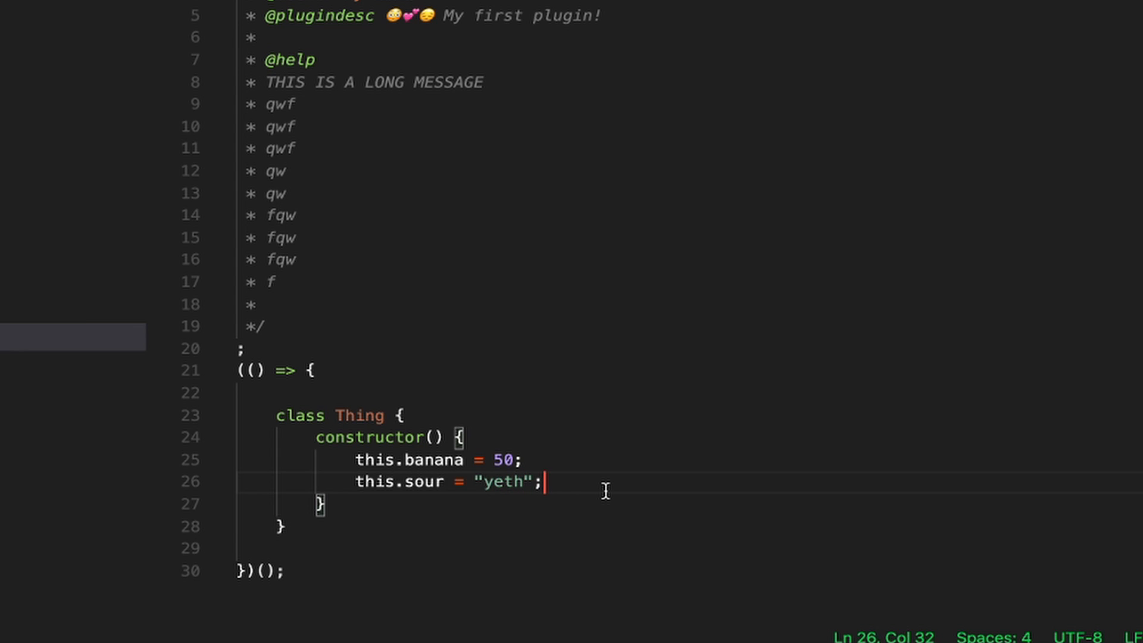
mouse_move(543, 481)
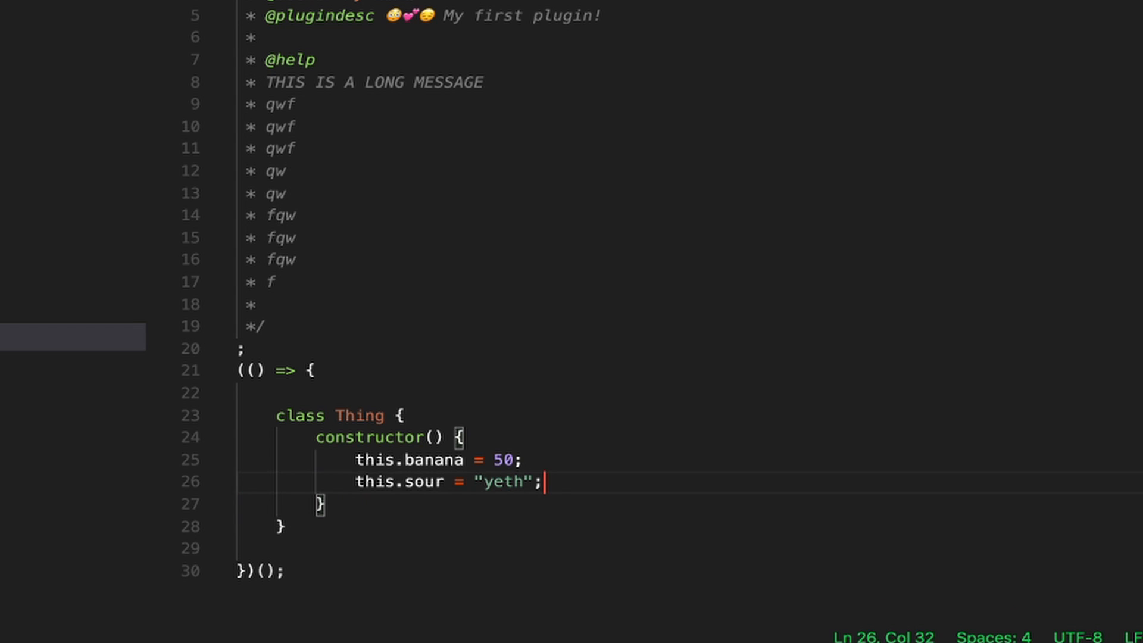
Step: Type 'yell() {}' below the constructor and place the cursor inside its body
key(Enter)
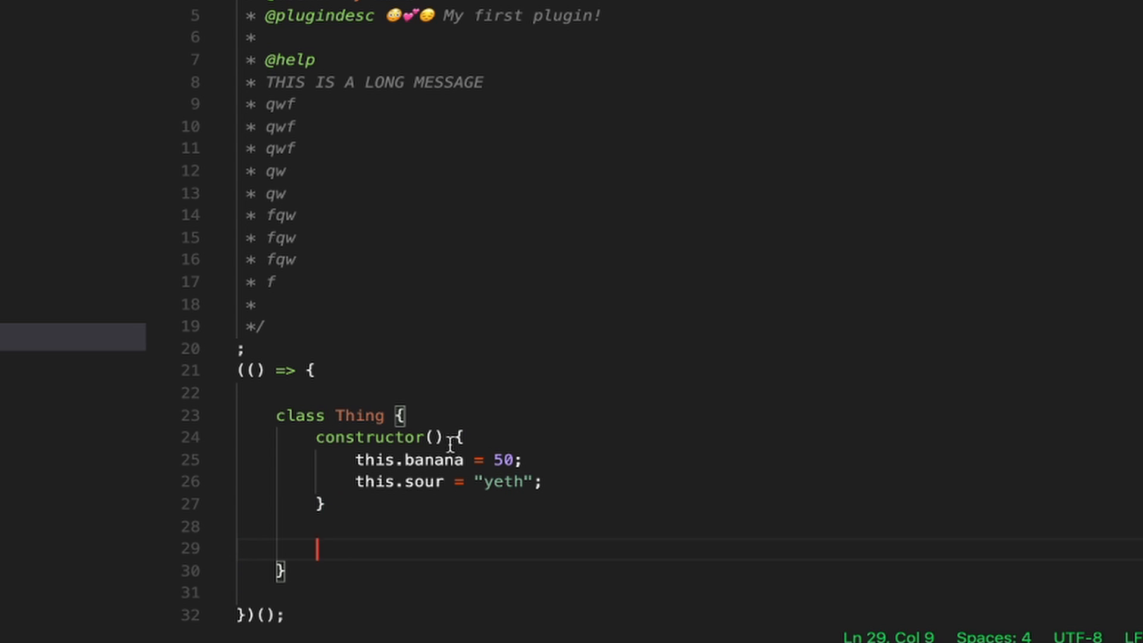
mouse_move(409, 481)
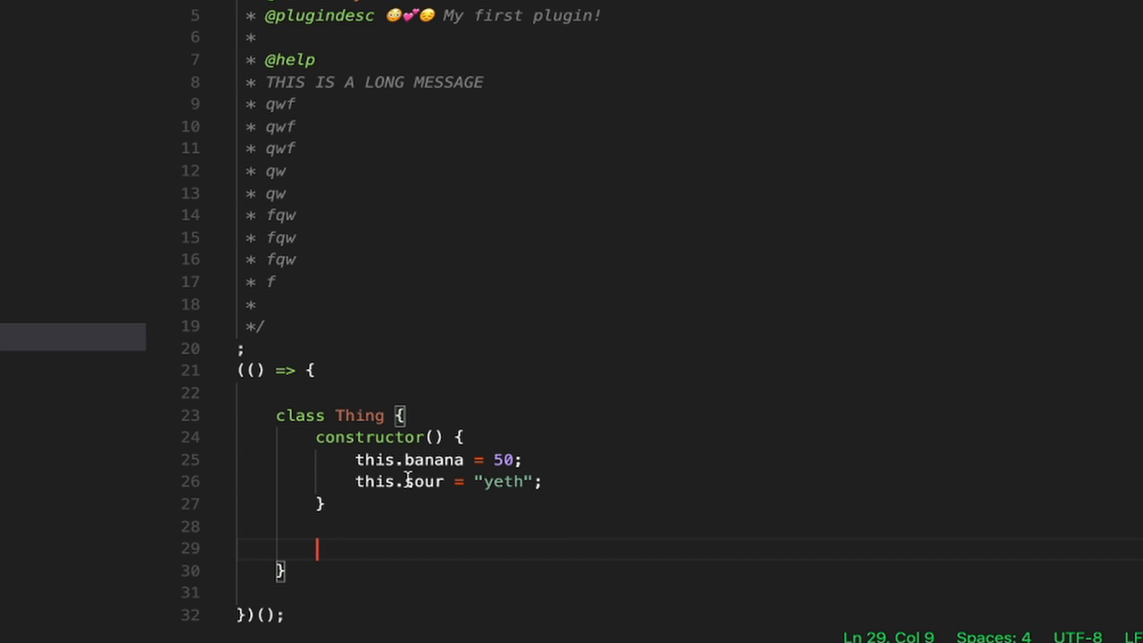
mouse_move(335, 549)
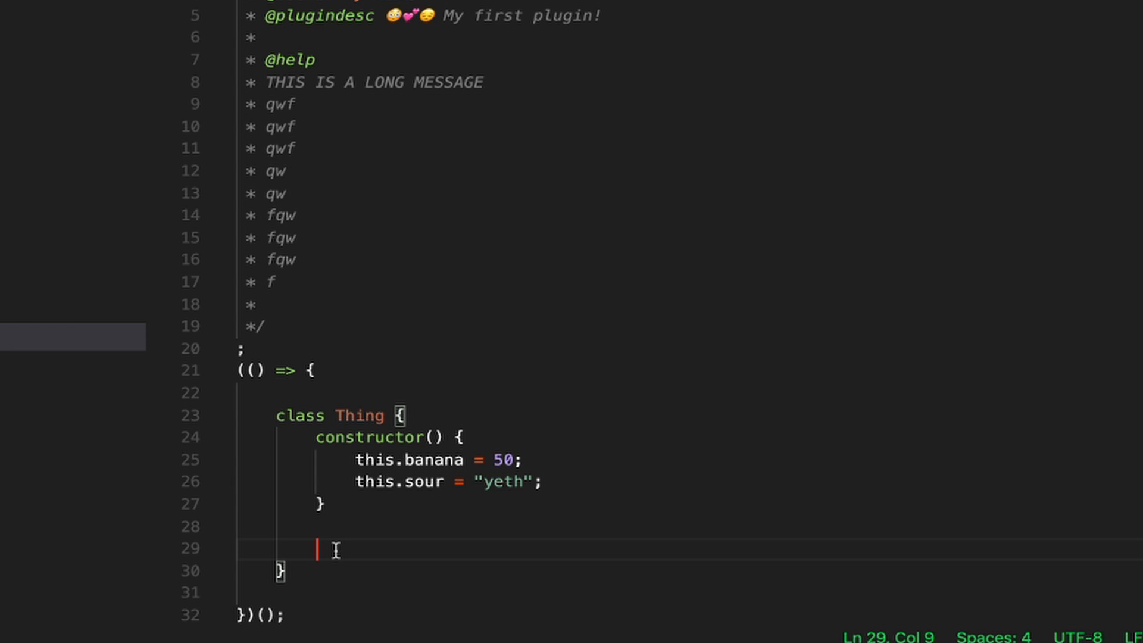
text(yell() {})
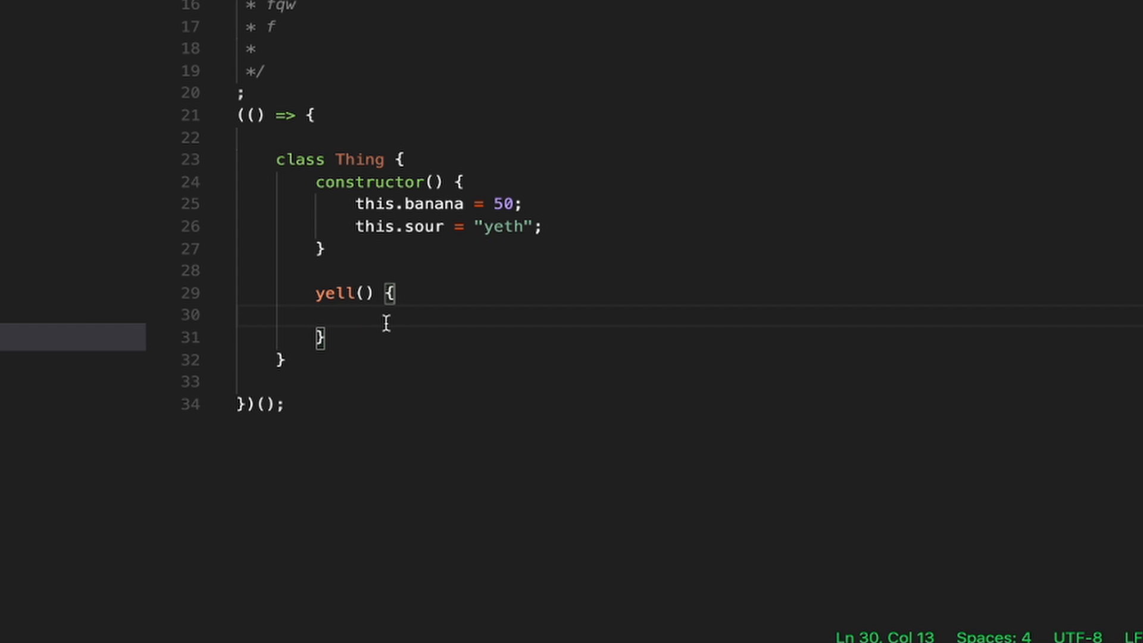
double_click(338, 294)
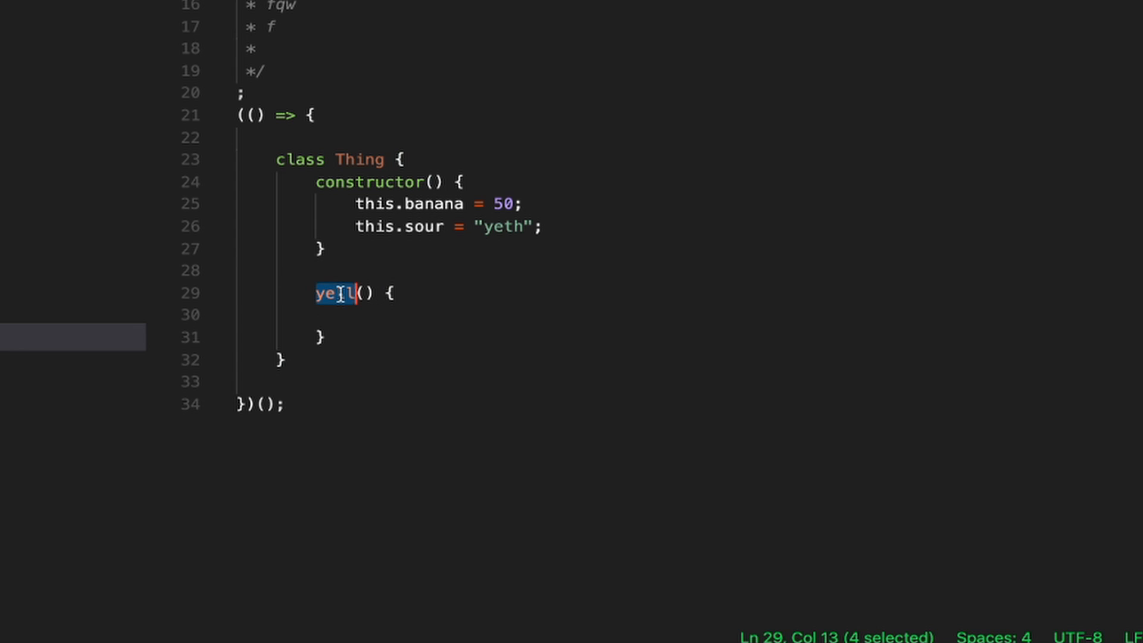
click(475, 318)
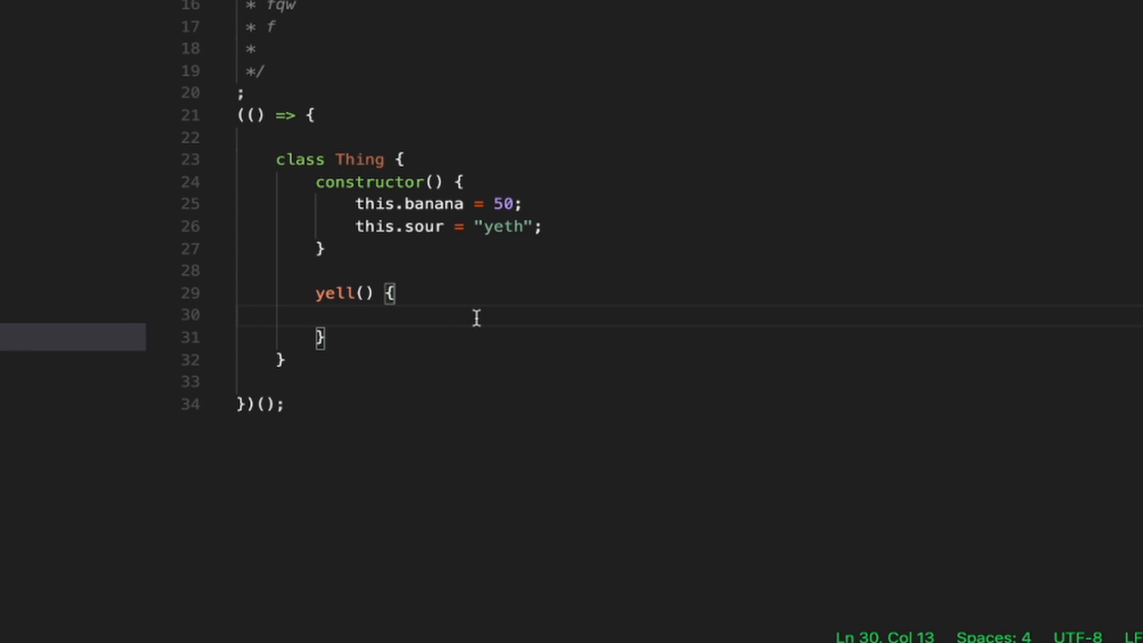
mouse_move(438, 205)
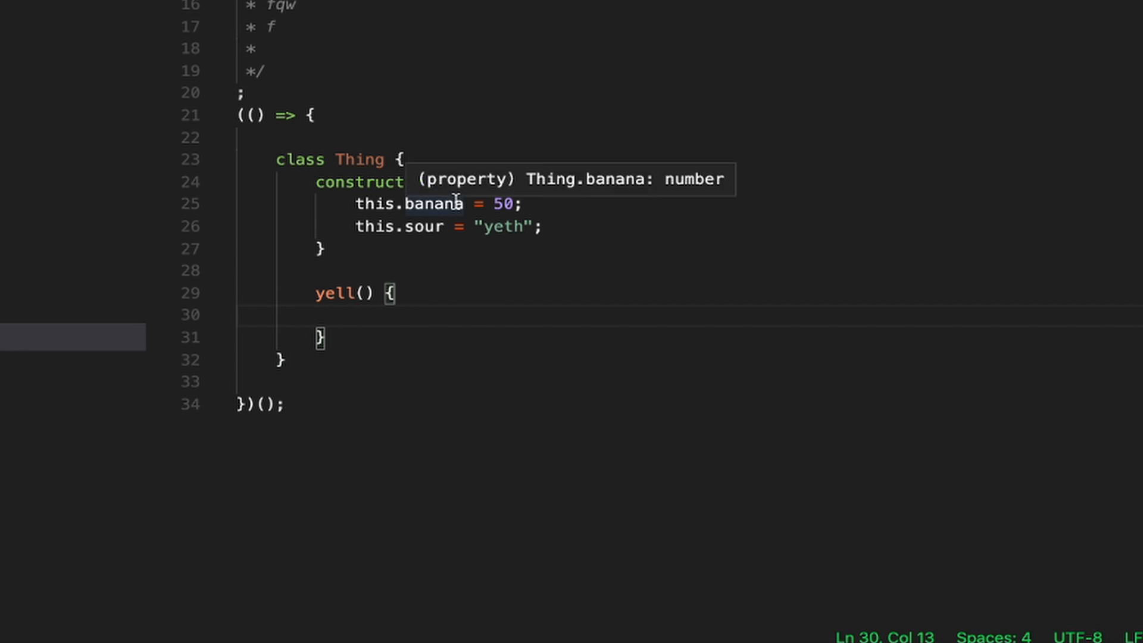
Step: Write console.log(this.banana, this.sour) in yell's body using autocomplete
text(console.log()
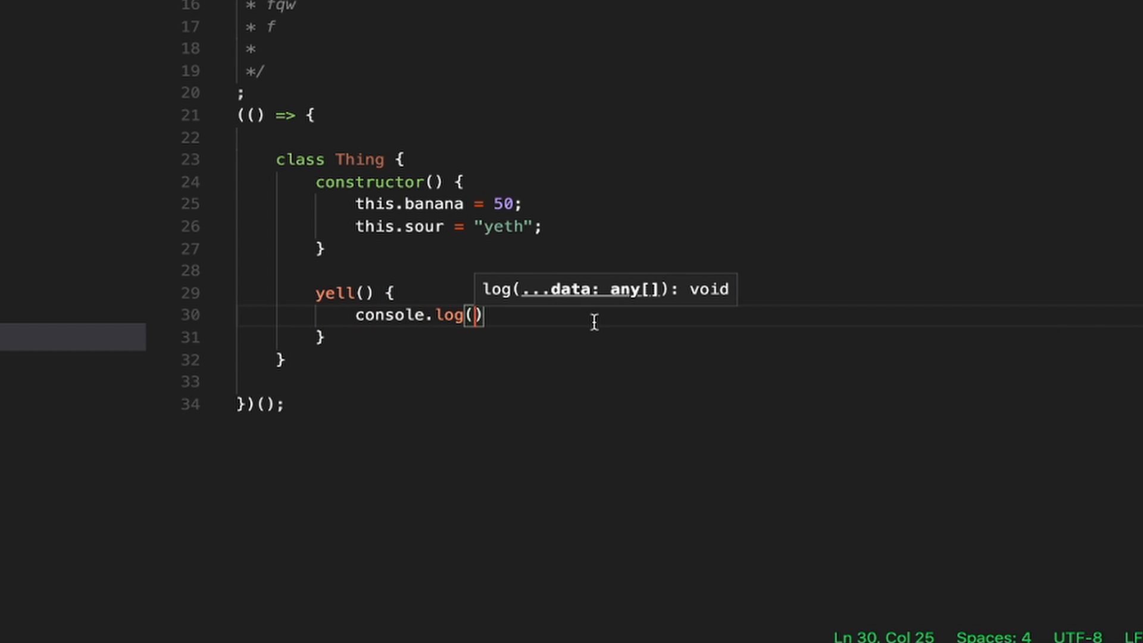
mouse_move(496, 323)
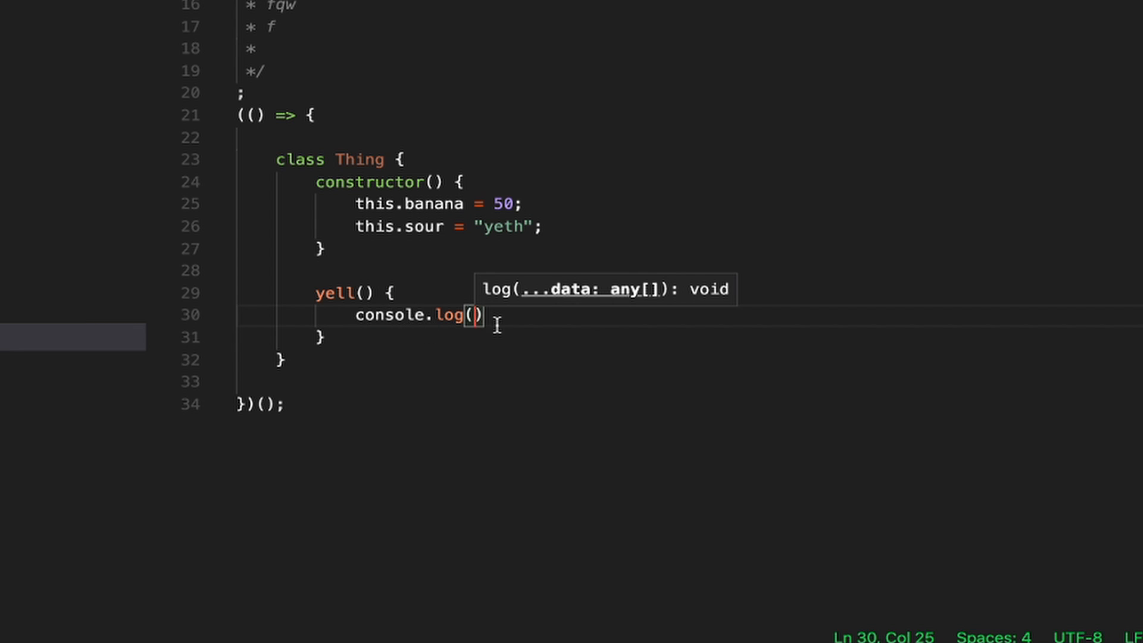
mouse_move(904, 289)
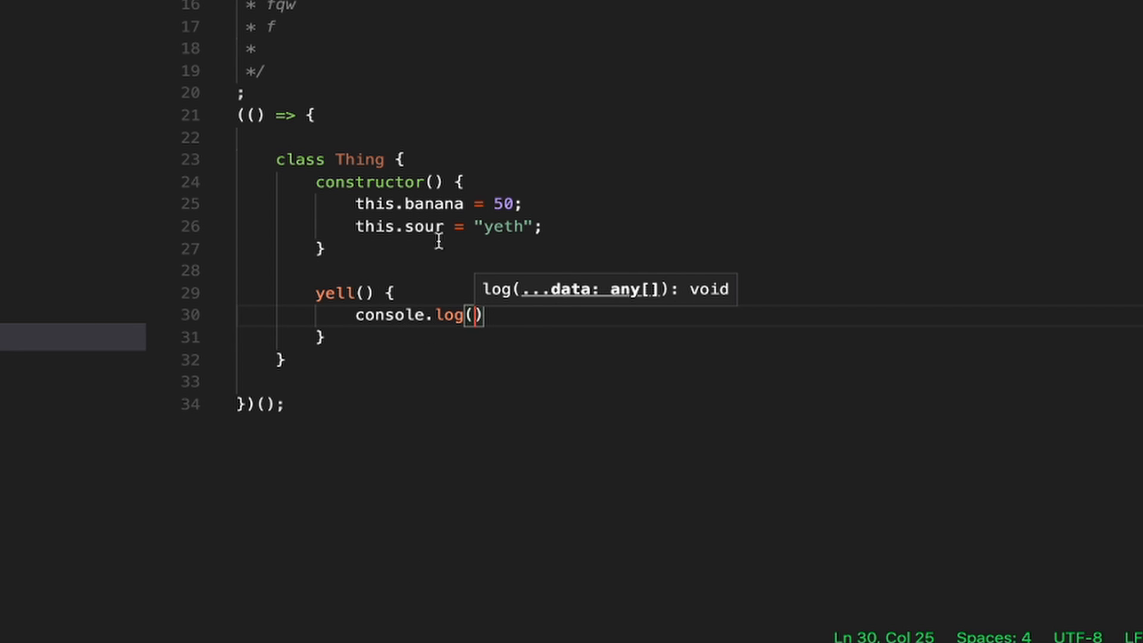
mouse_move(422, 257)
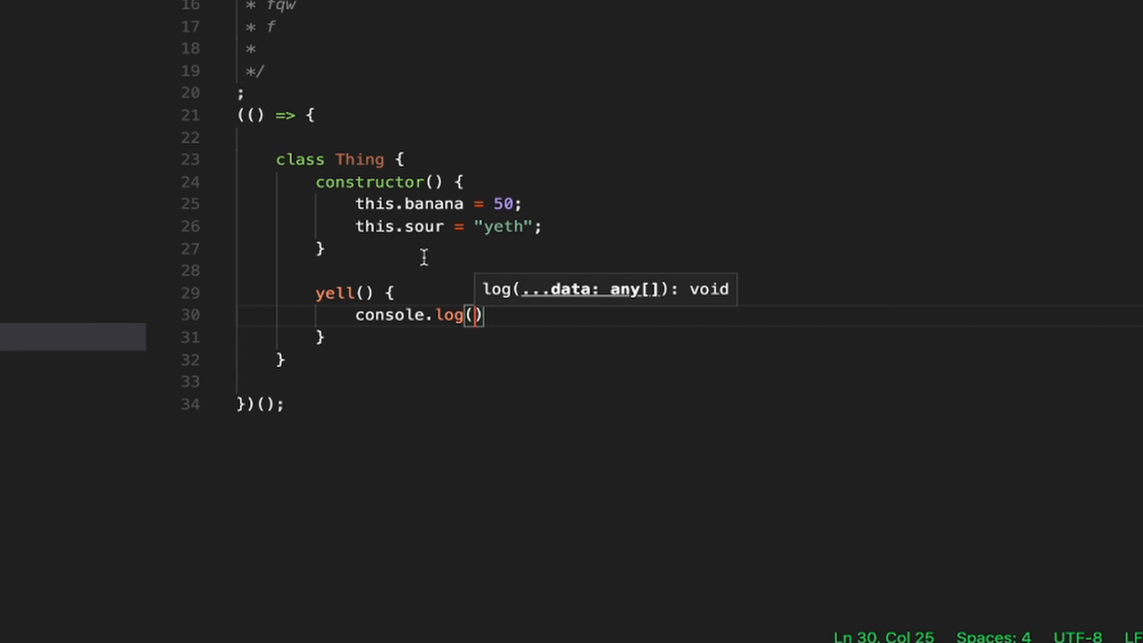
mouse_move(503, 283)
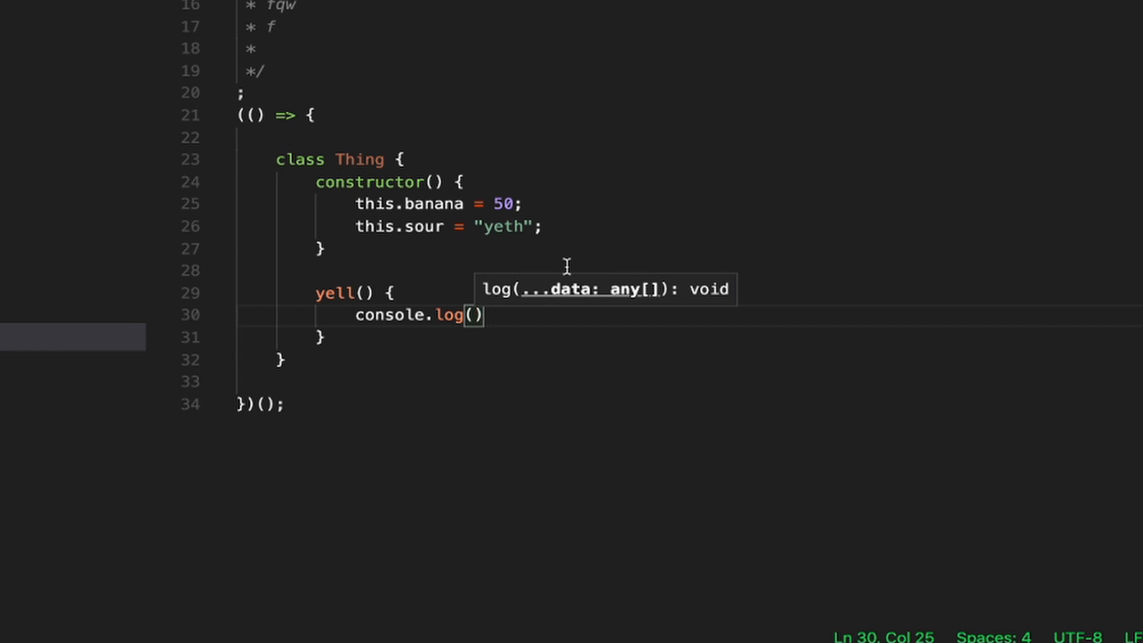
text(this.)
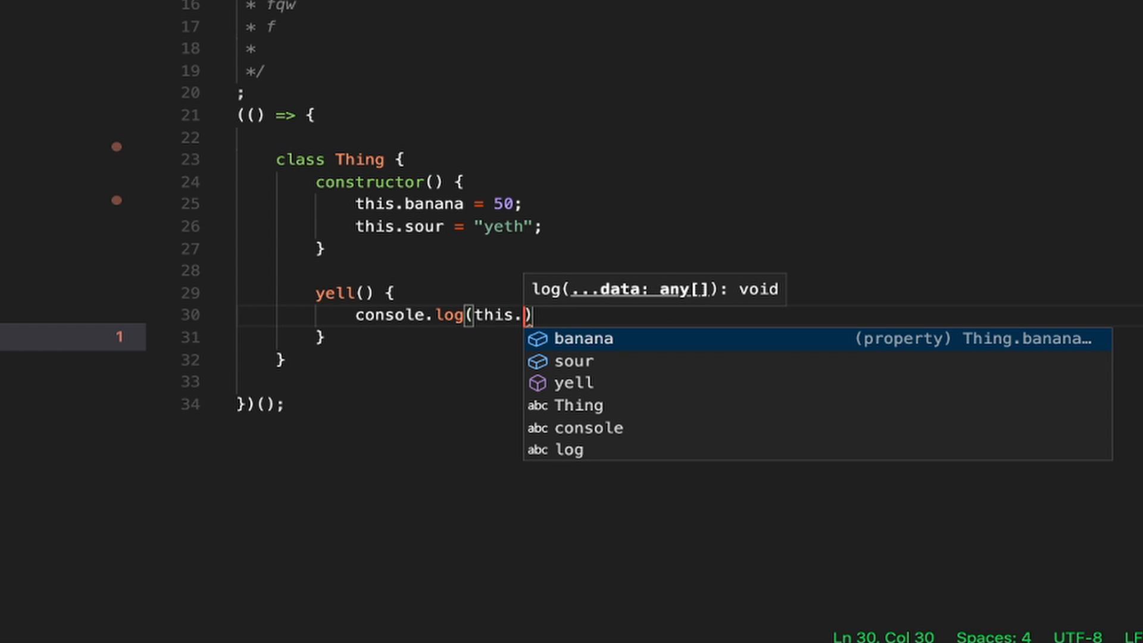
text(bamn)
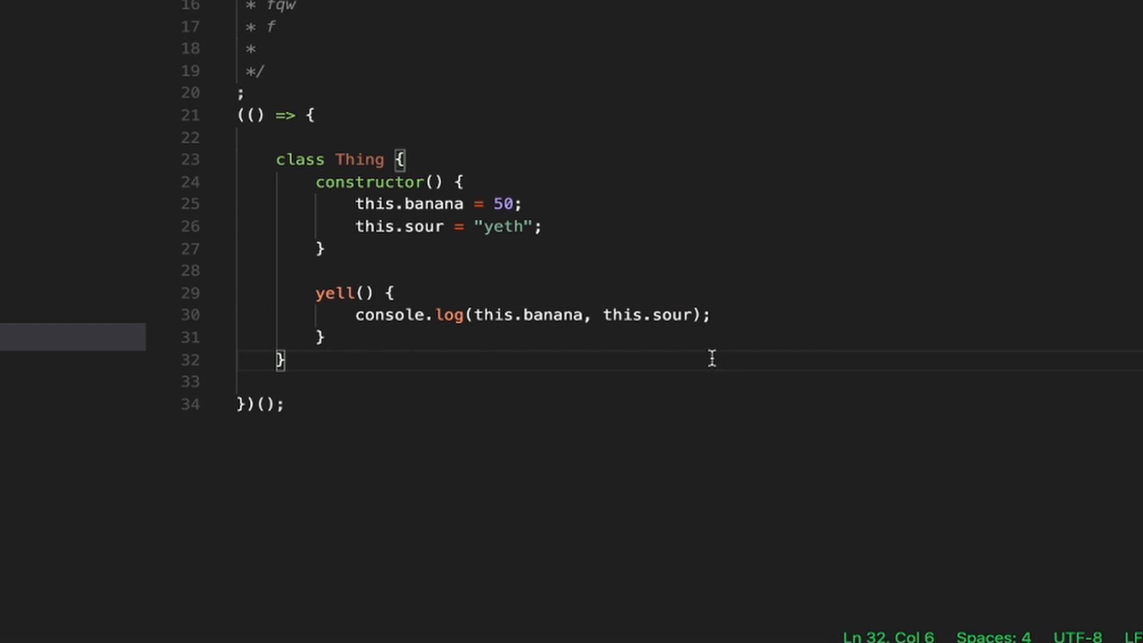
mouse_move(649, 370)
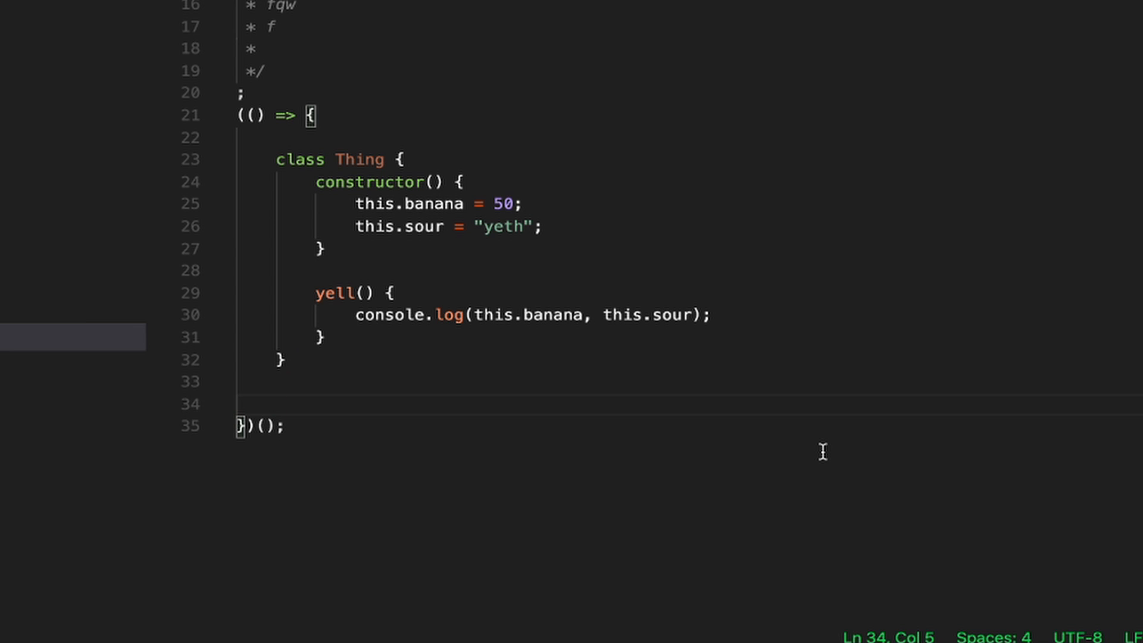
Step: Declare var thing = new Thing(); after the class
text(var)
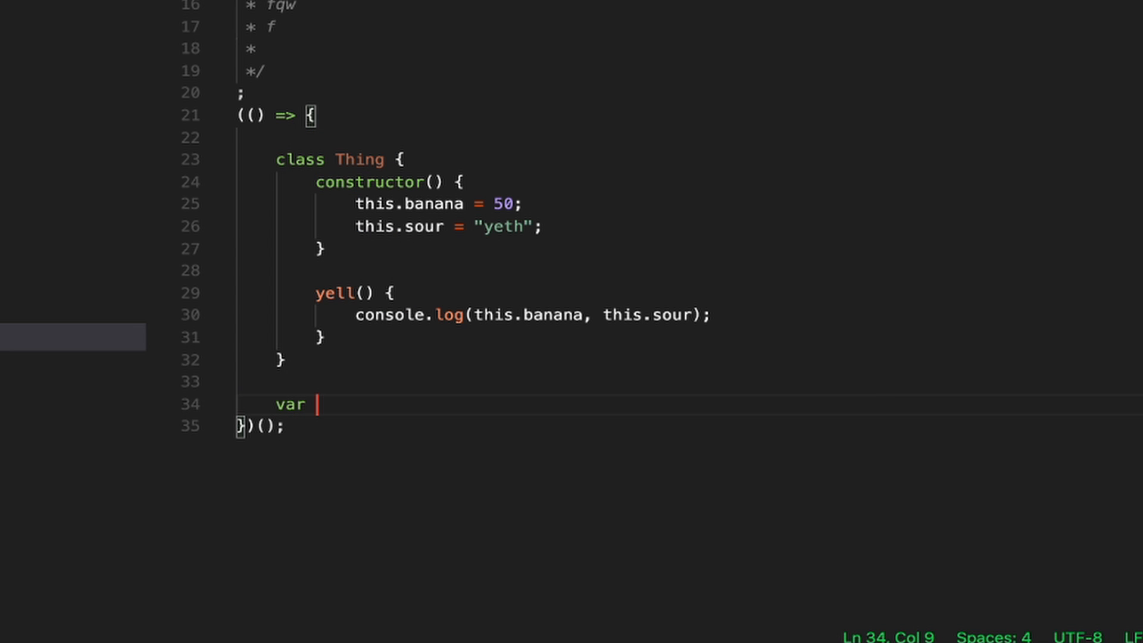
text(th)
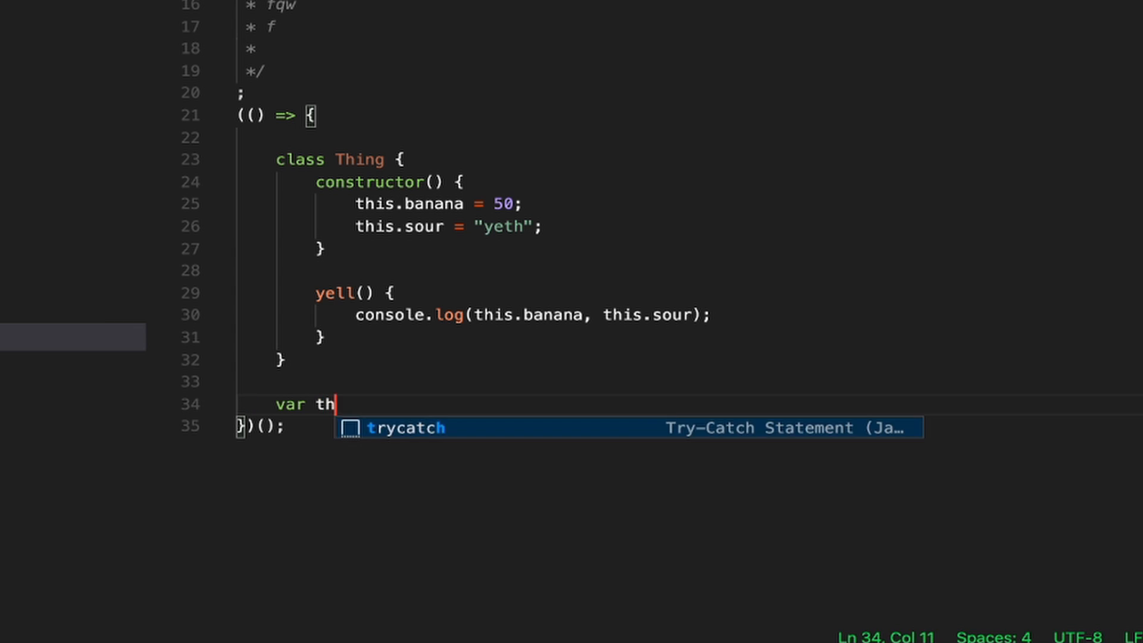
text(ing =)
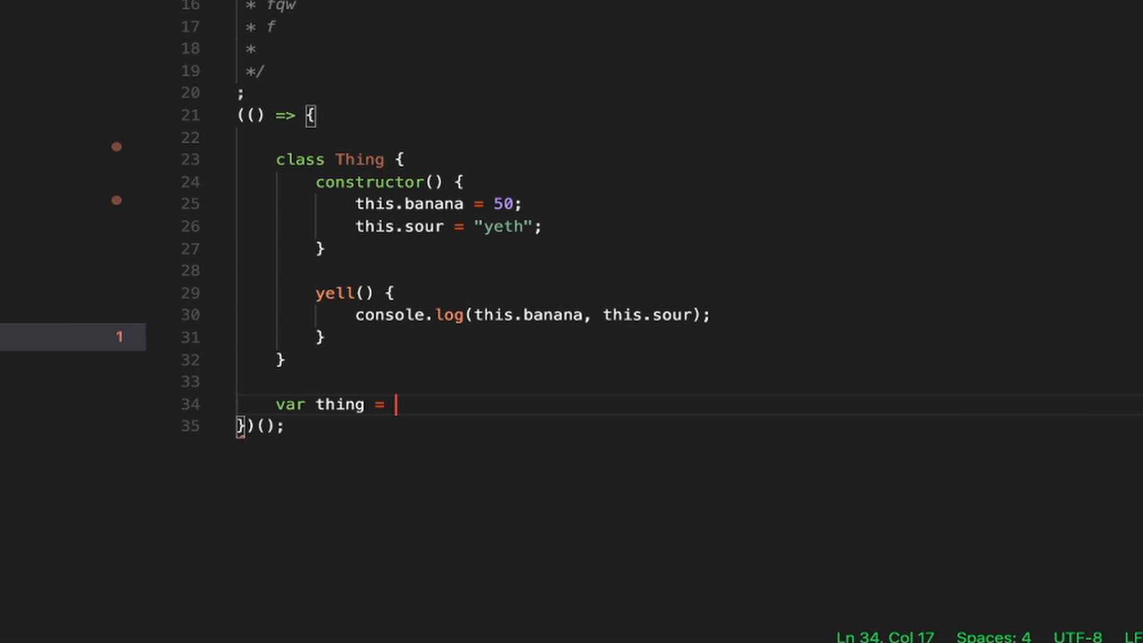
text(Th)
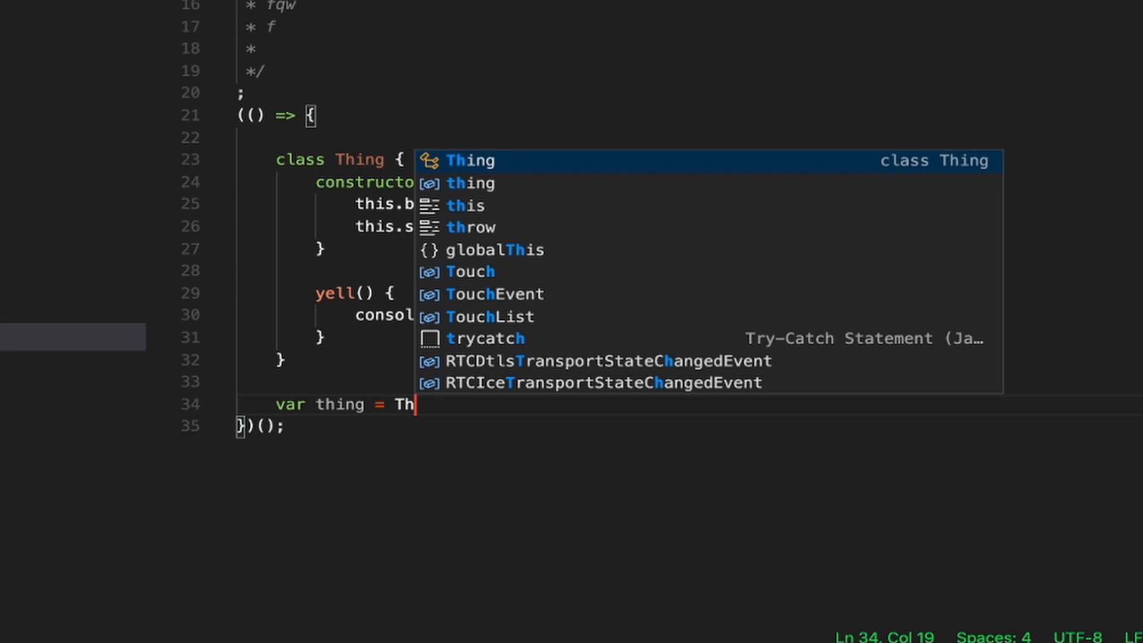
key(Backspace)
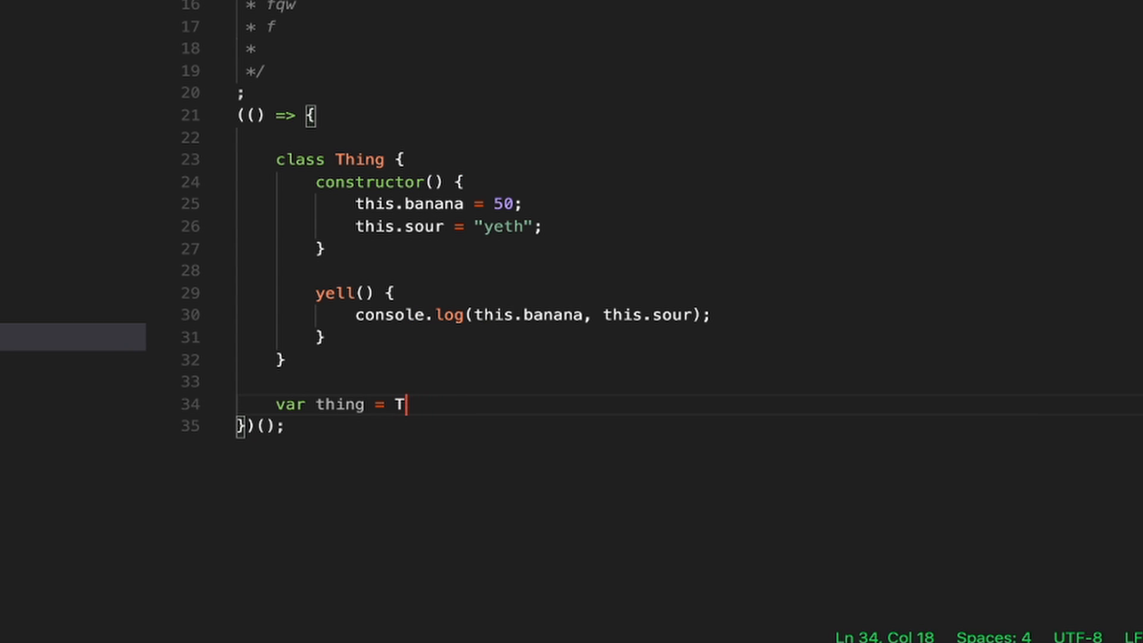
text(ew Thing())
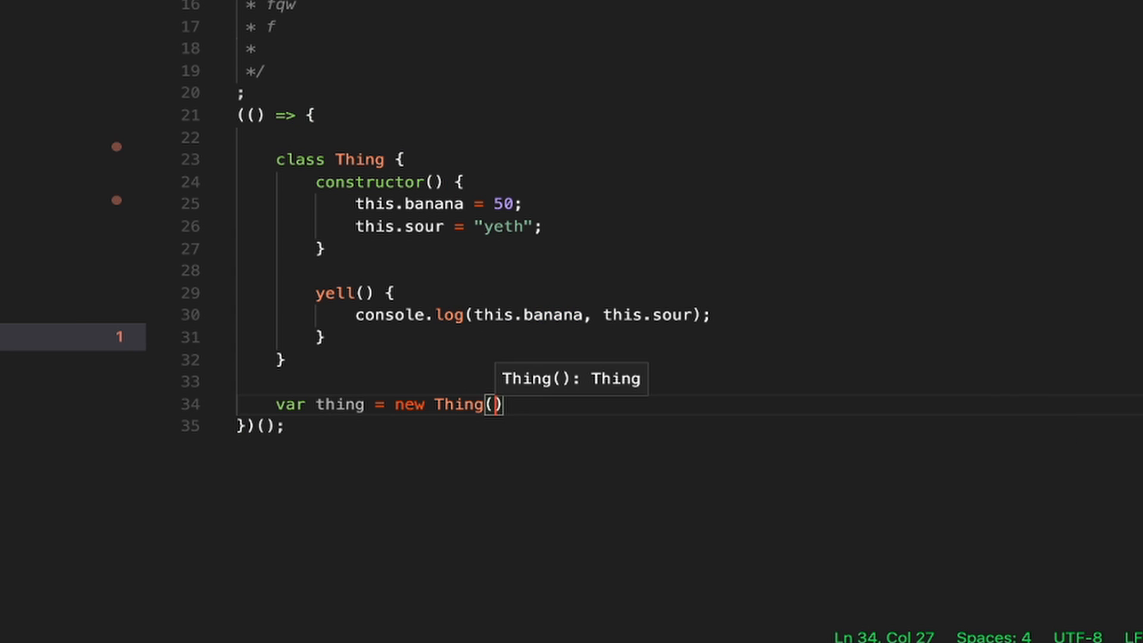
text(;)
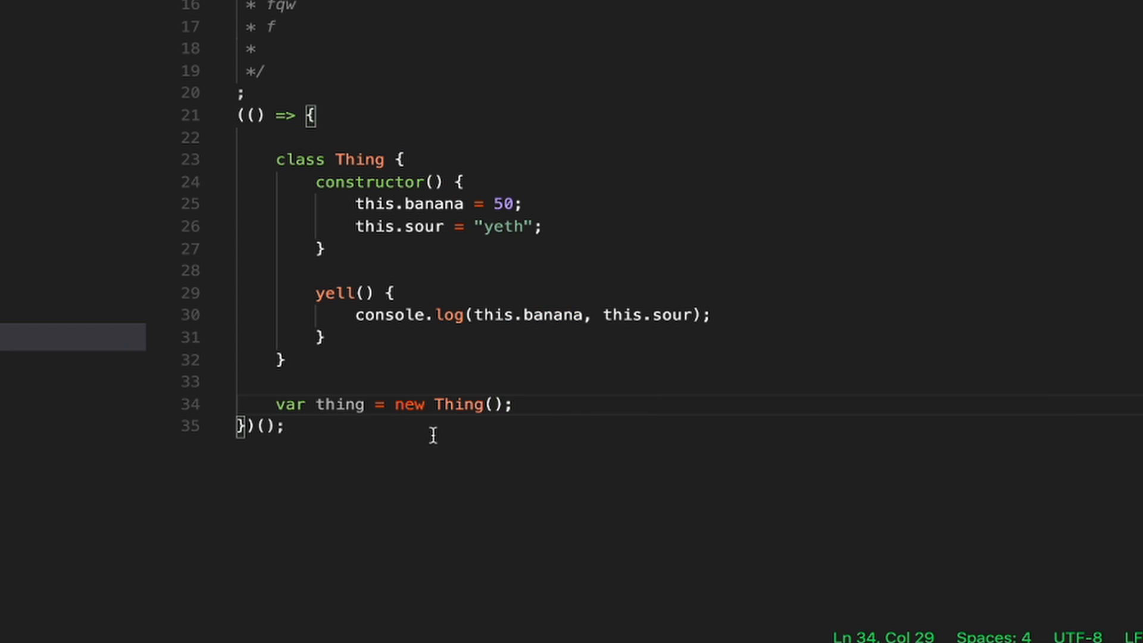
Step: Rename the variable to yeet and begin a new line with 'yeet.'
double_click(336, 405)
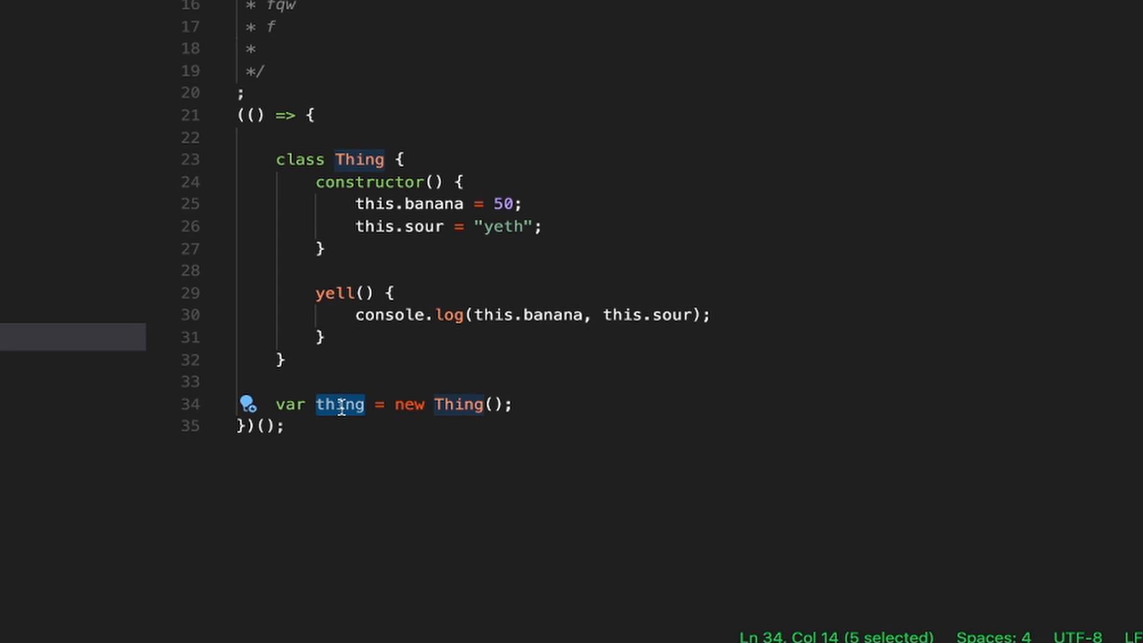
text(y)
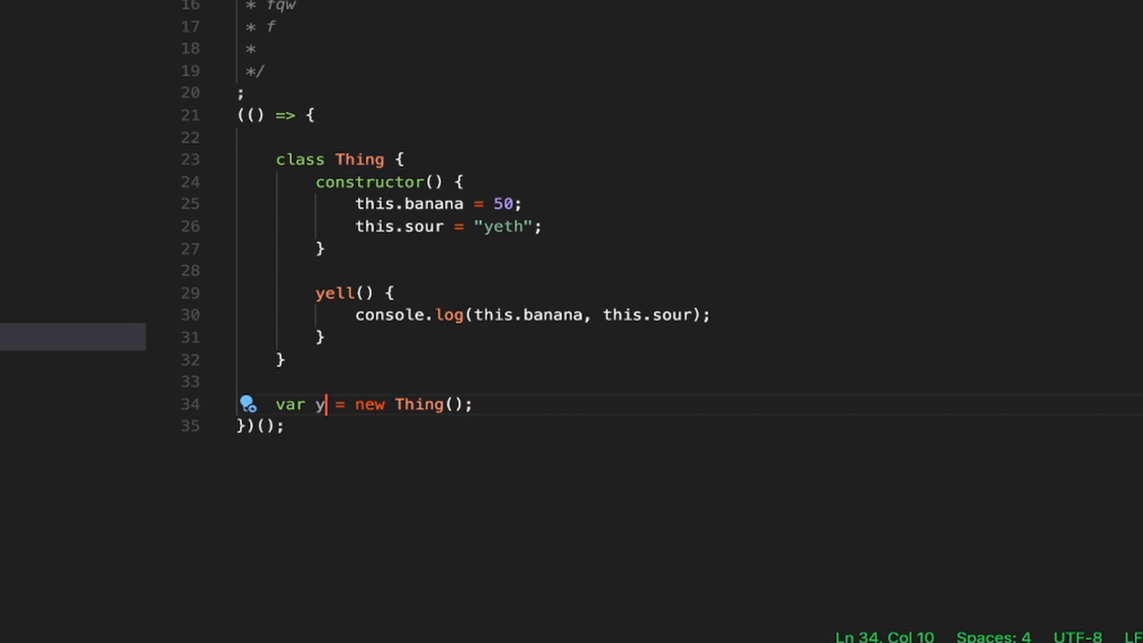
text(eet)
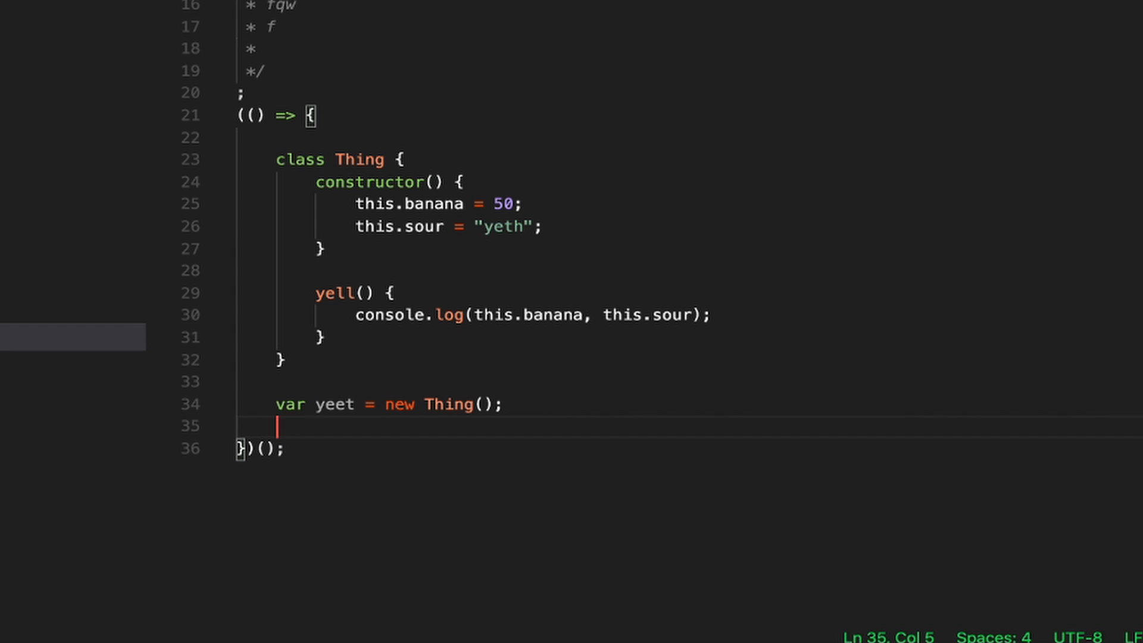
text(yeet.)
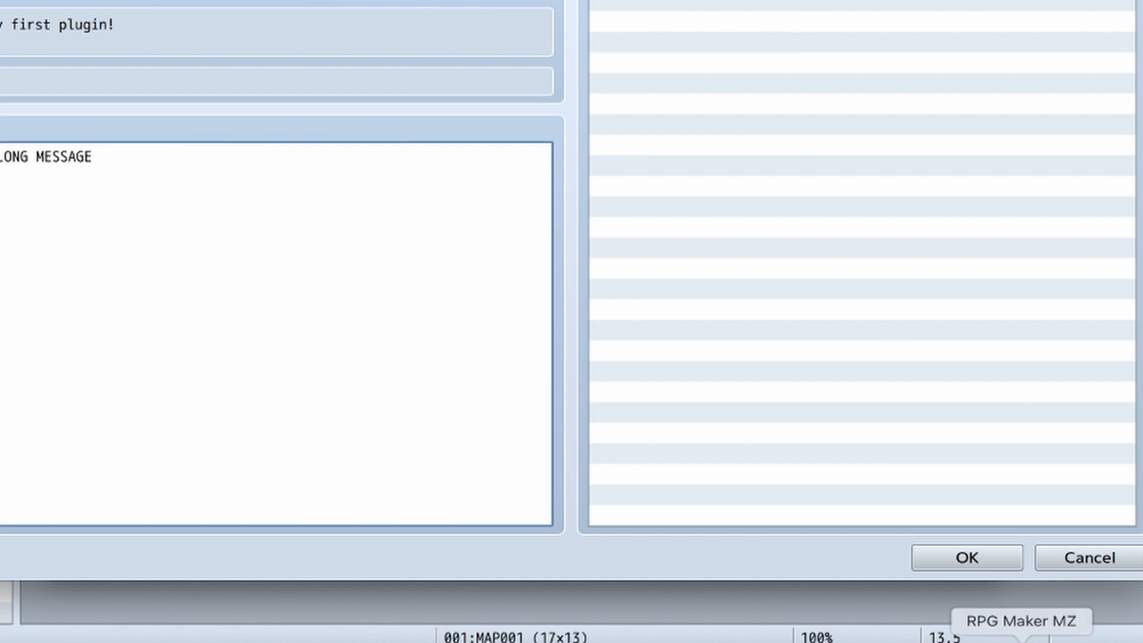
Step: Confirm the thing plugin settings, save the game, and launch a playtest
click(965, 557)
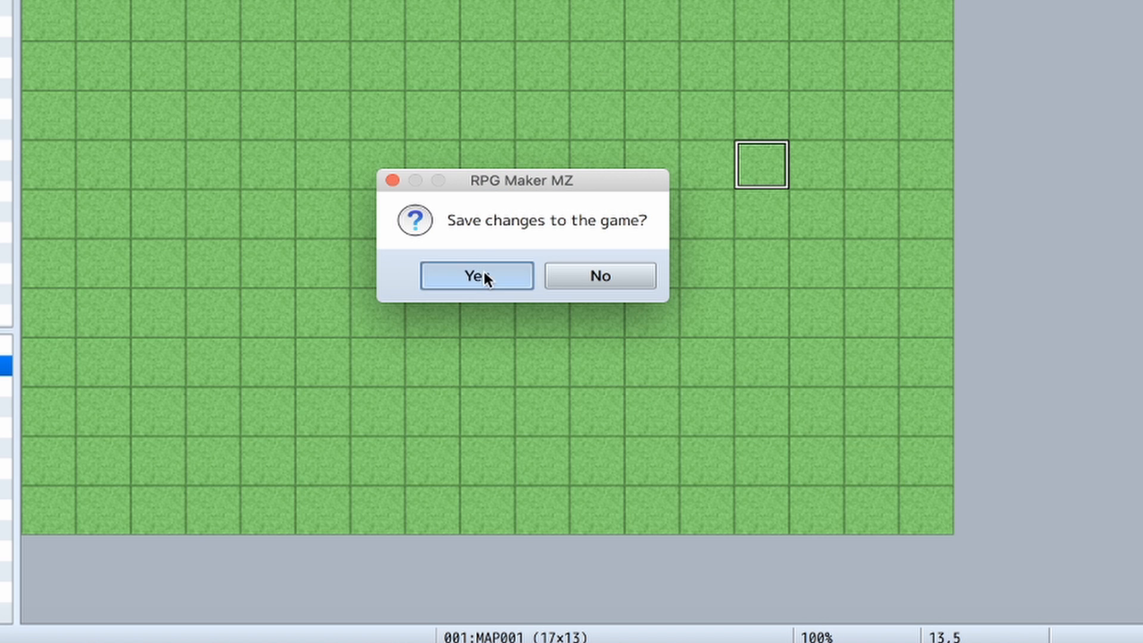
click(475, 276)
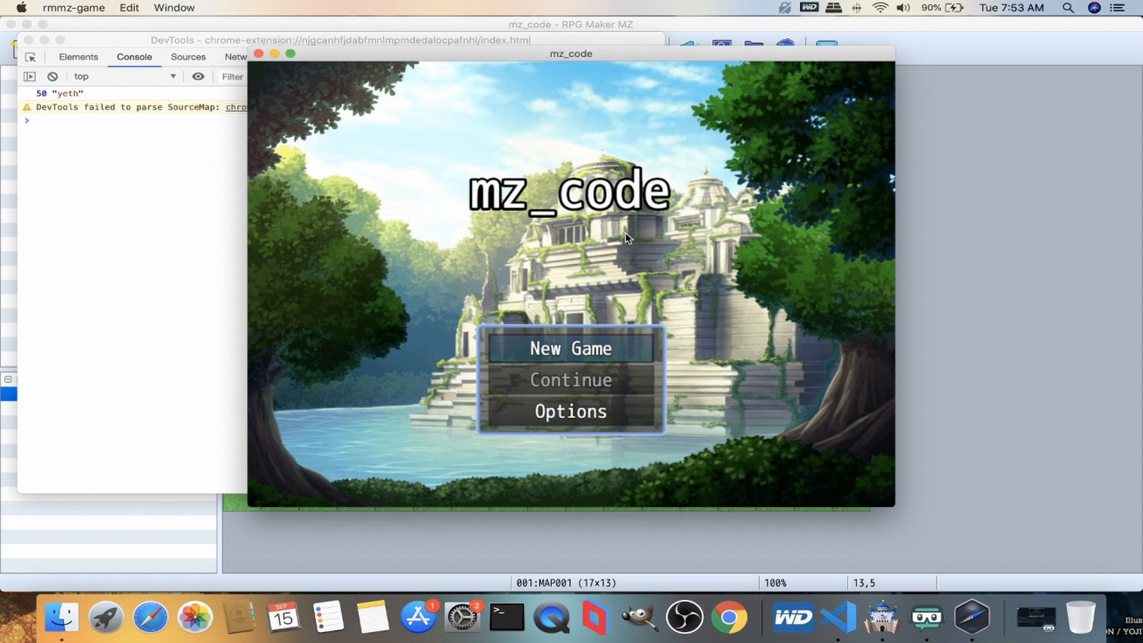
click(571, 411)
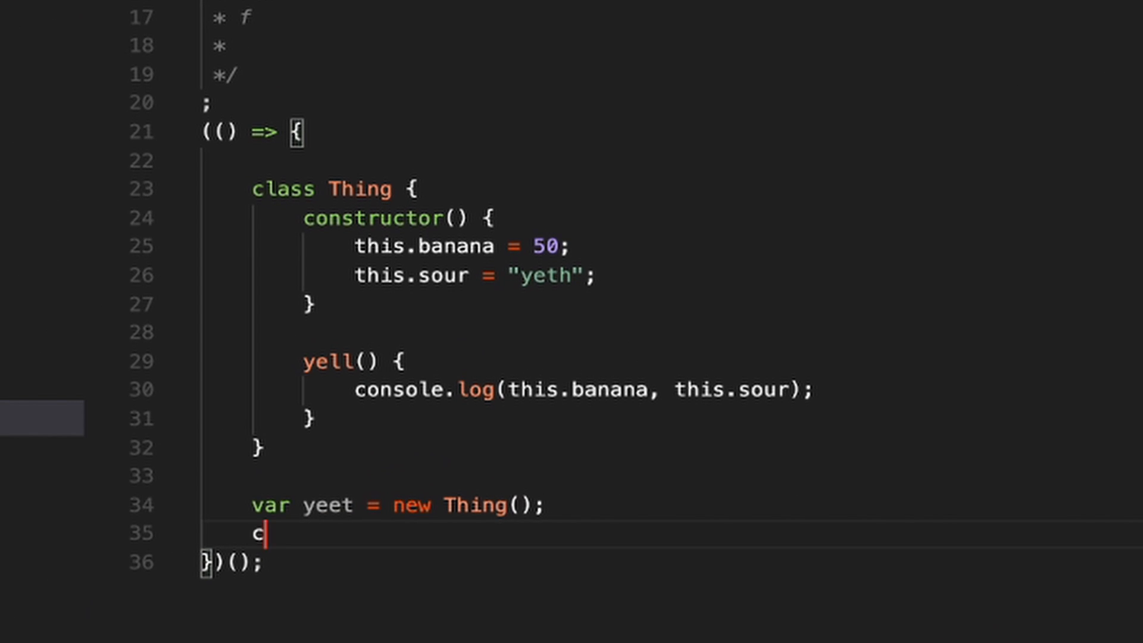
Step: Add console.log(yeet) on line 35 to log the new Thing
text(onsole.log(yeet))
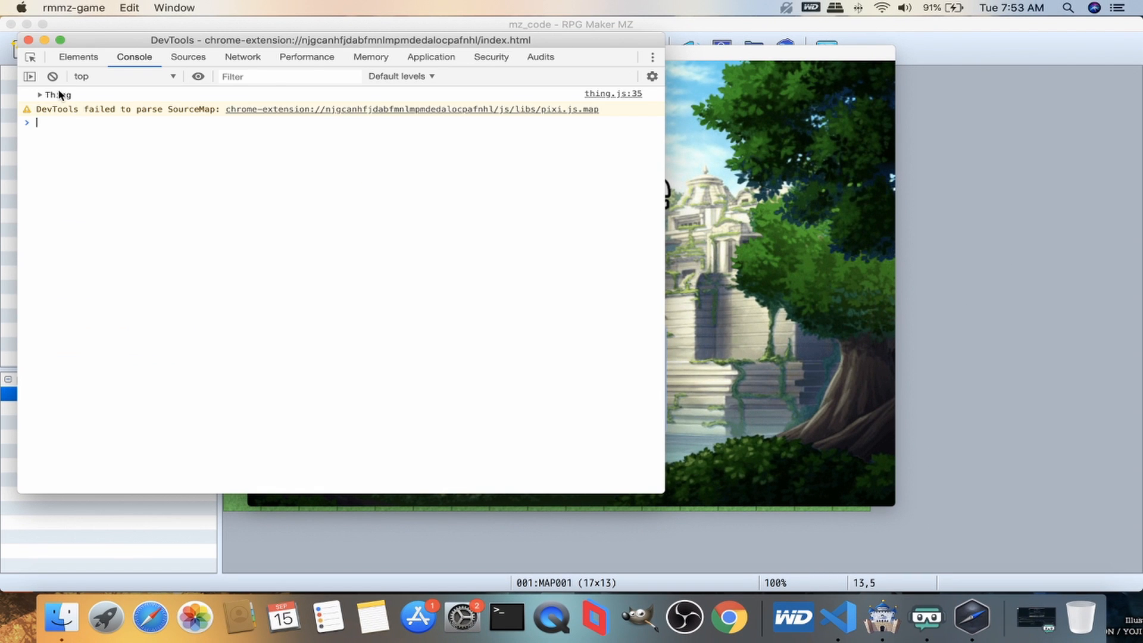
Step: Expand the logged Thing in DevTools to show banana 50 and sour 'yeth'
click(40, 94)
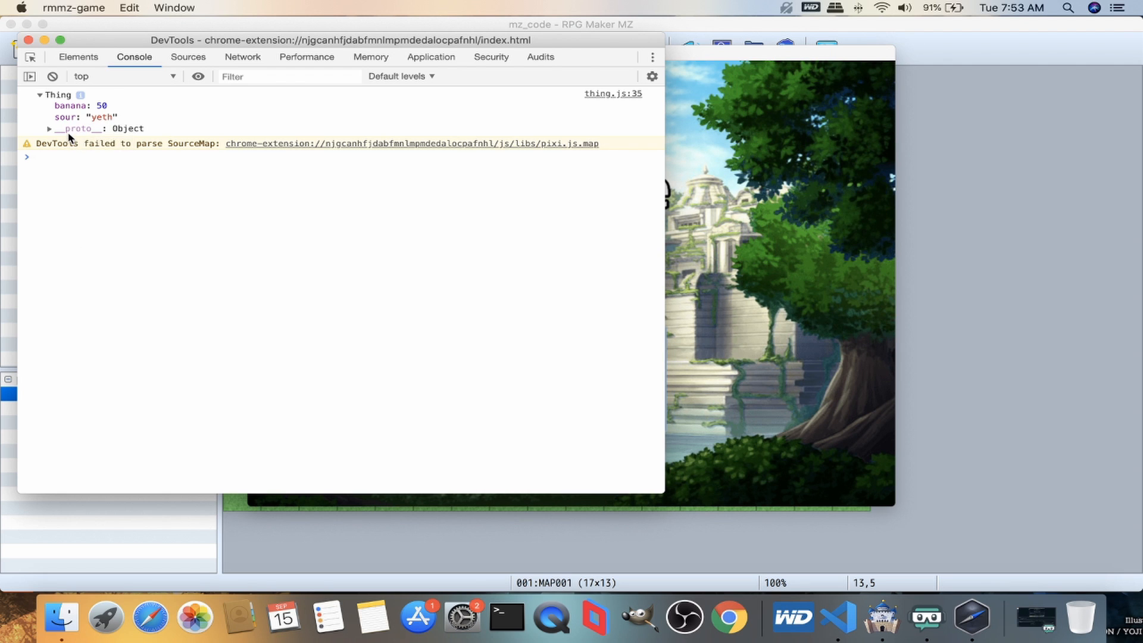
click(48, 128)
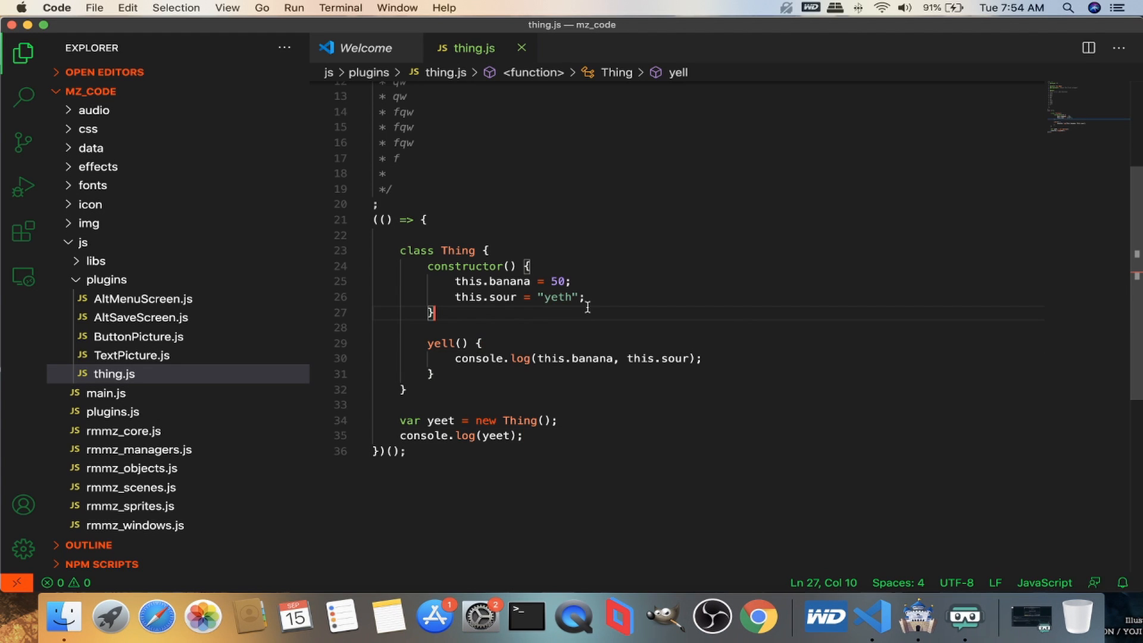
click(584, 297)
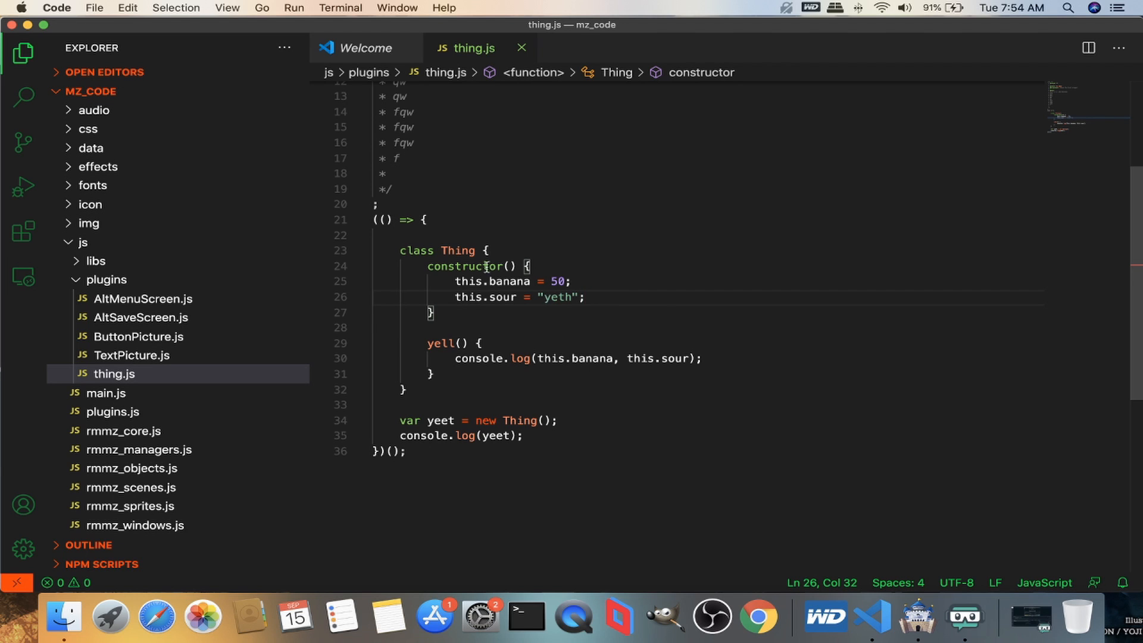
click(414, 235)
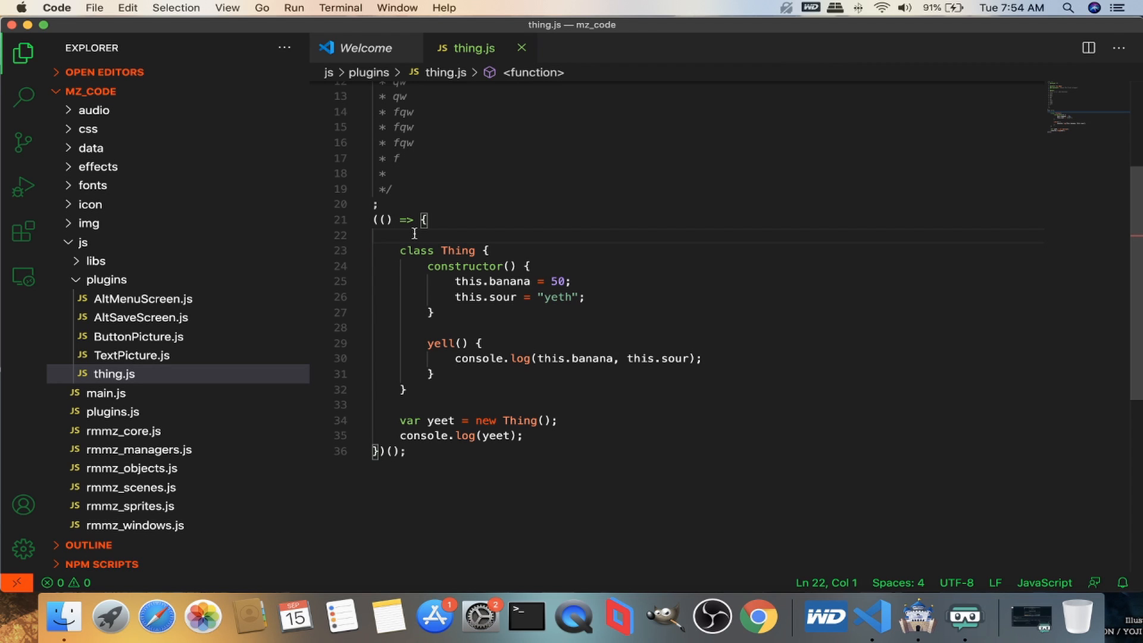
mouse_move(566, 324)
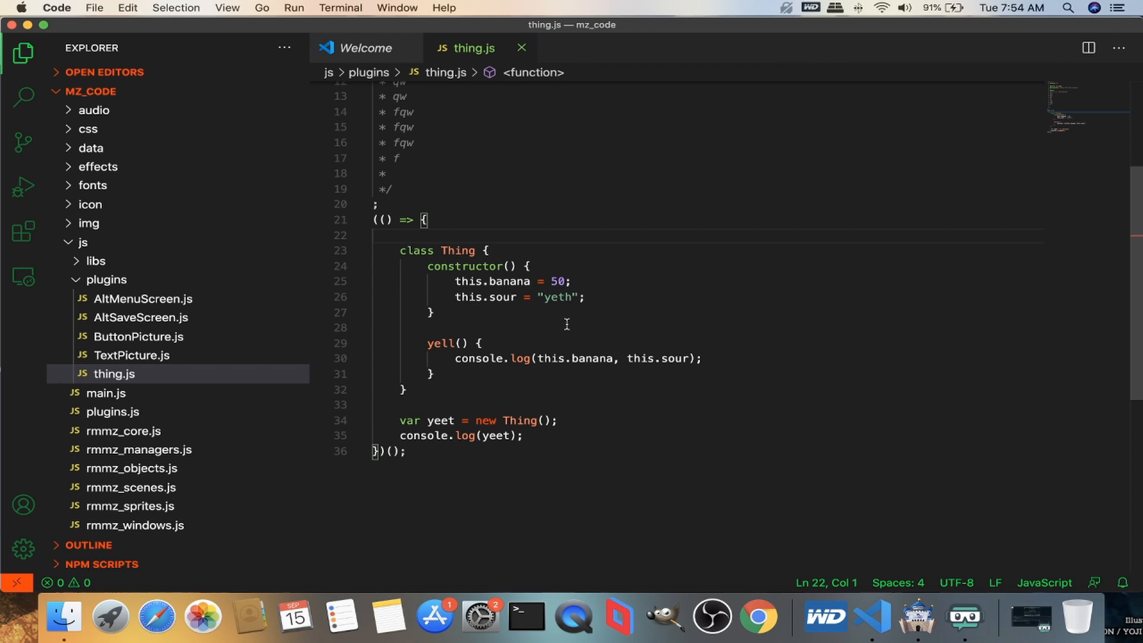
mouse_move(600, 522)
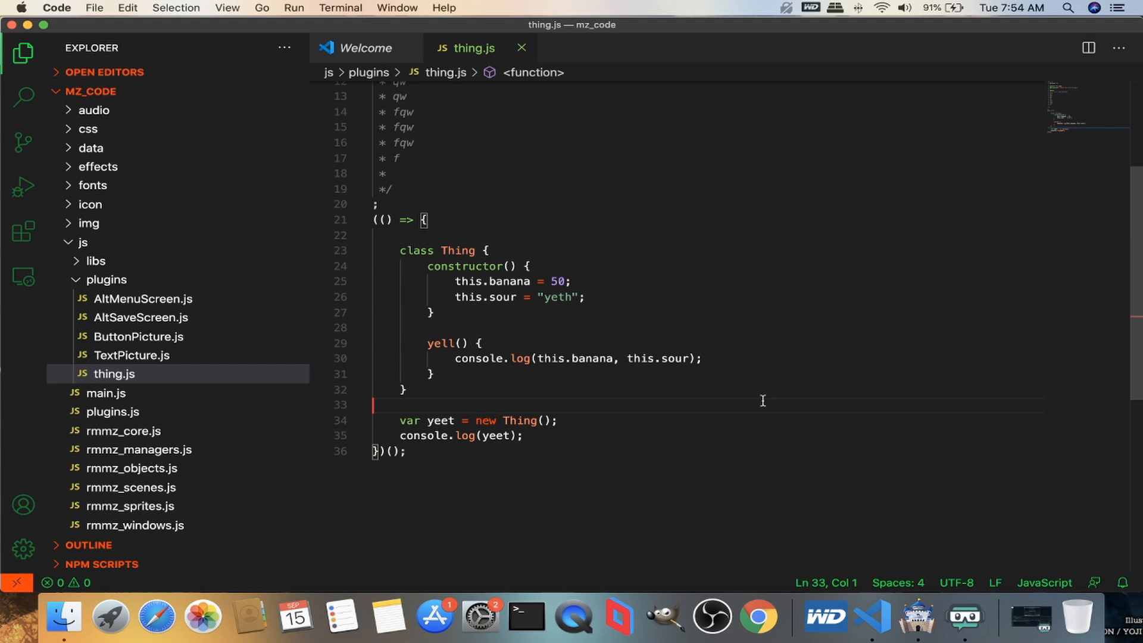
click(405, 389)
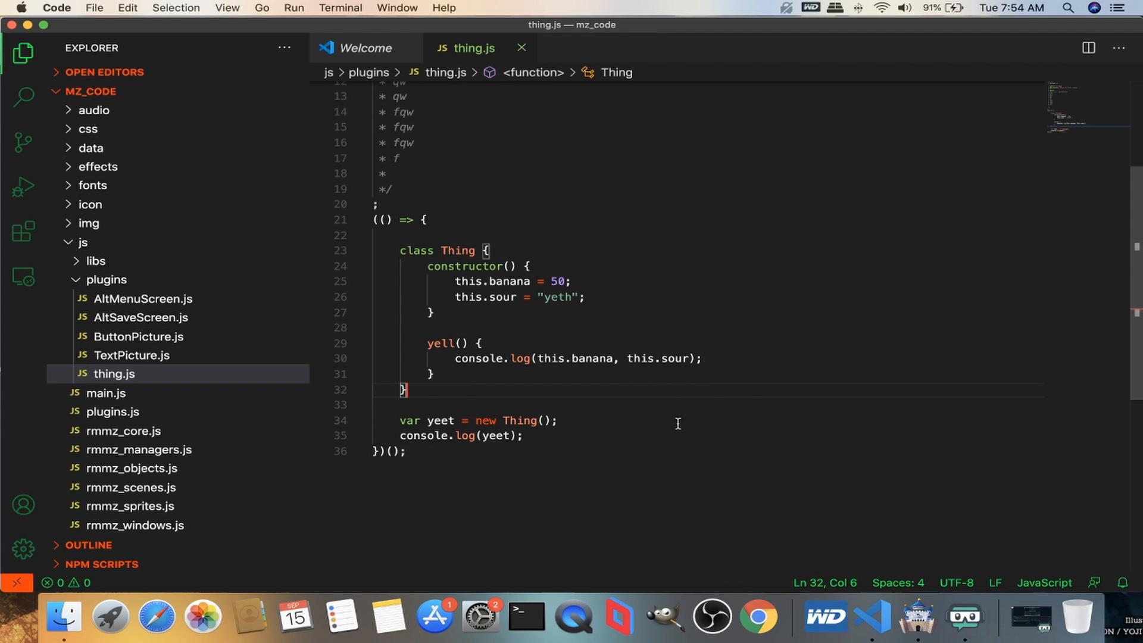
mouse_move(691, 591)
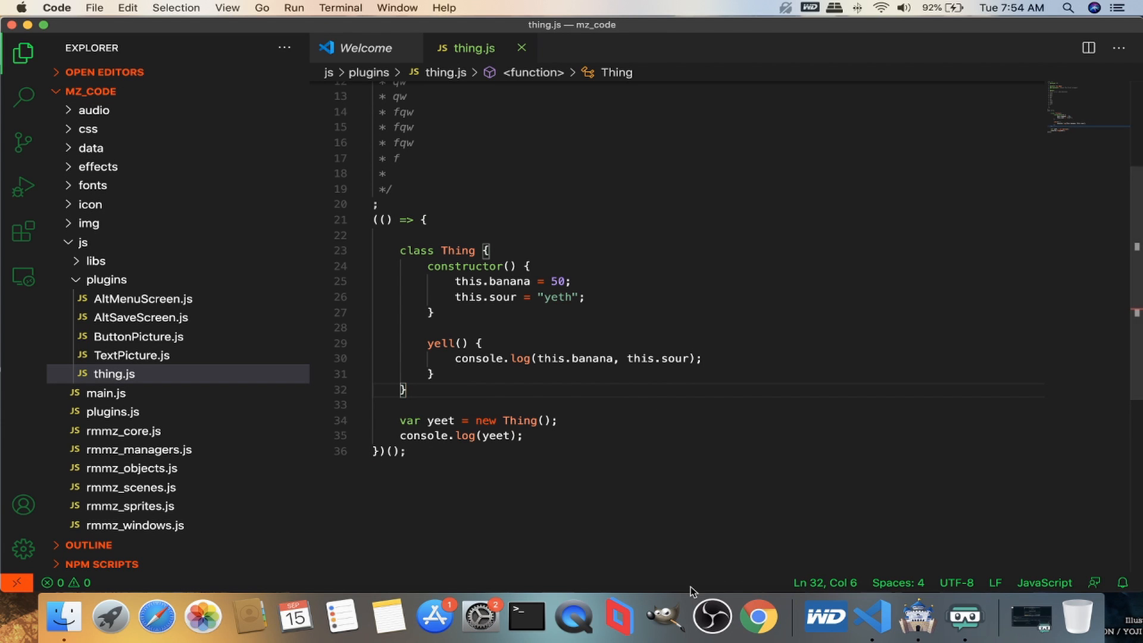
mouse_move(756, 617)
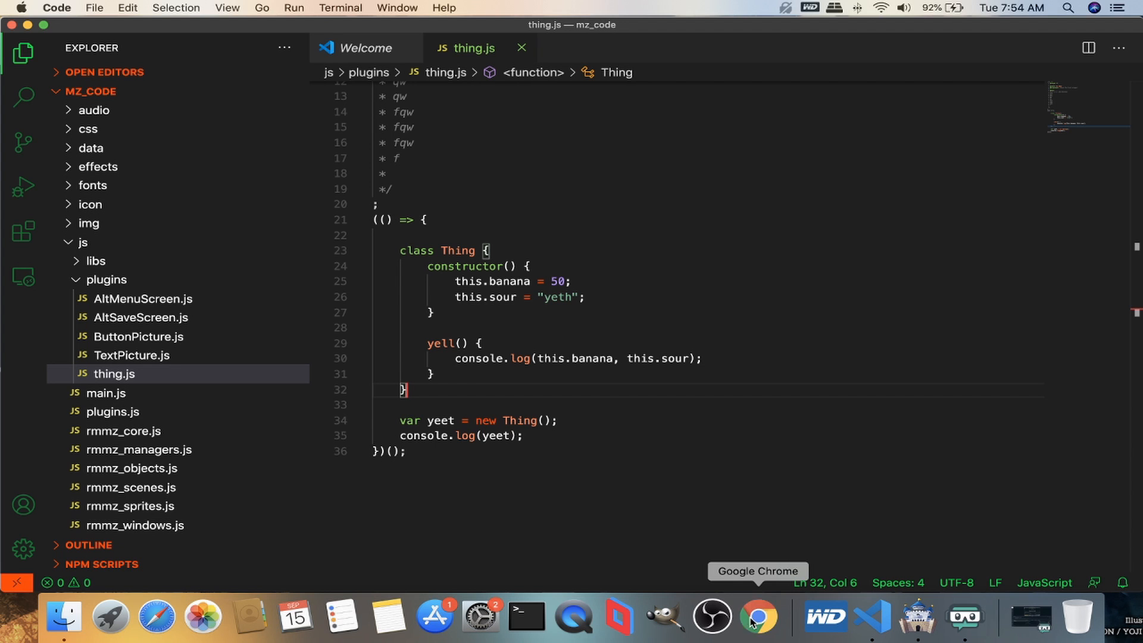
click(758, 618)
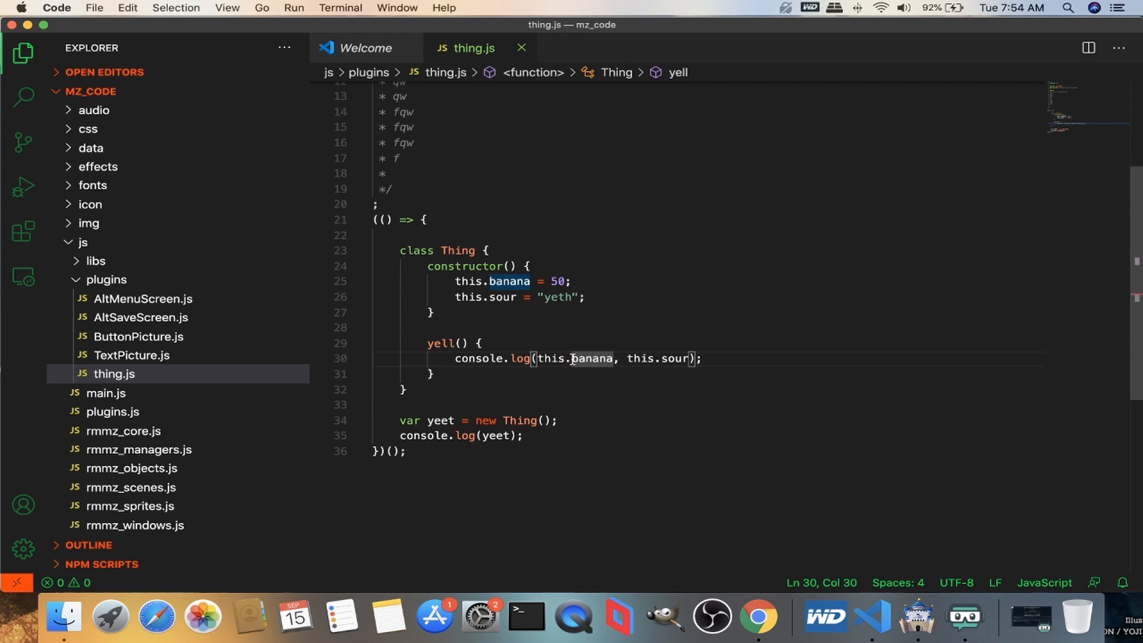
click(393, 251)
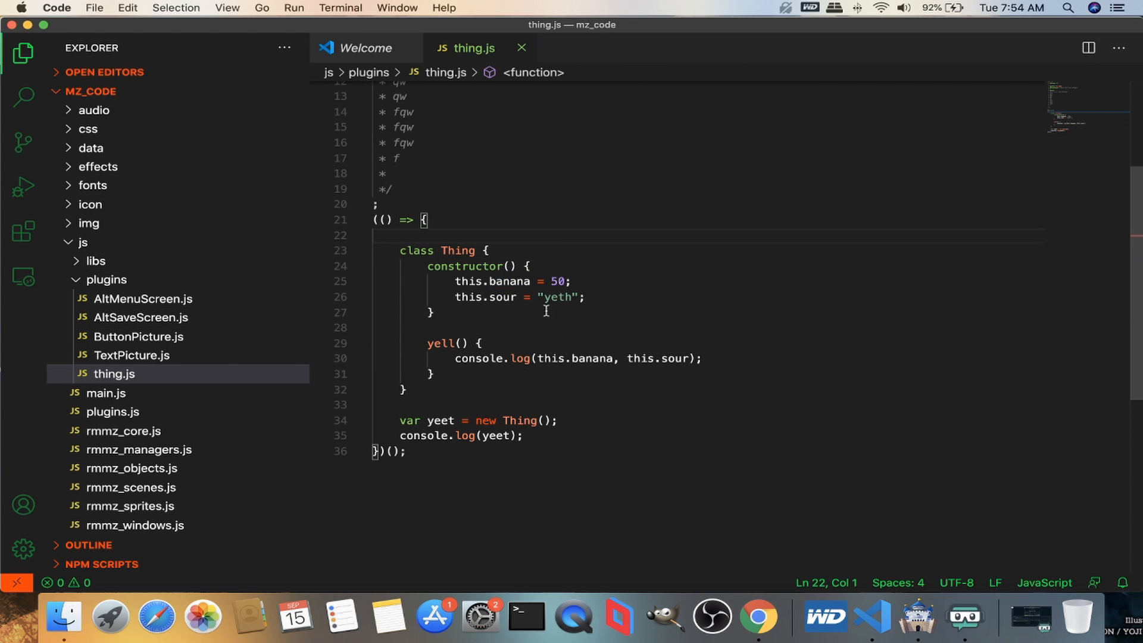
click(558, 421)
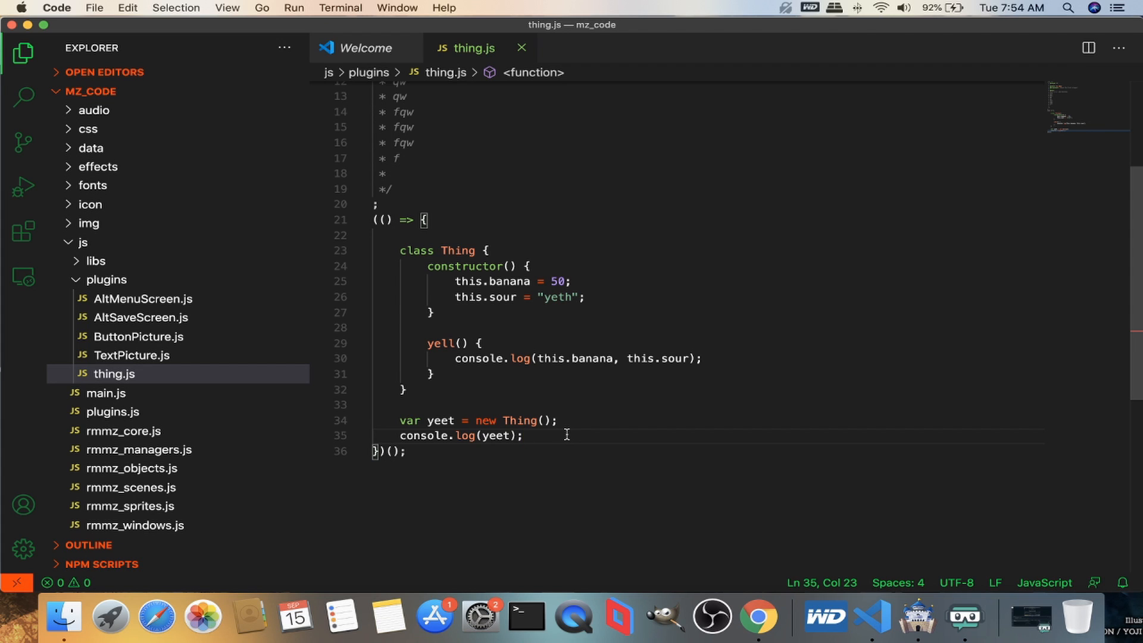
mouse_move(428, 347)
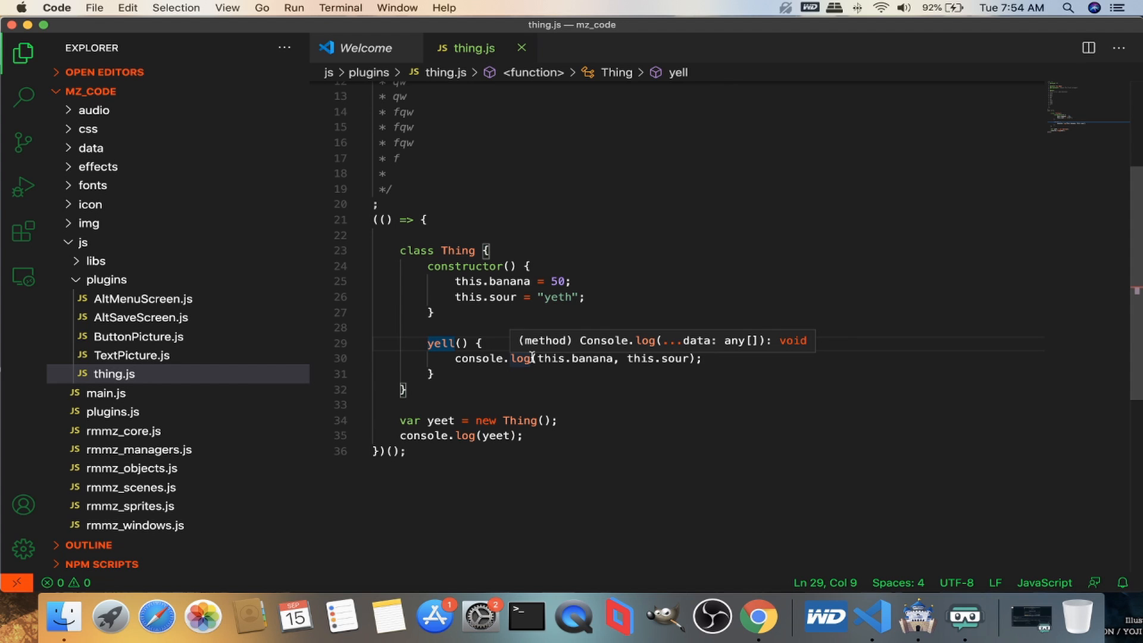
Step: Add an empty async function neato() {} below the const f and let f2 stubs
text(async function()
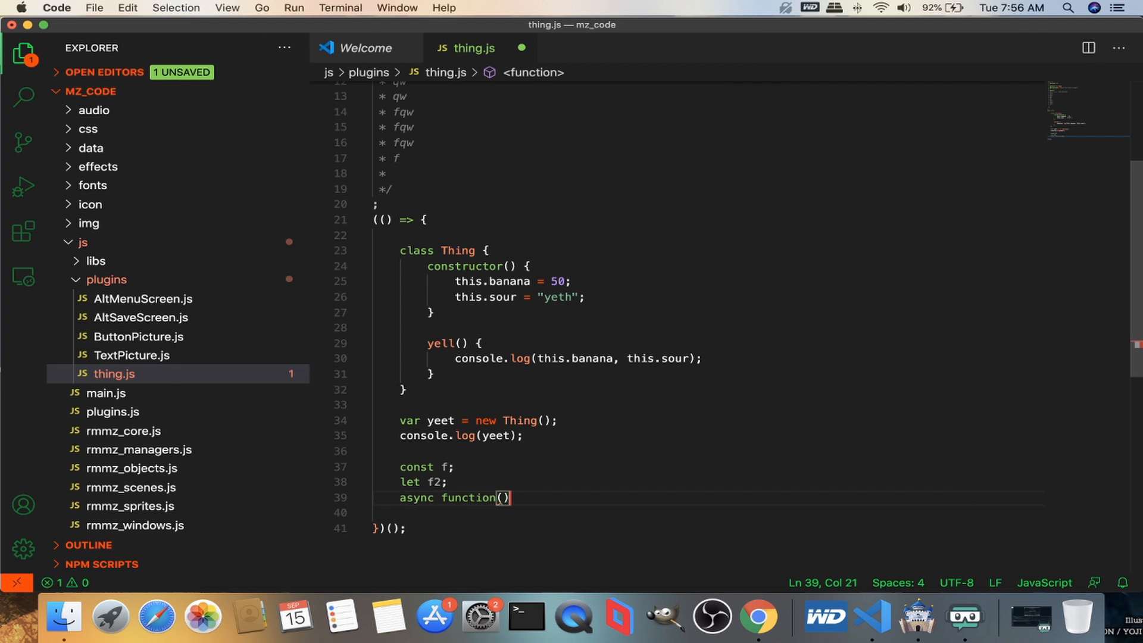
key(Backspace)
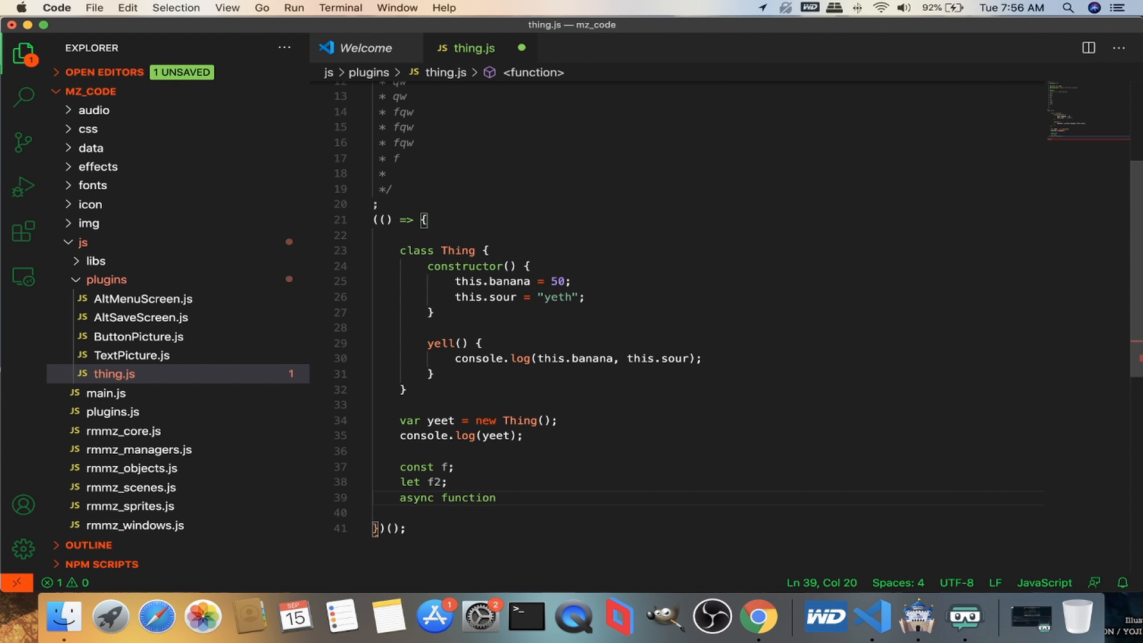
text(neato() {})
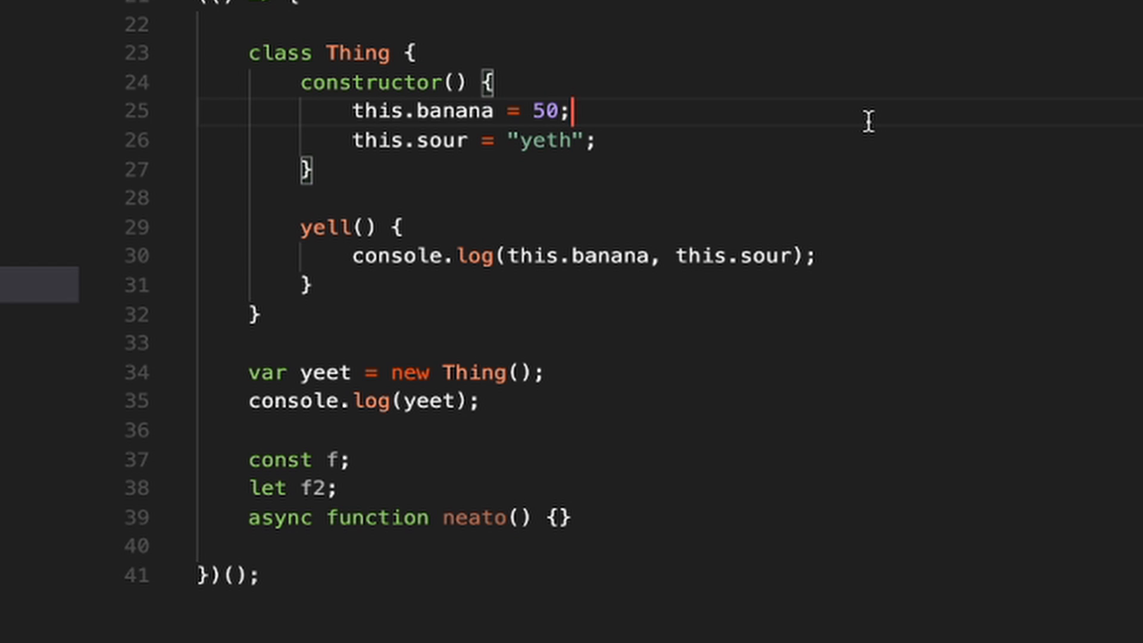
mouse_move(857, 226)
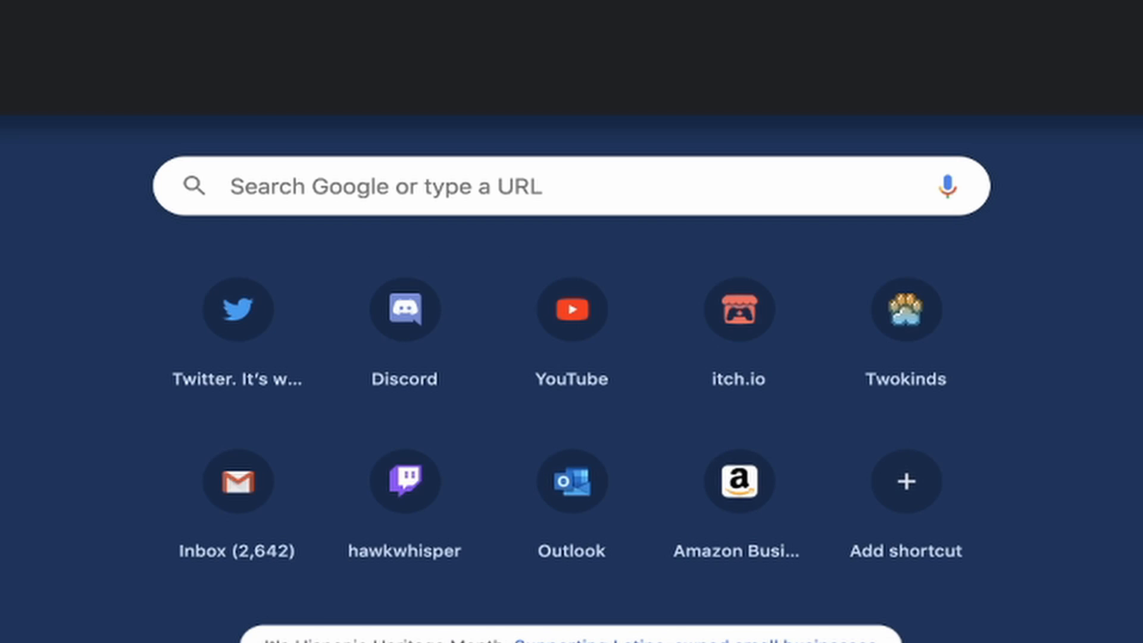
Step: Search 'const javascript' in Chrome's new tab
text(const javascript)
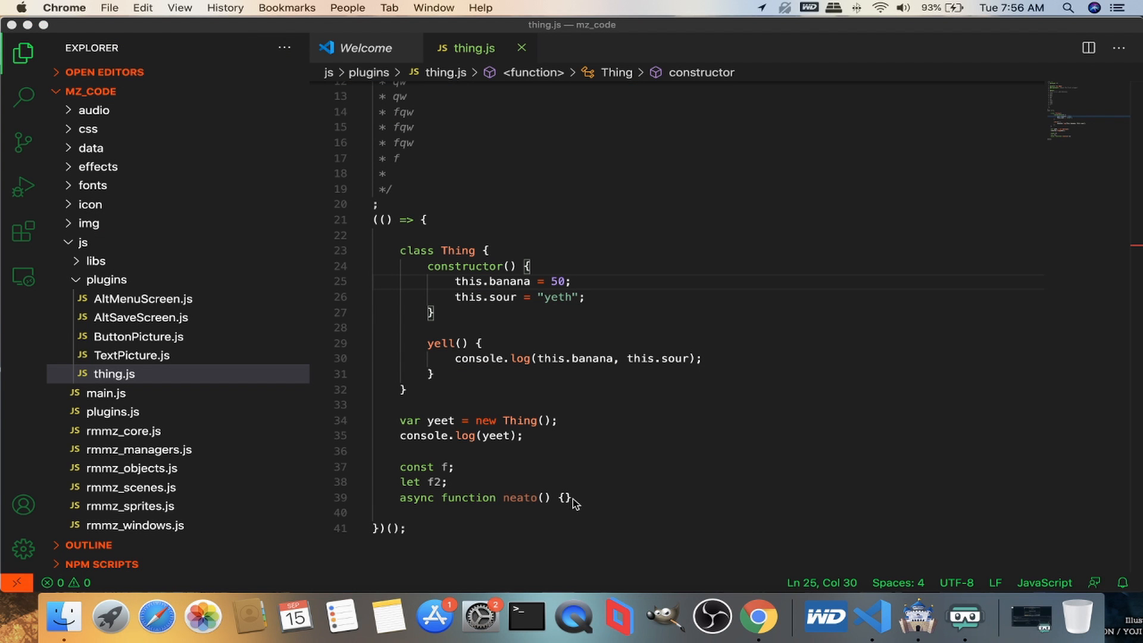
Step: Return focus to thing.js beside the async function neato() stub
click(574, 497)
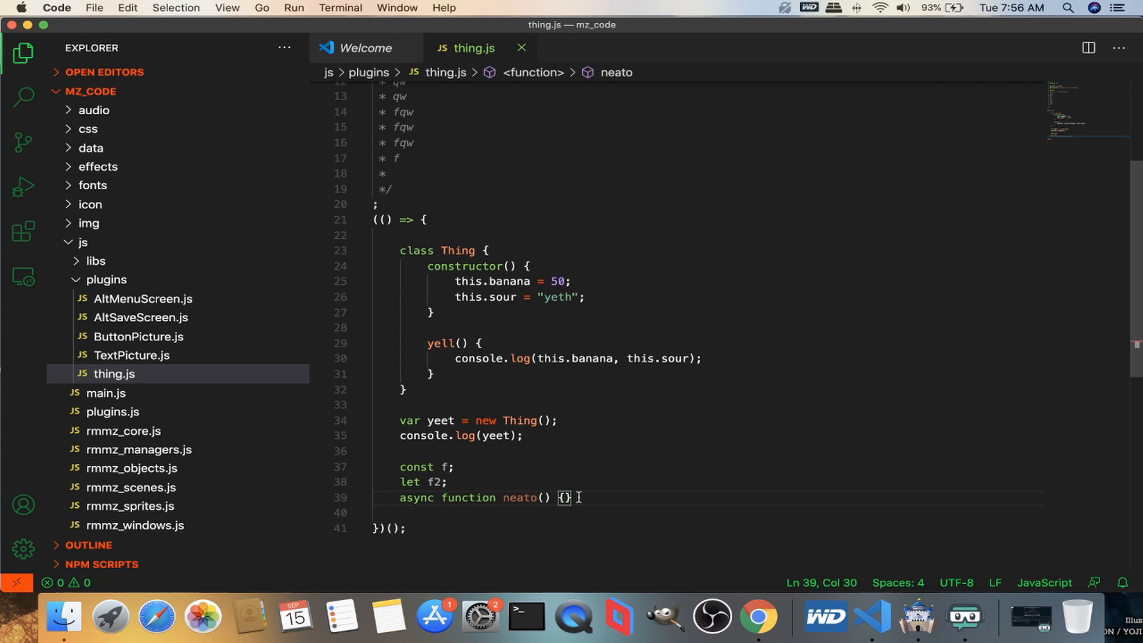
mouse_move(616, 588)
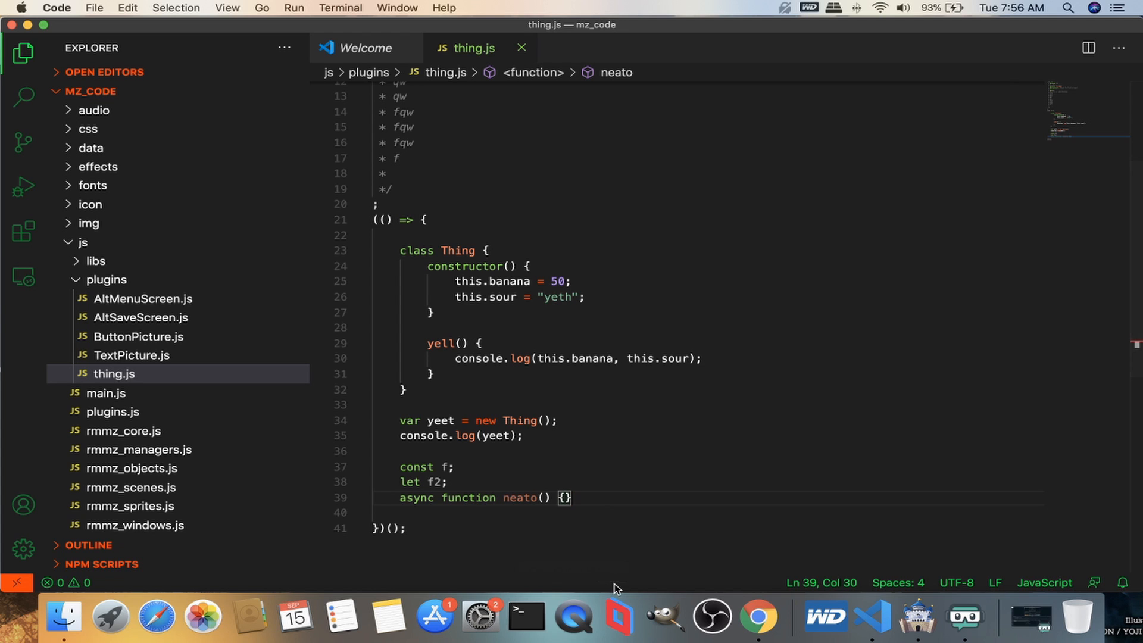